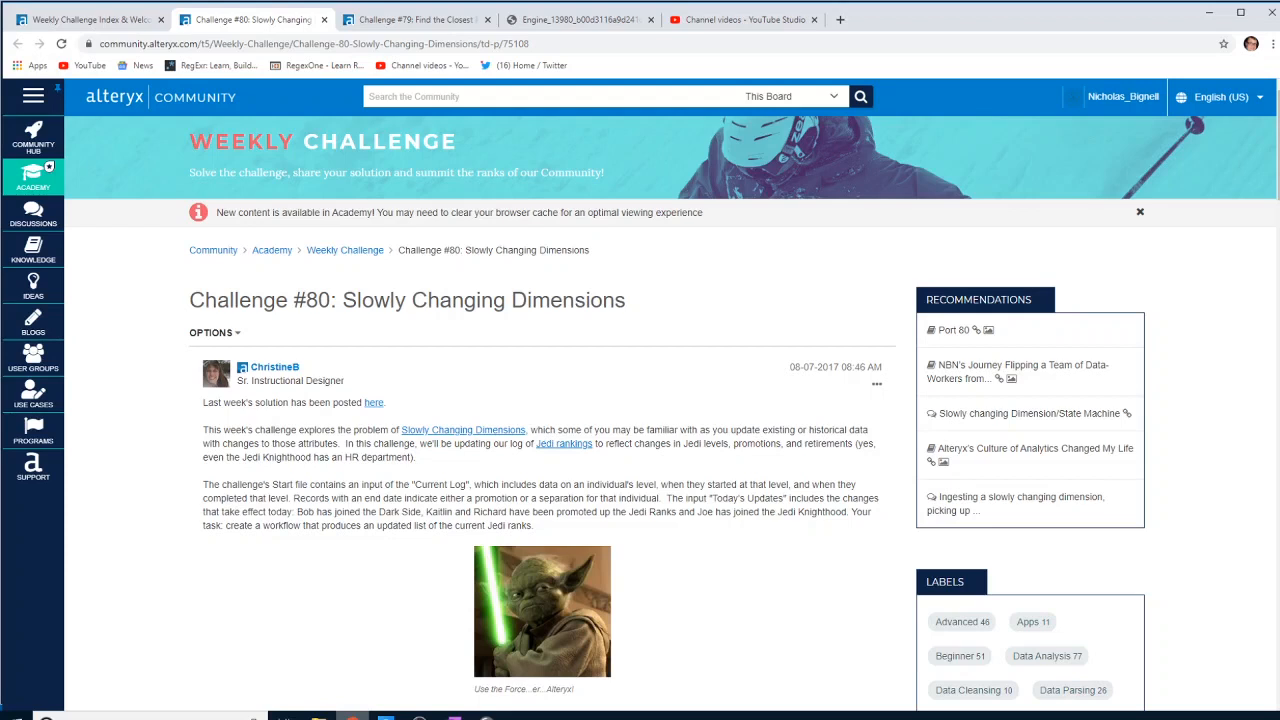
Scroll through the Challenge #80 Slowly Changing Dimensions brief on the Community site
scroll("down", 3)
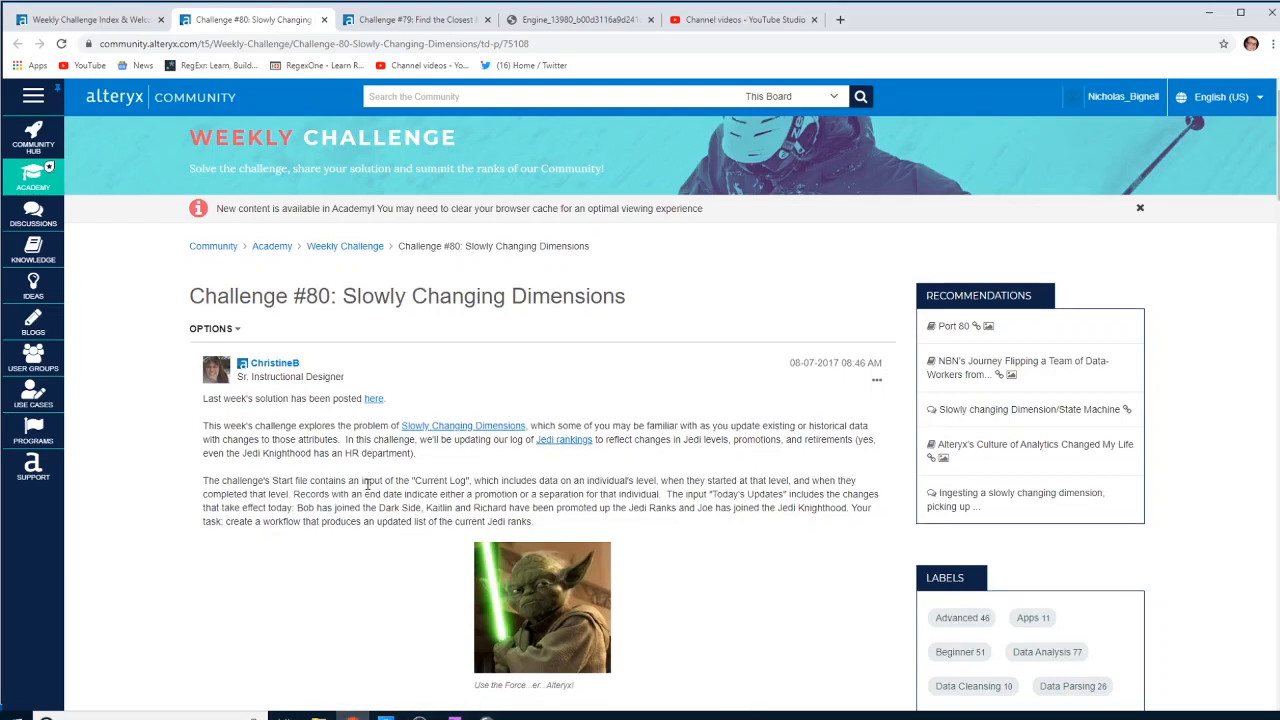
scroll("down", 3)
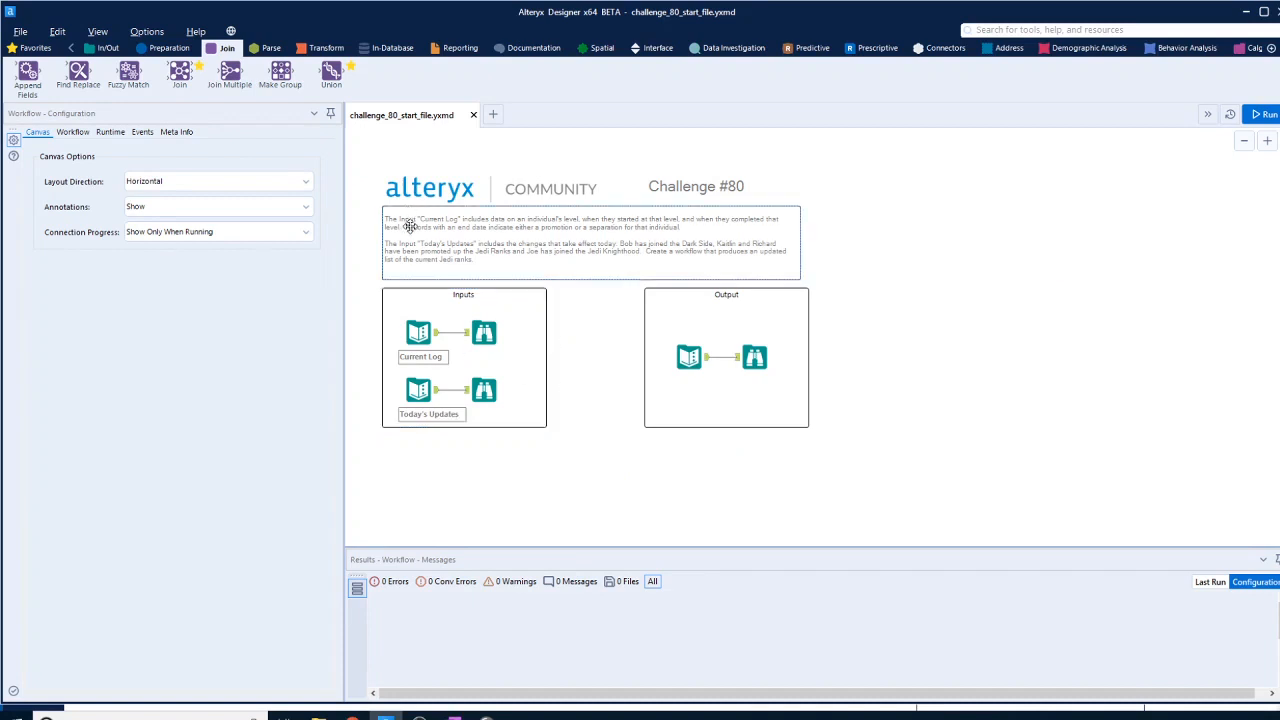
Select the Current Log input to view its eight records of levels, dates and flags
left_click(418, 332)
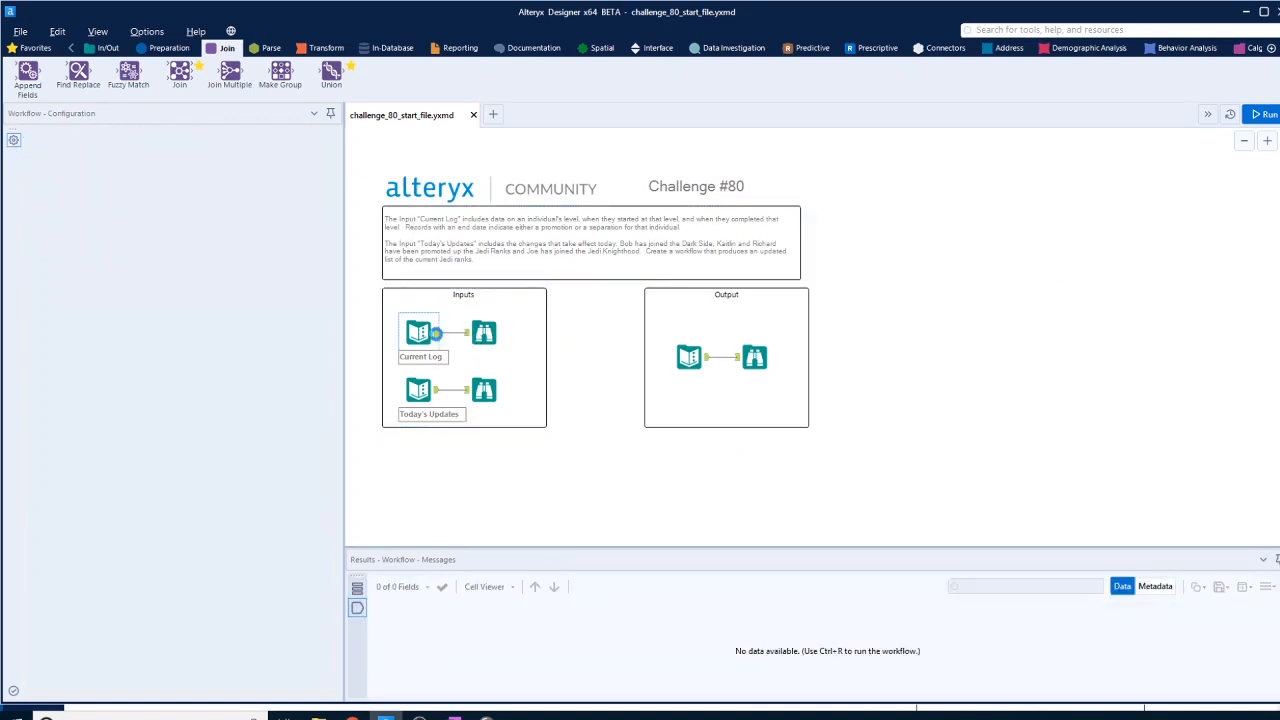
left_click(418, 332)
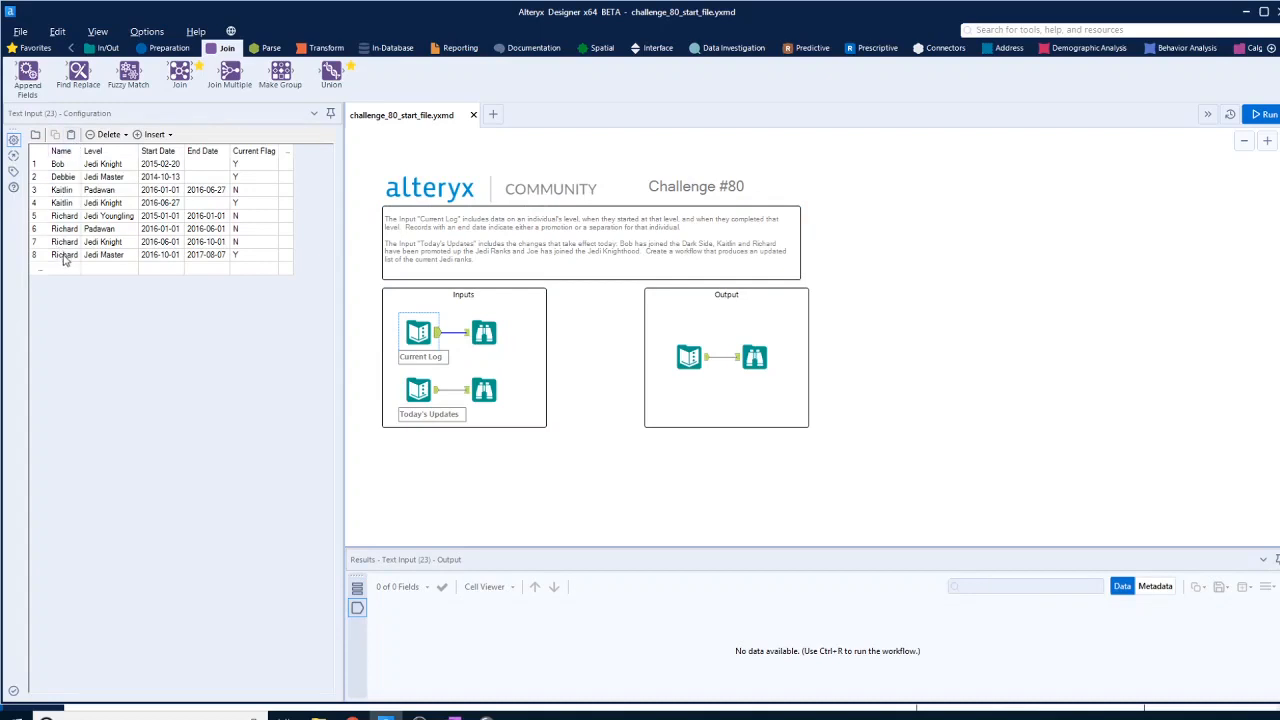
mouse_move(115, 264)
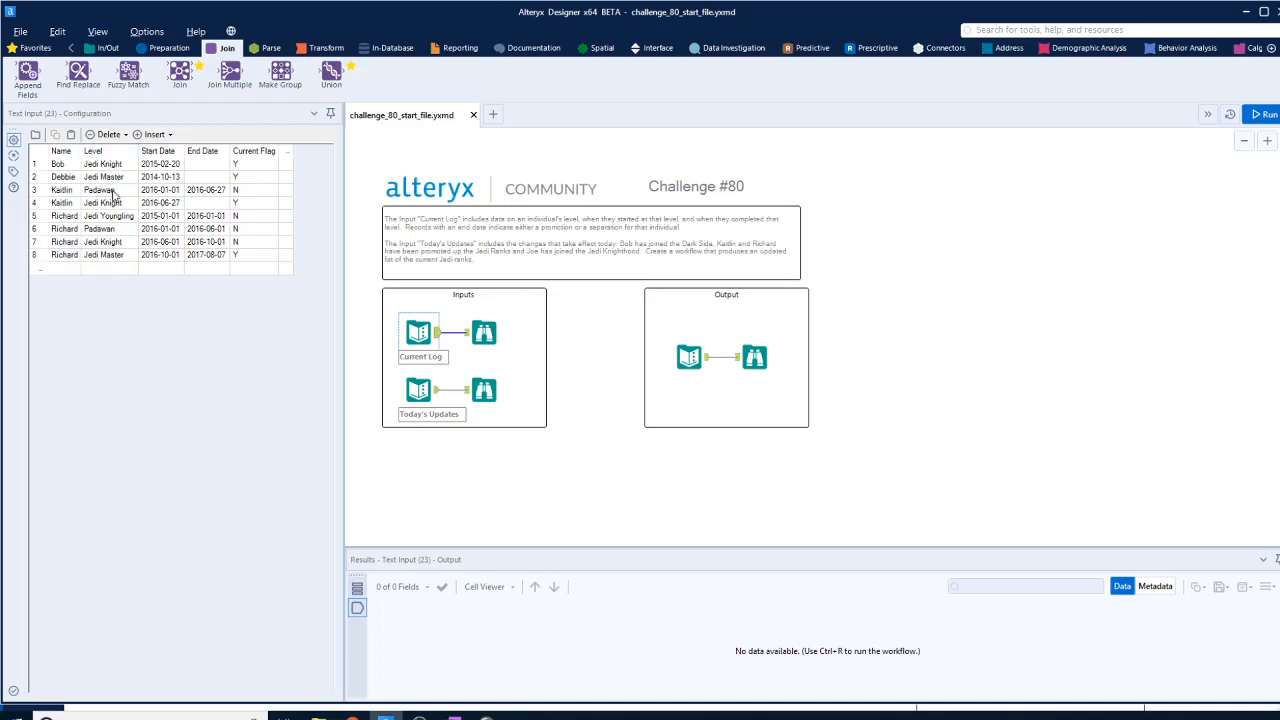
mouse_move(218, 263)
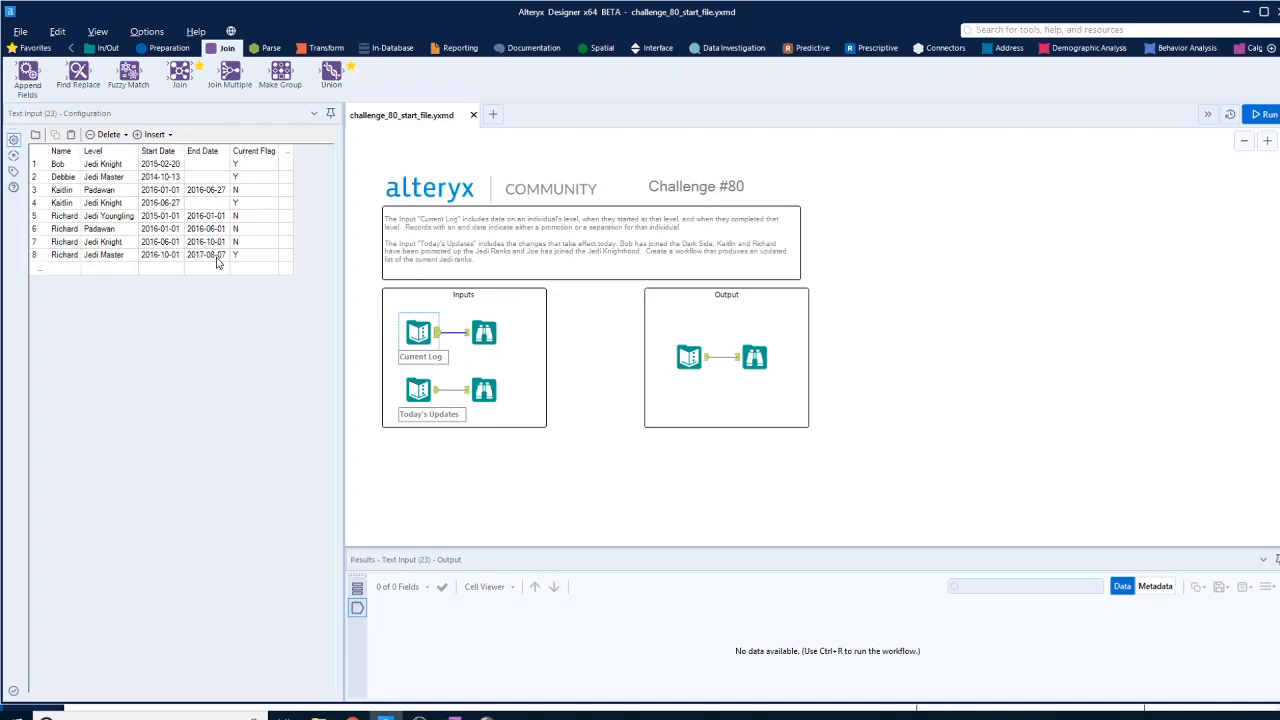
mouse_move(625, 331)
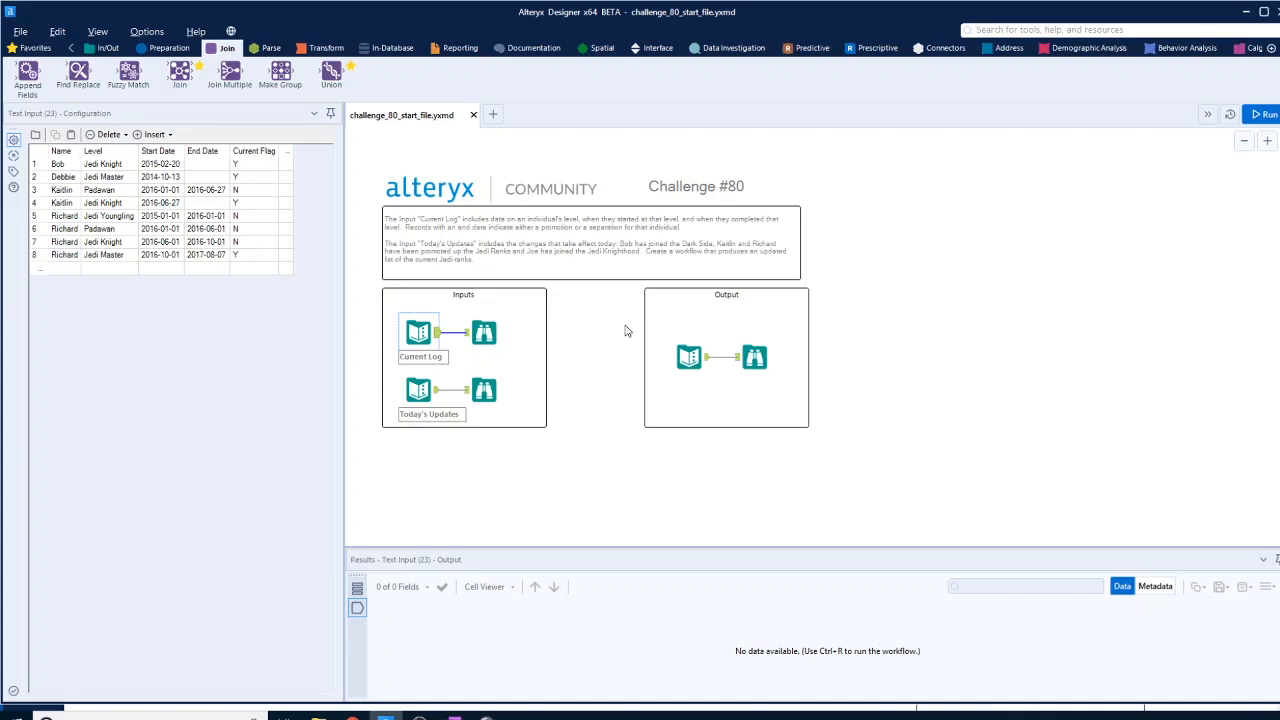
mouse_move(394, 318)
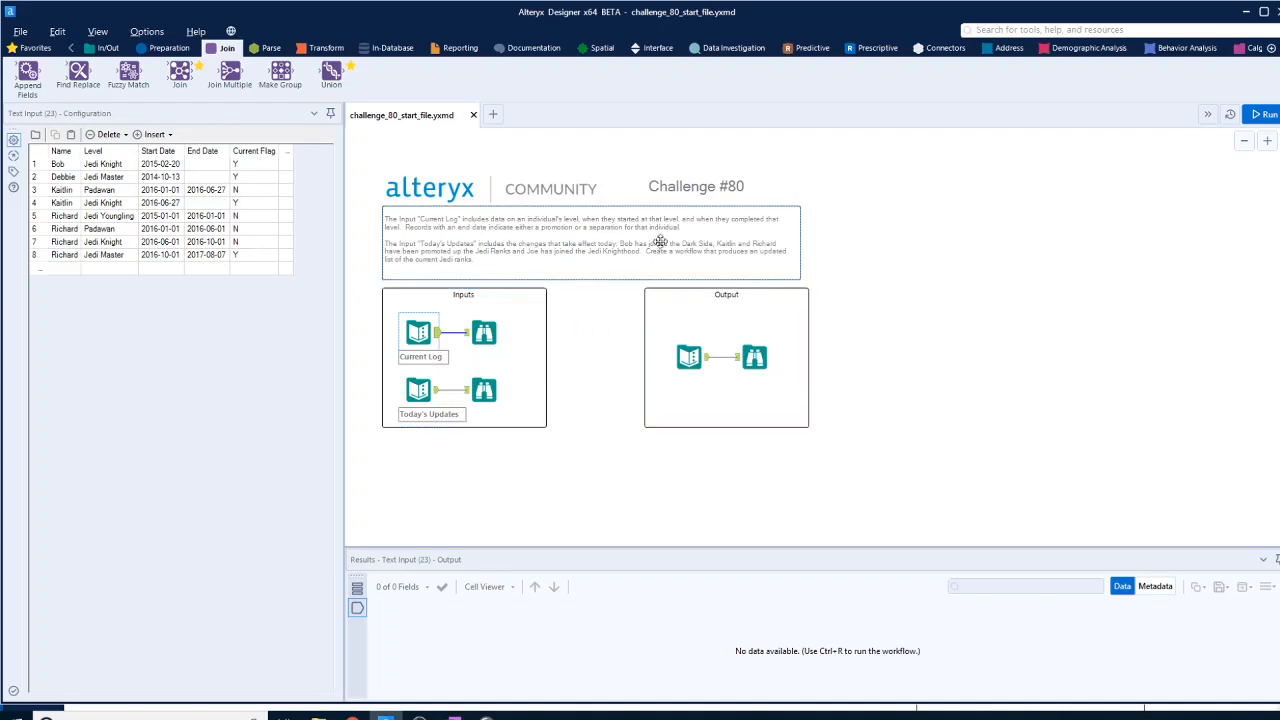
mouse_move(613, 300)
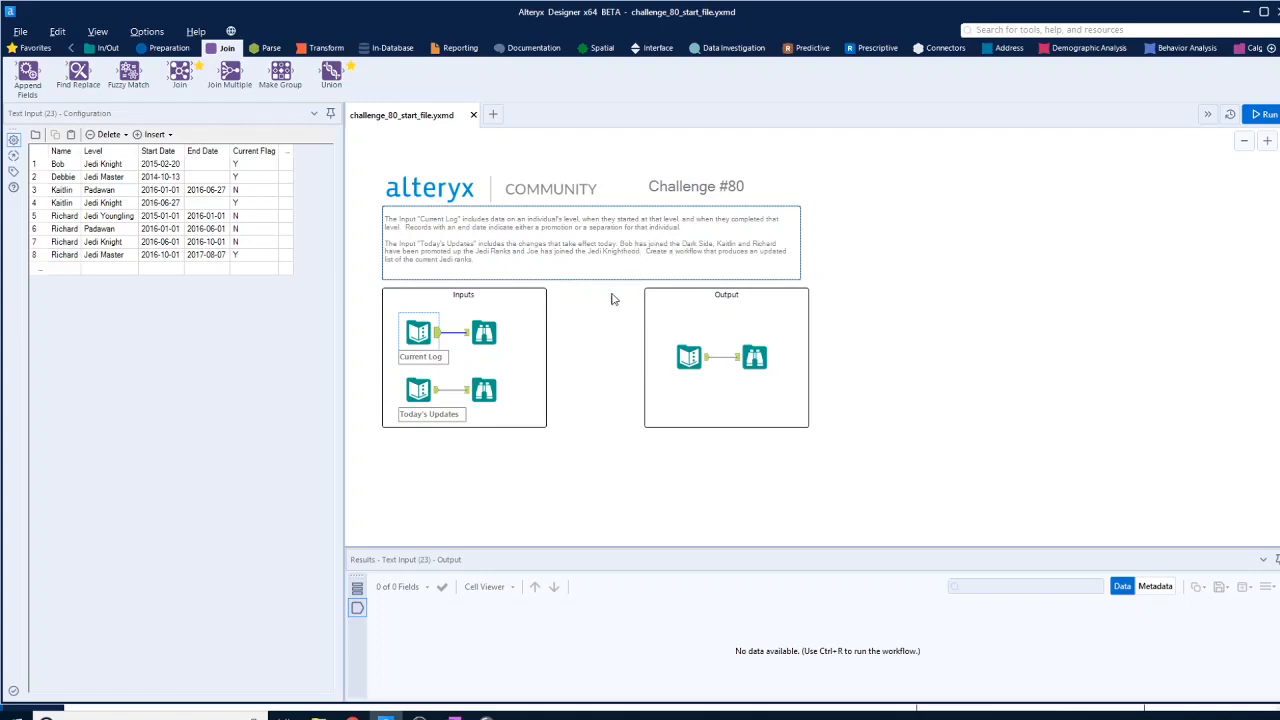
mouse_move(438, 245)
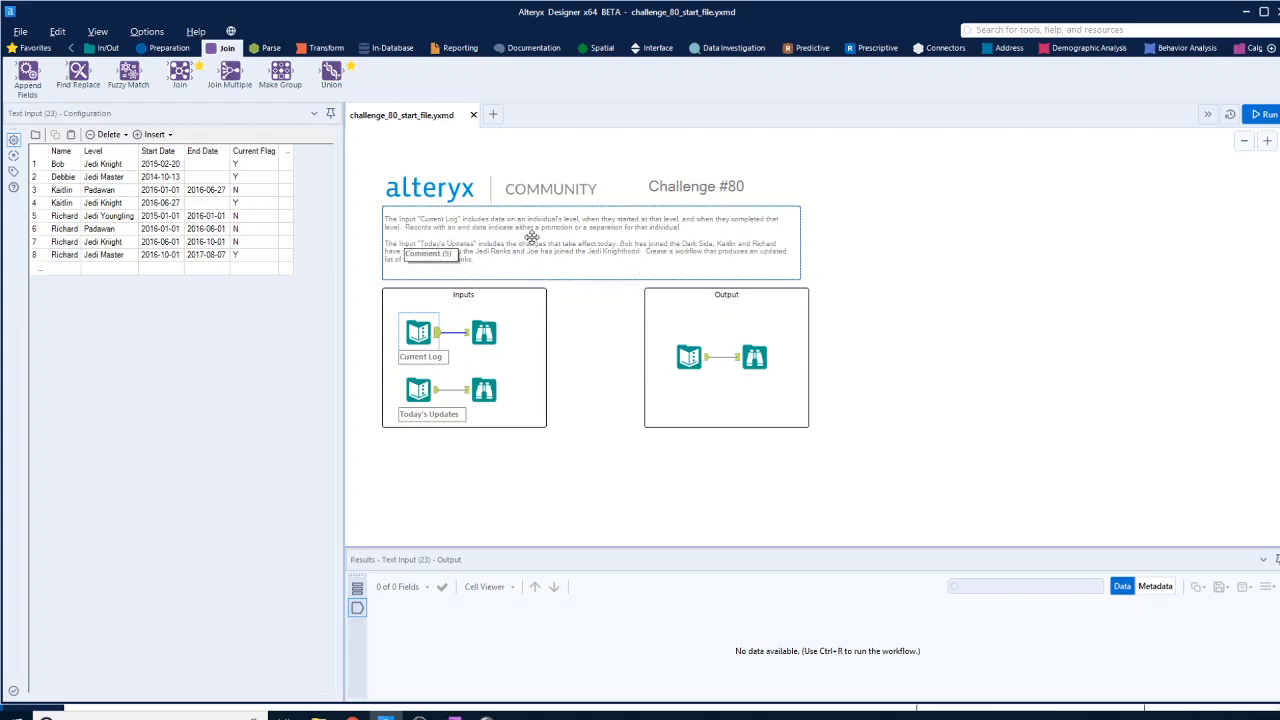
mouse_move(610, 238)
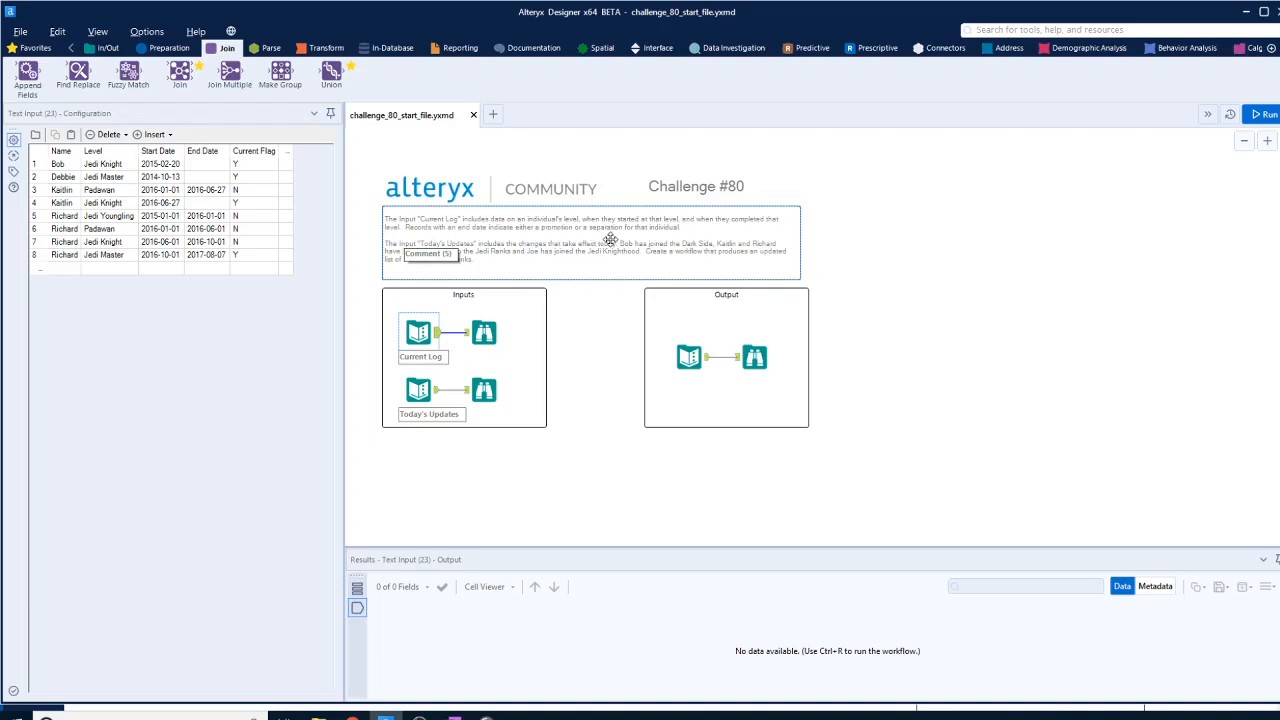
mouse_move(692, 240)
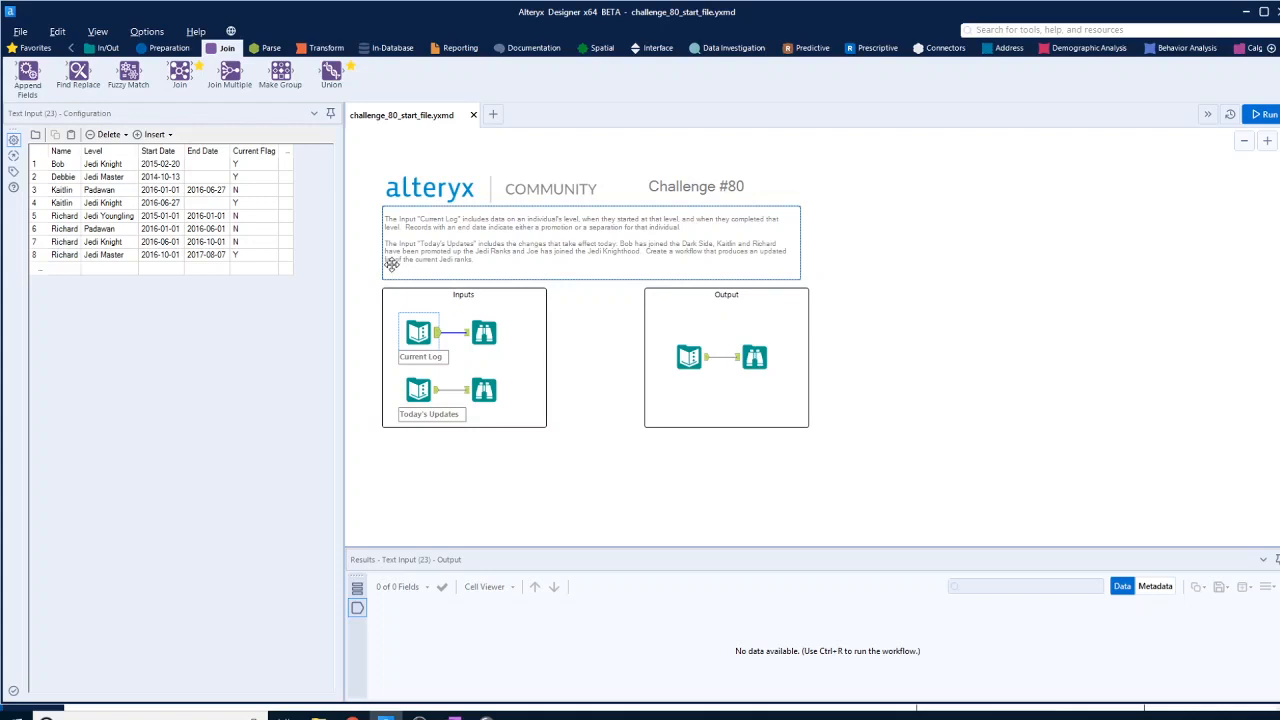
mouse_move(460, 253)
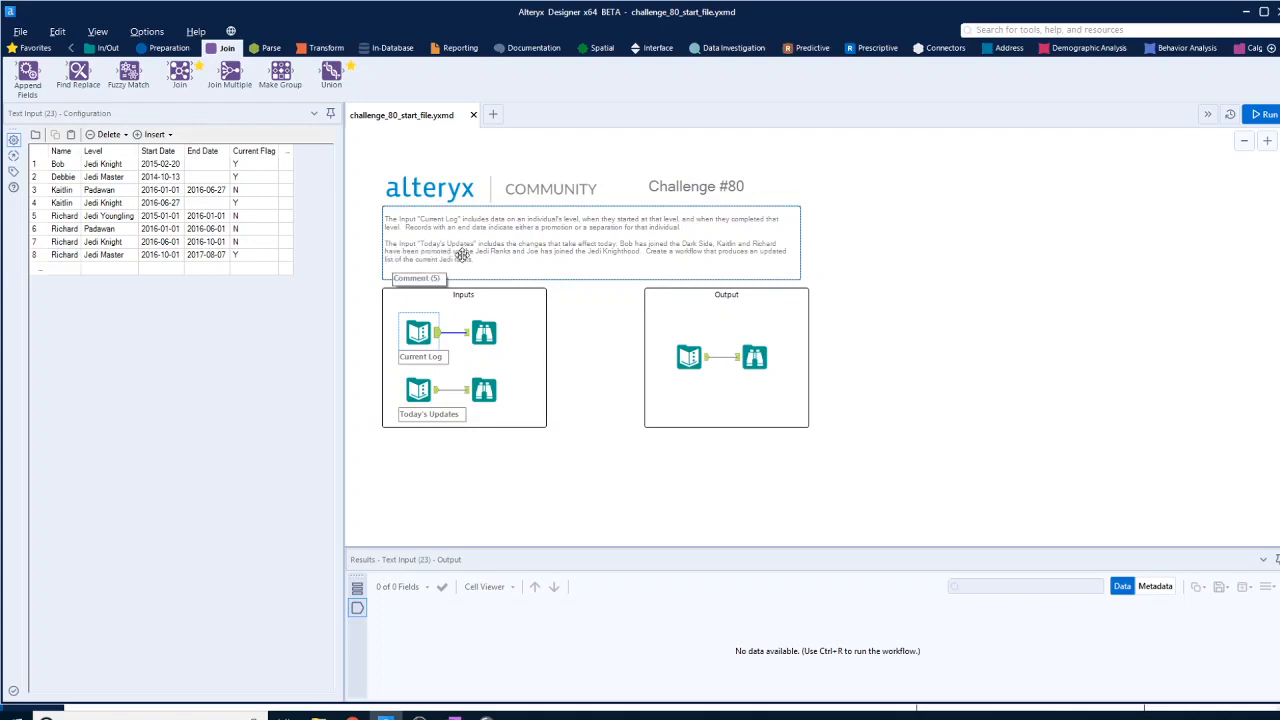
mouse_move(584, 267)
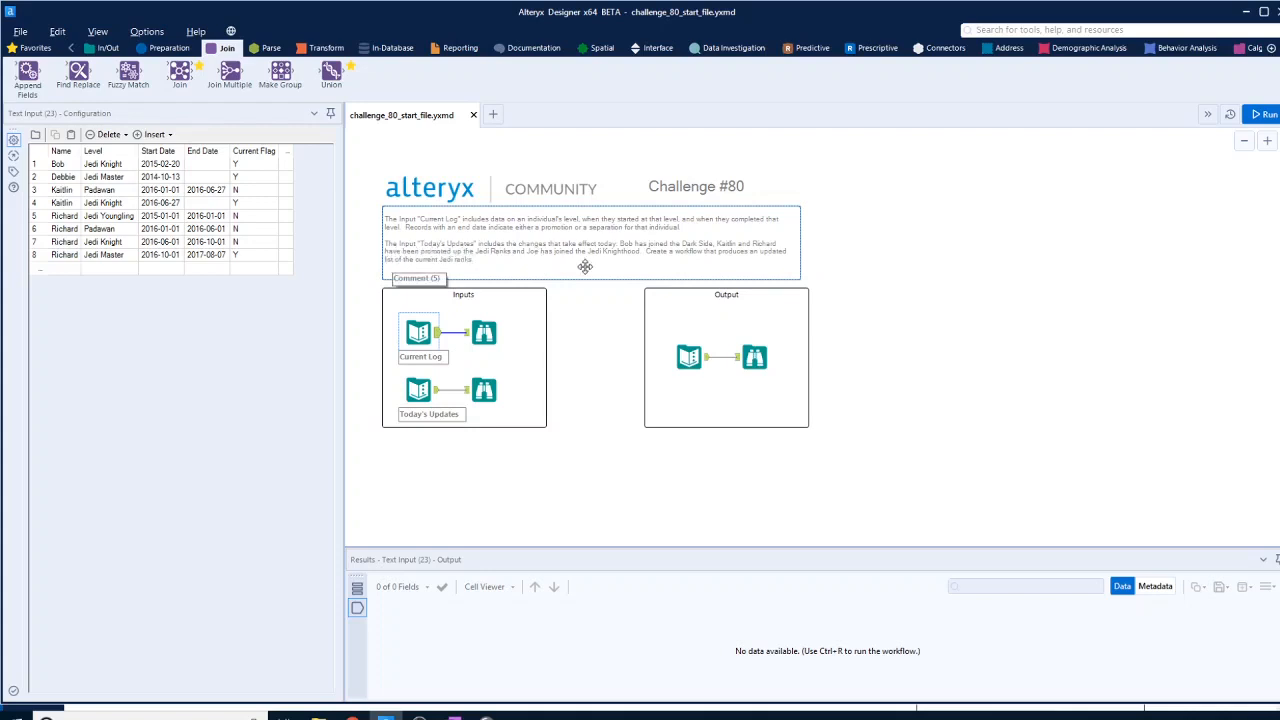
mouse_move(628, 252)
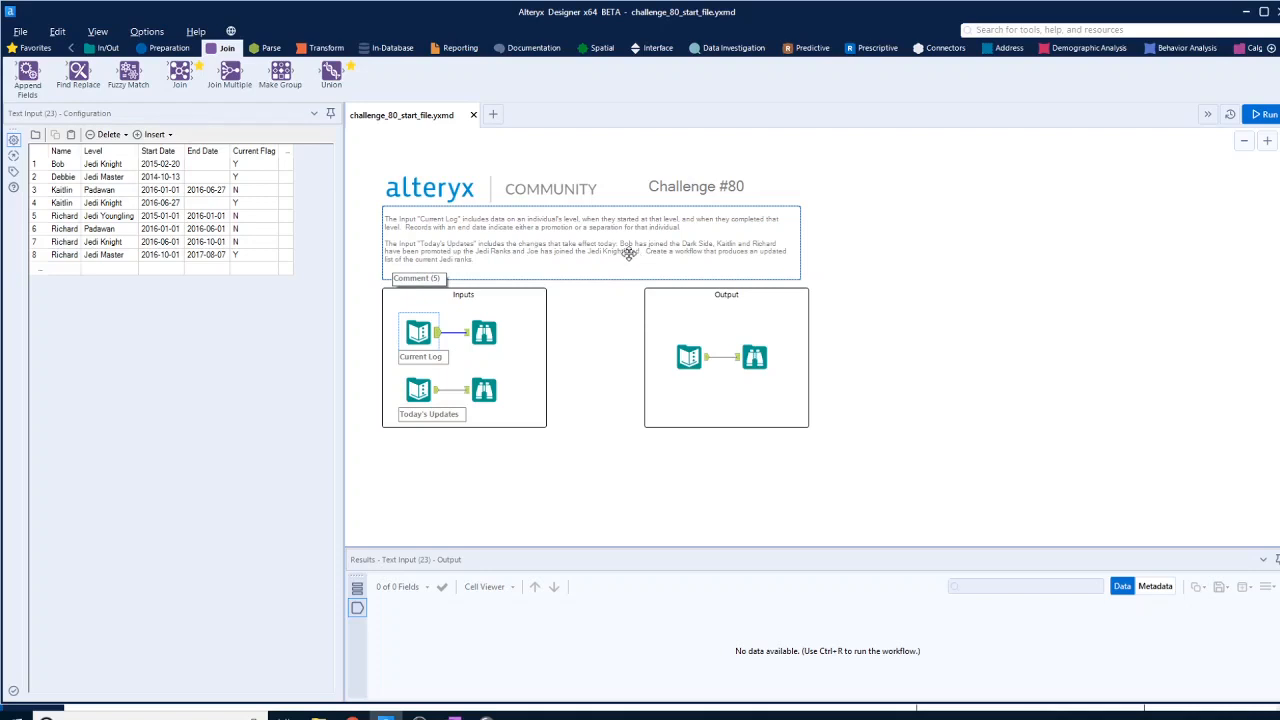
mouse_move(695, 255)
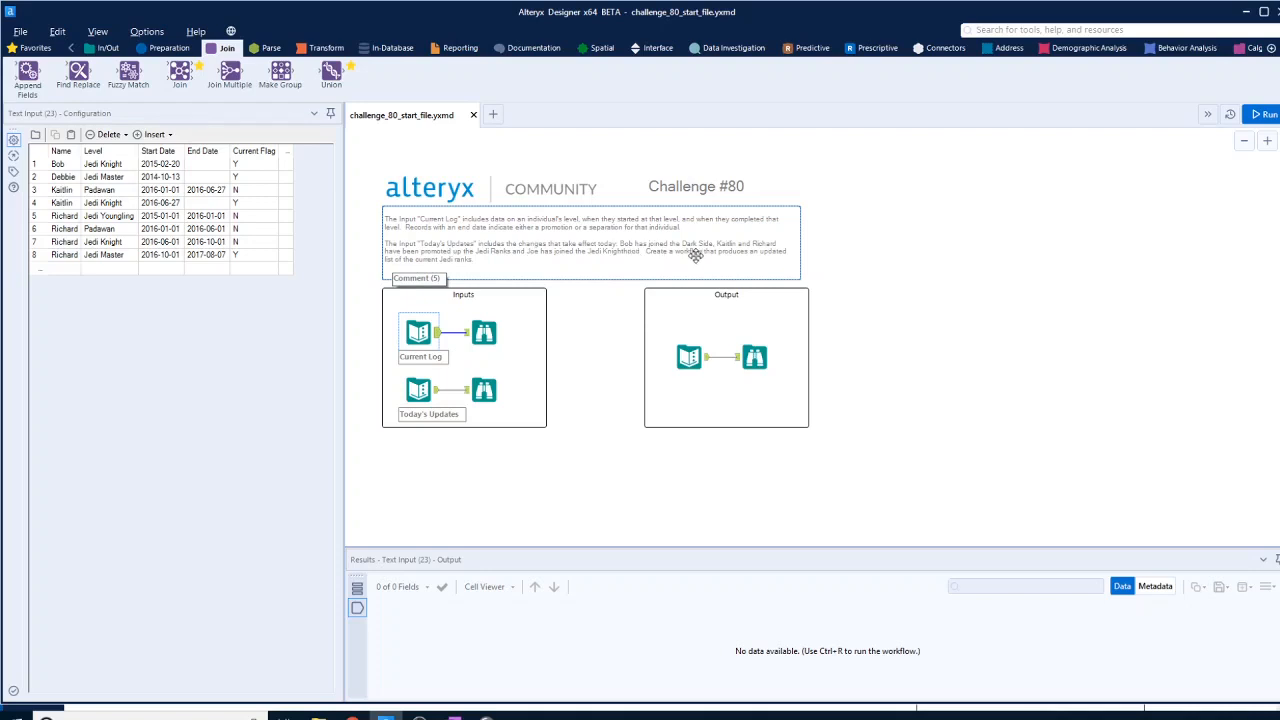
mouse_move(722, 253)
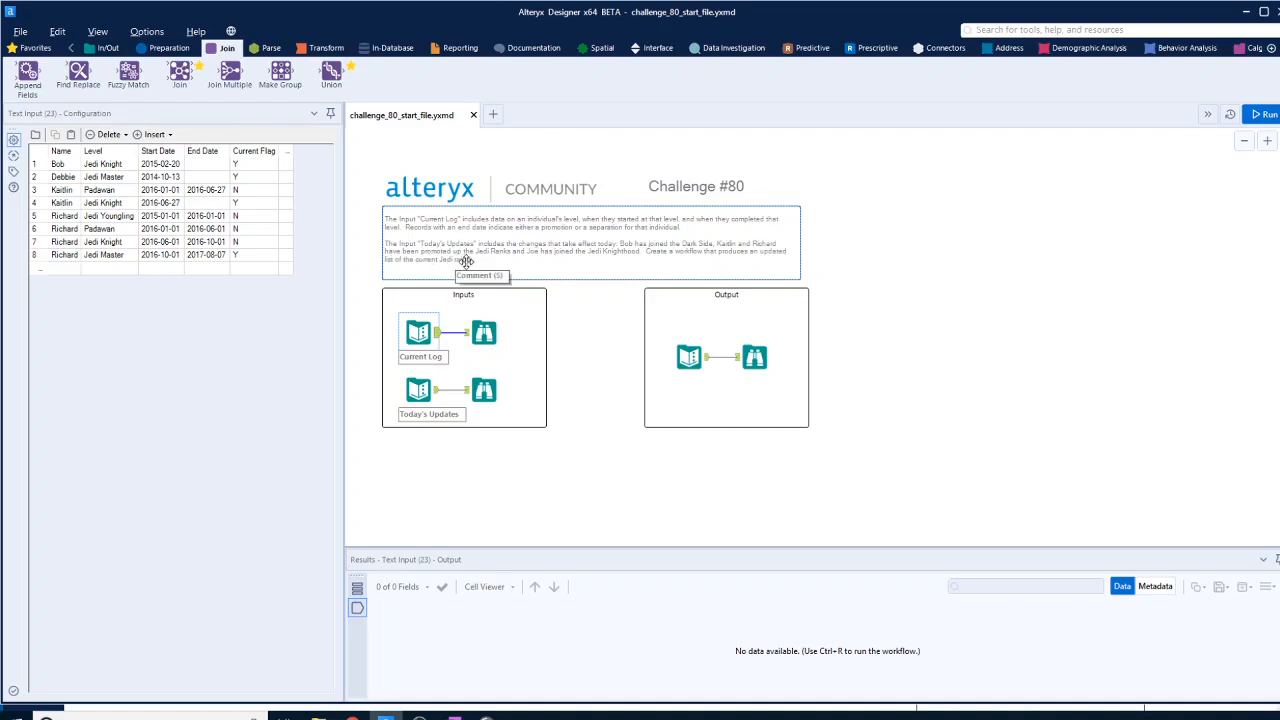
mouse_move(607, 266)
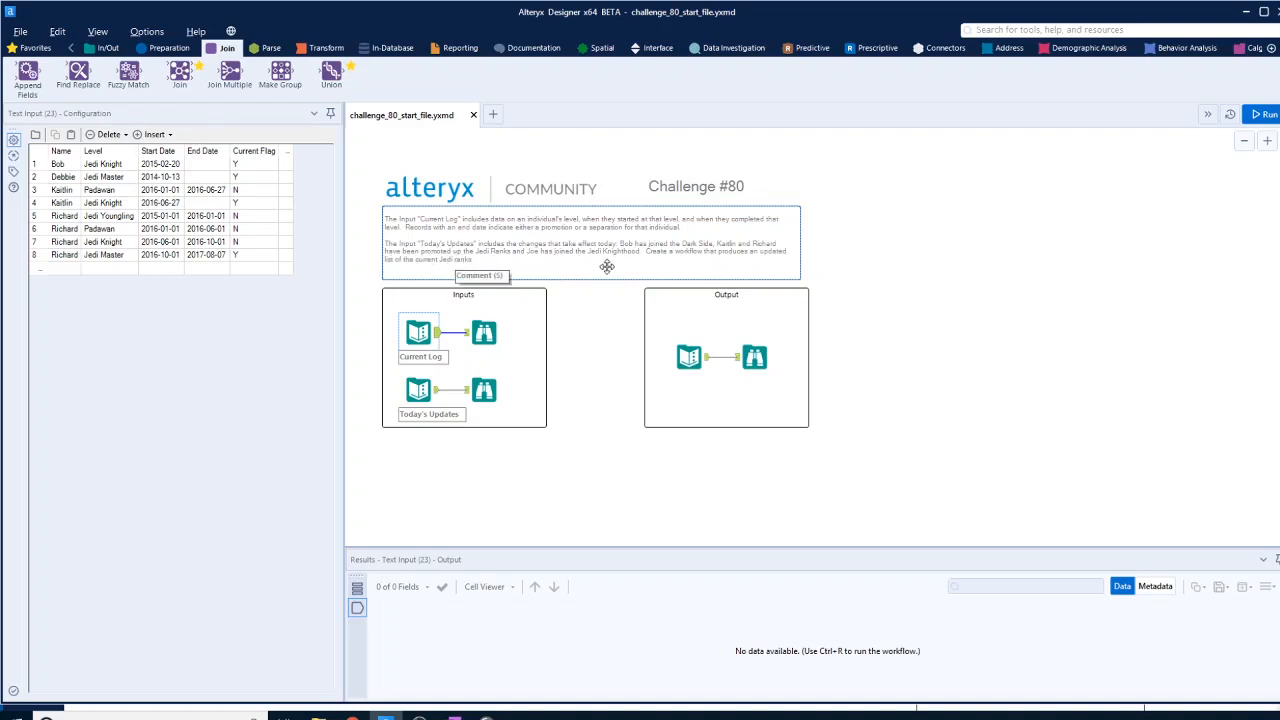
mouse_move(616, 261)
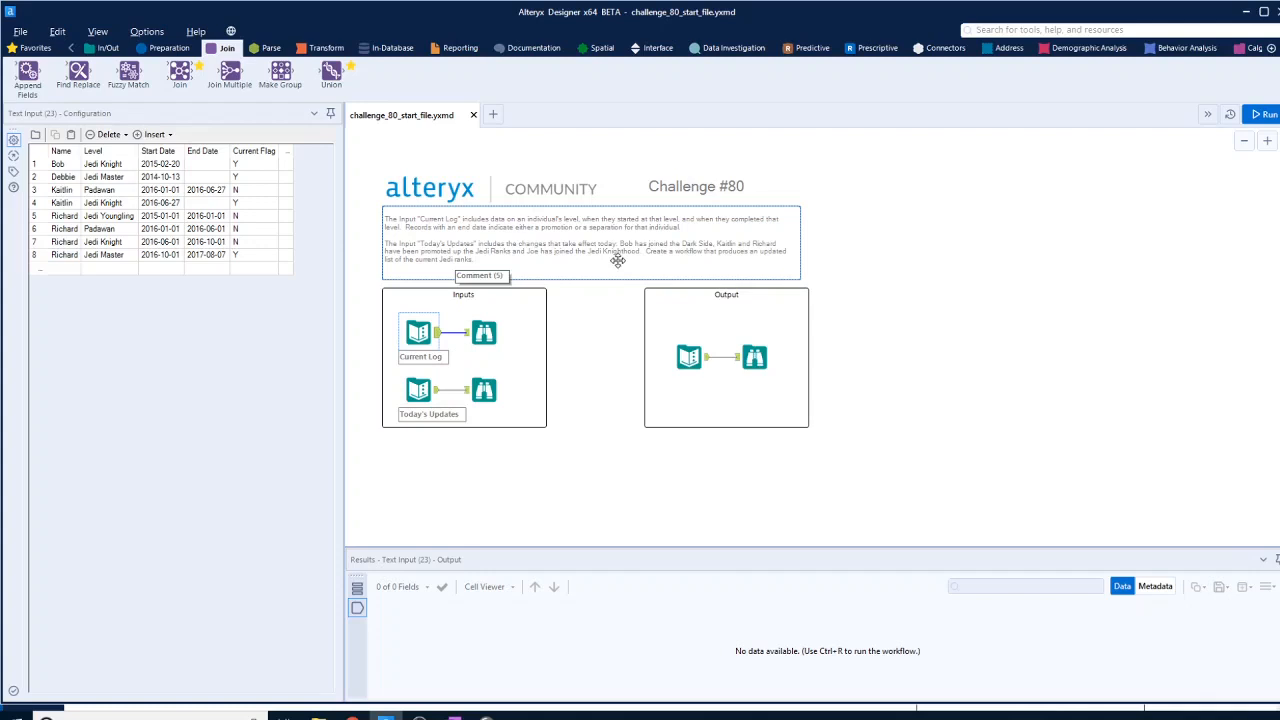
mouse_move(683, 265)
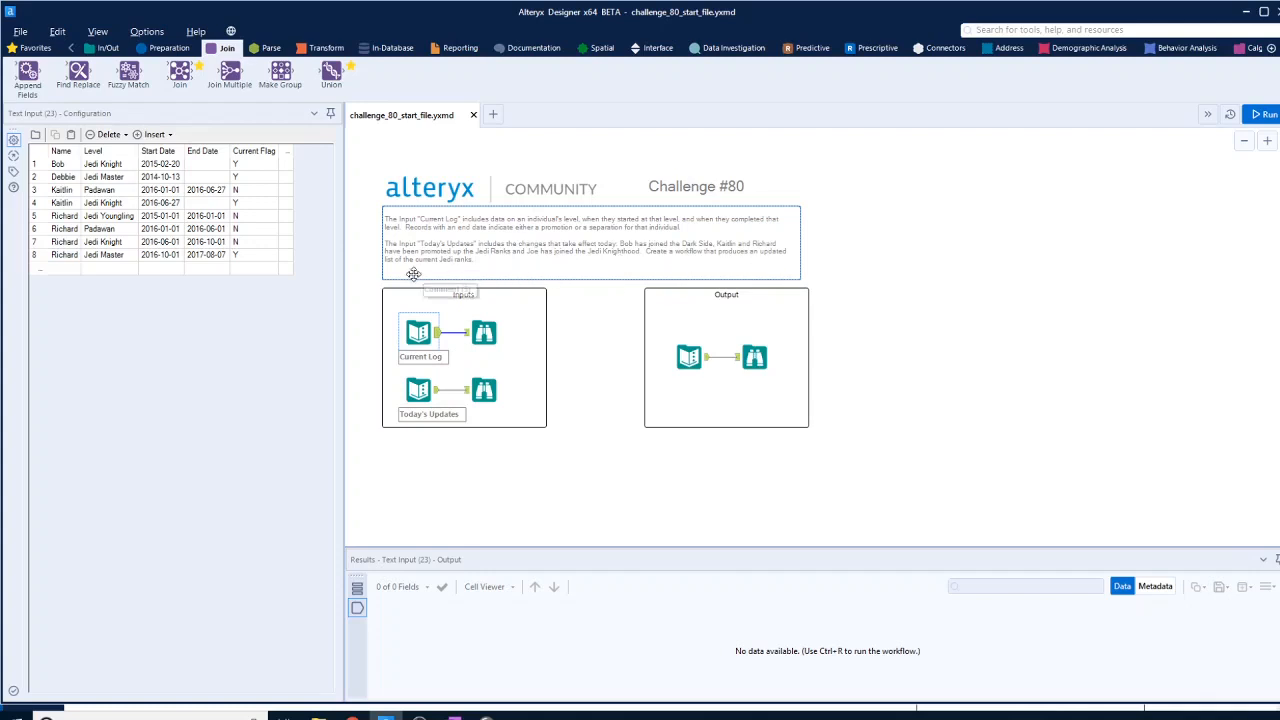
mouse_move(466, 271)
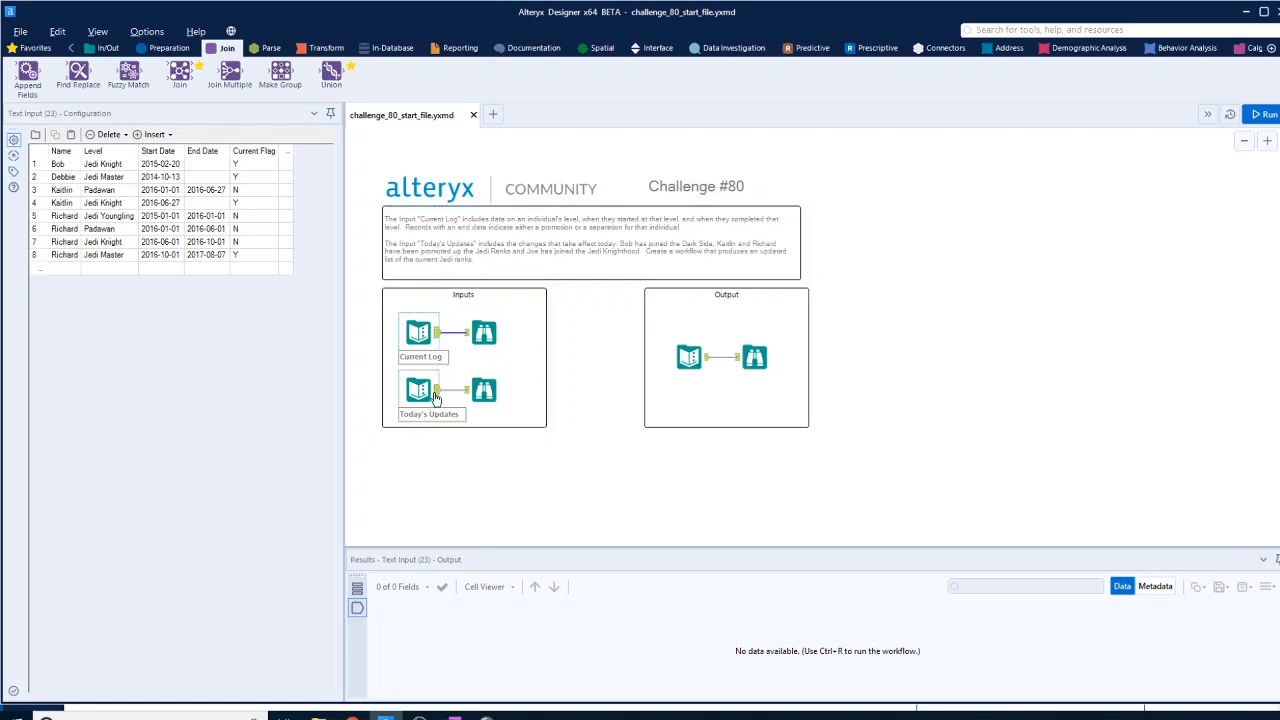
left_click(417, 390)
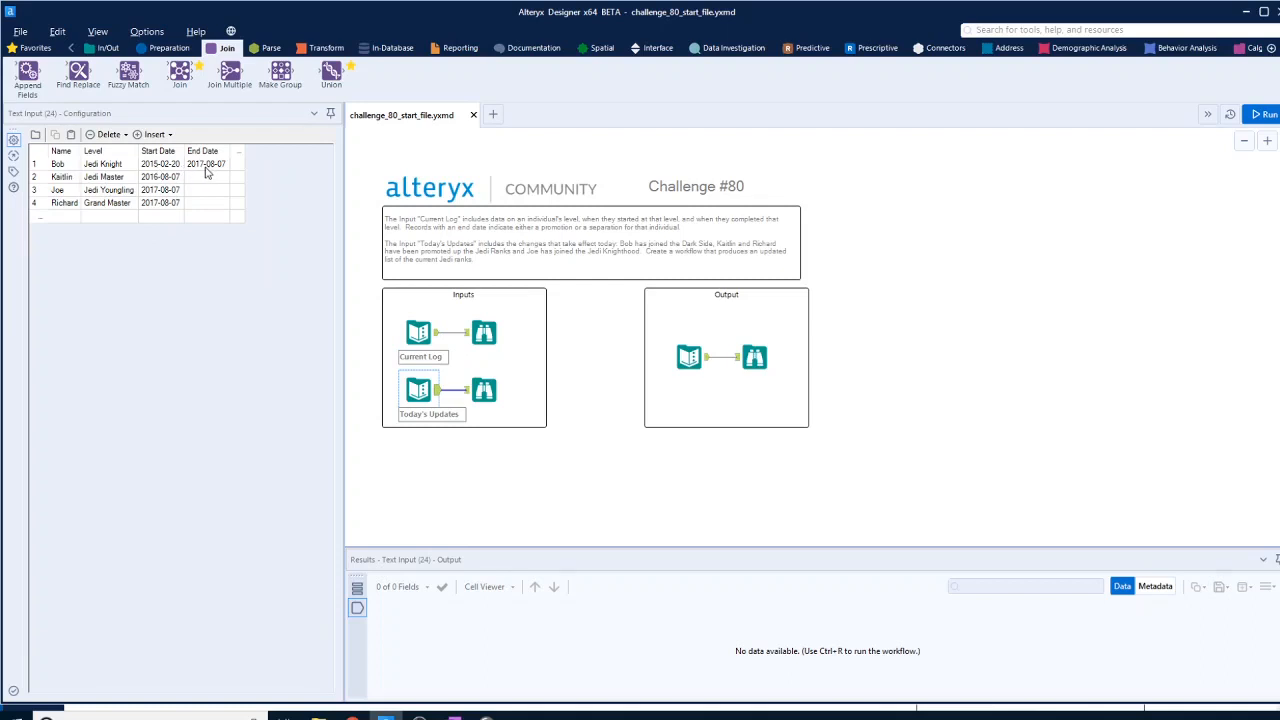
mouse_move(75, 183)
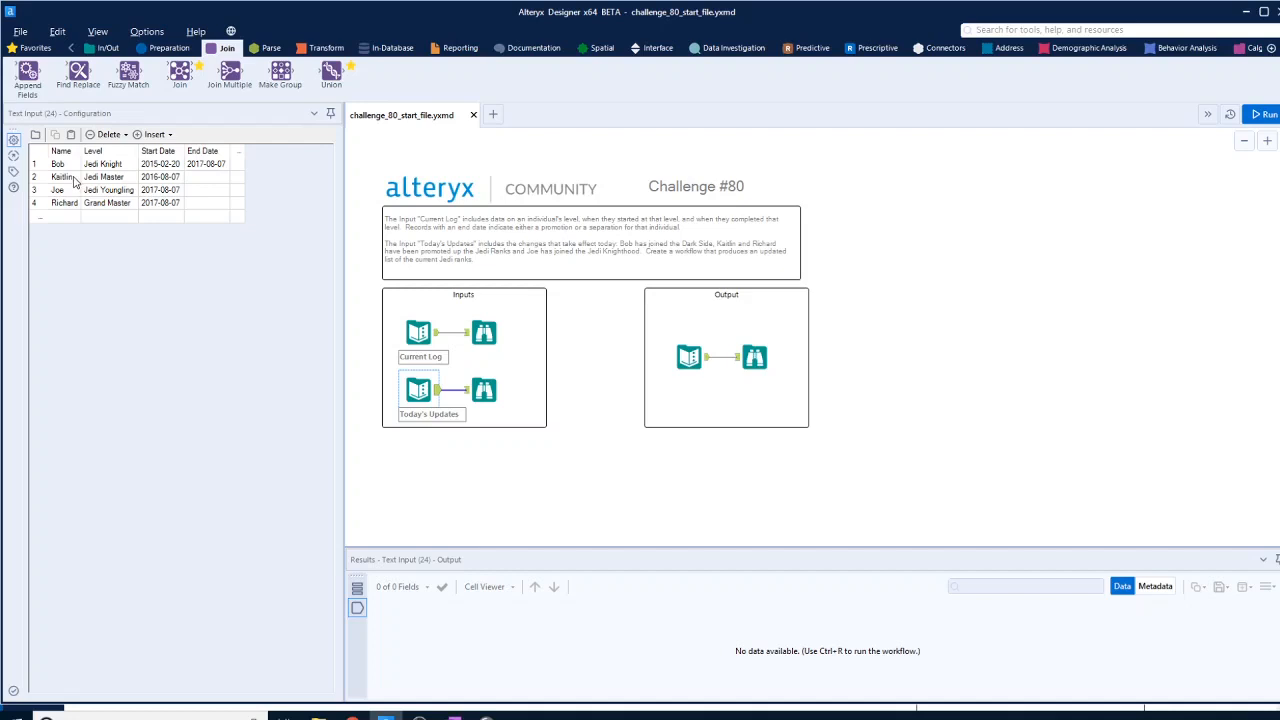
mouse_move(124, 192)
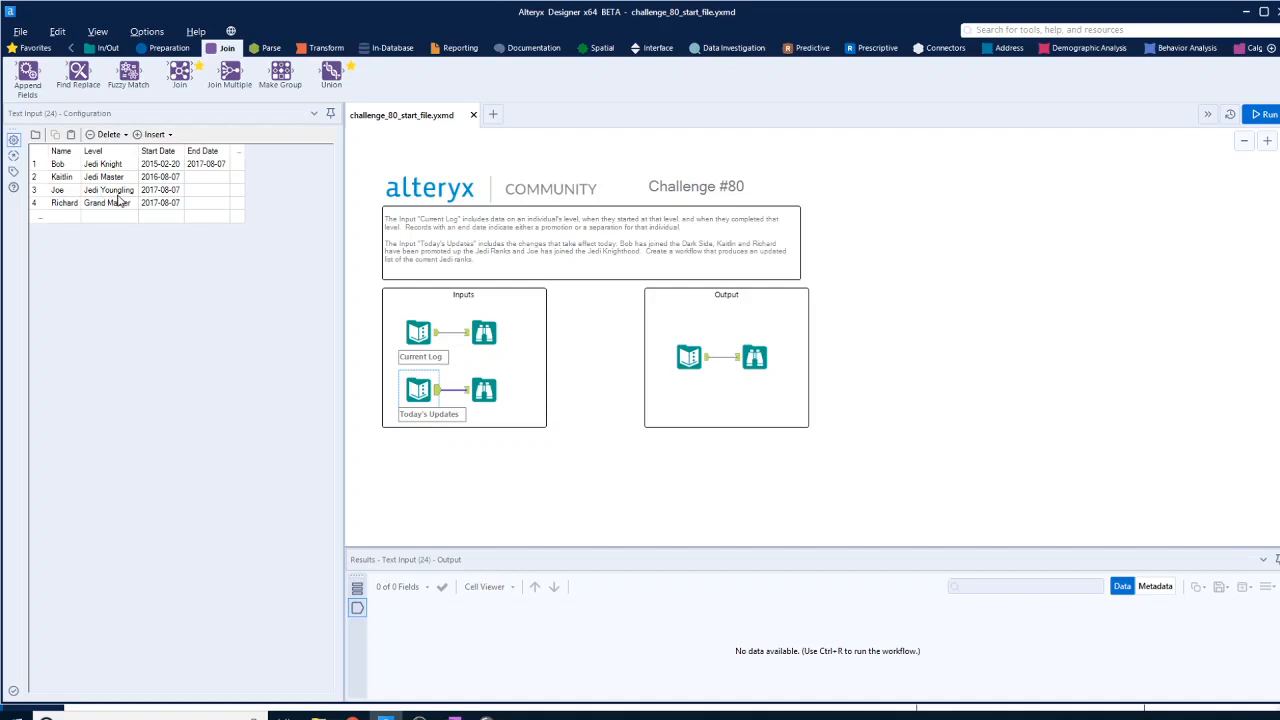
mouse_move(87, 216)
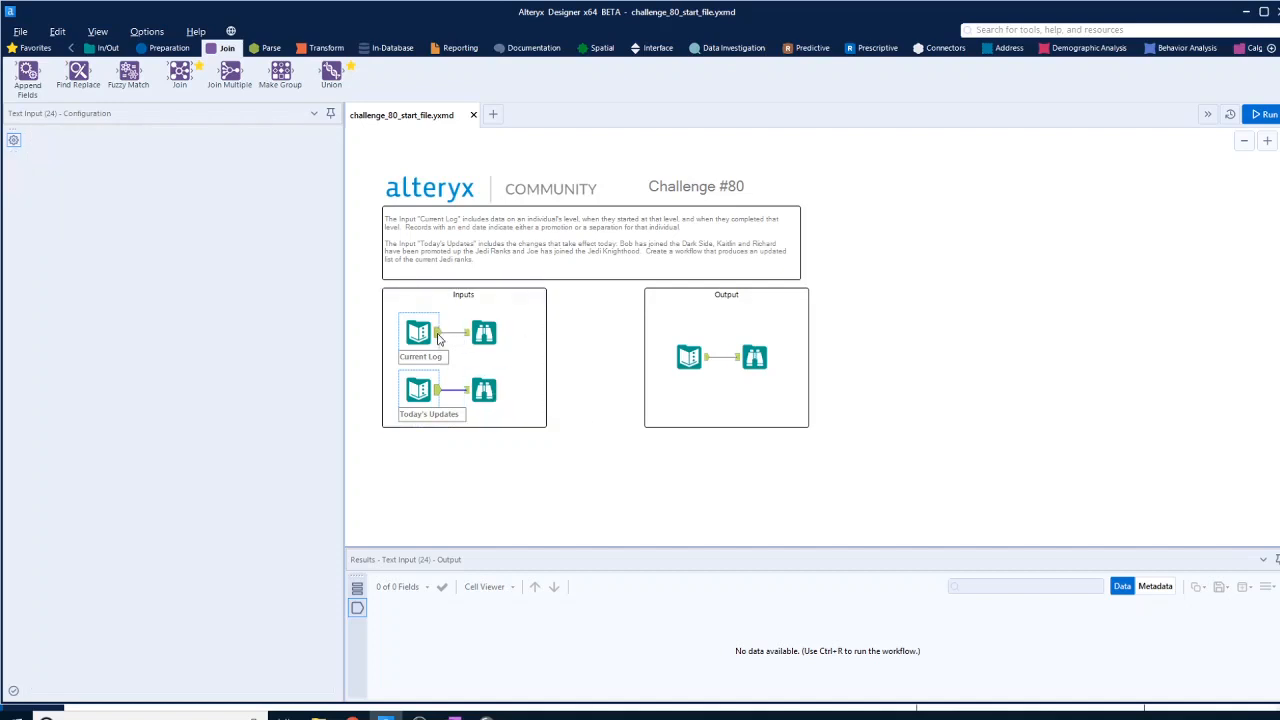
left_click(418, 332)
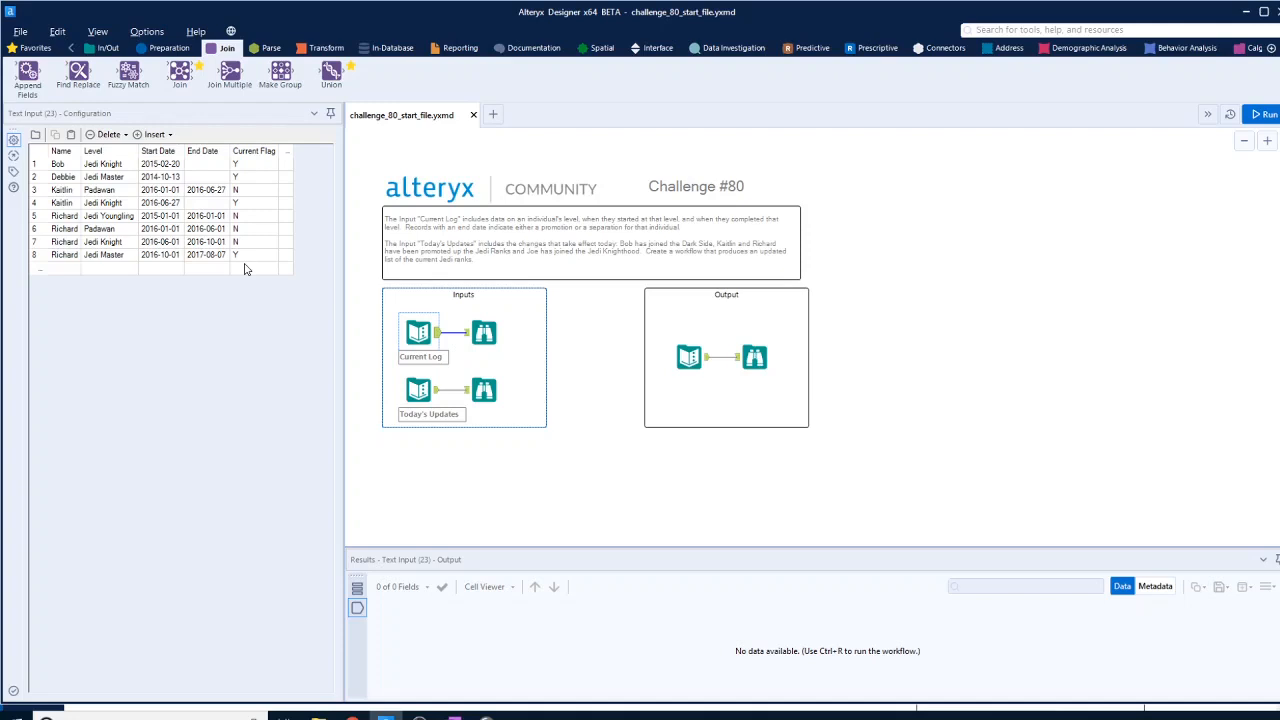
mouse_move(125, 191)
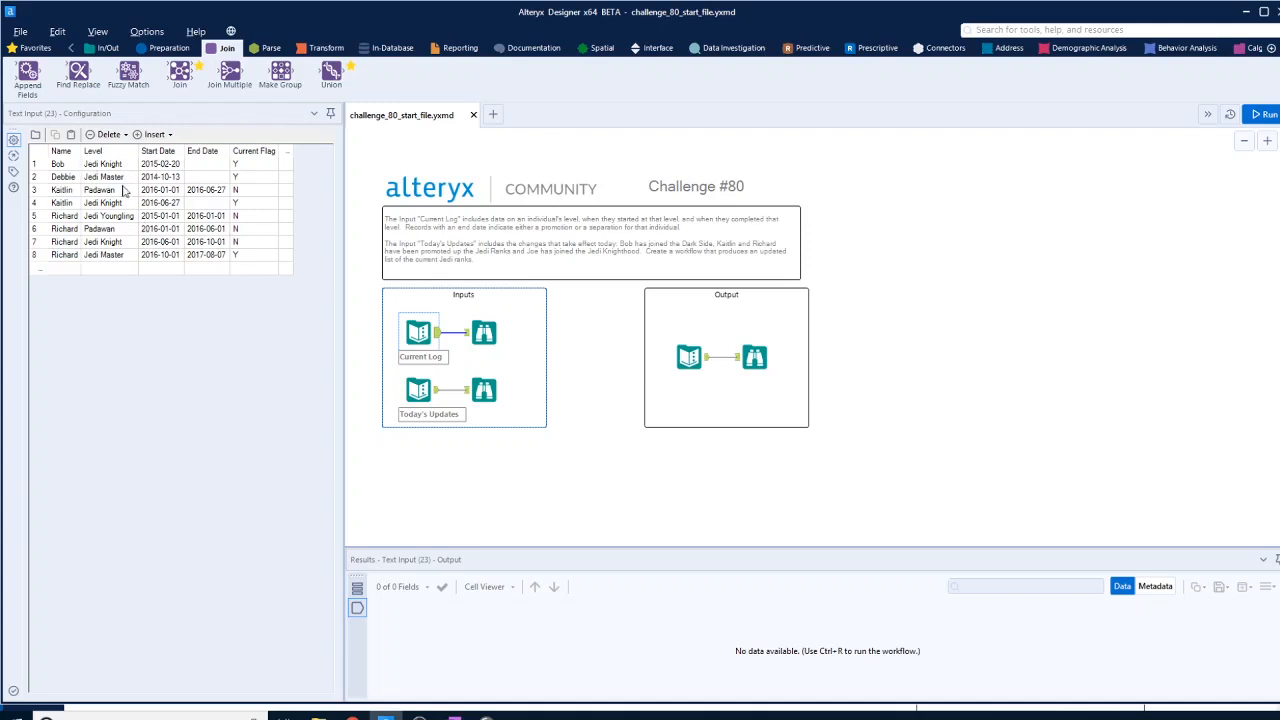
mouse_move(240, 190)
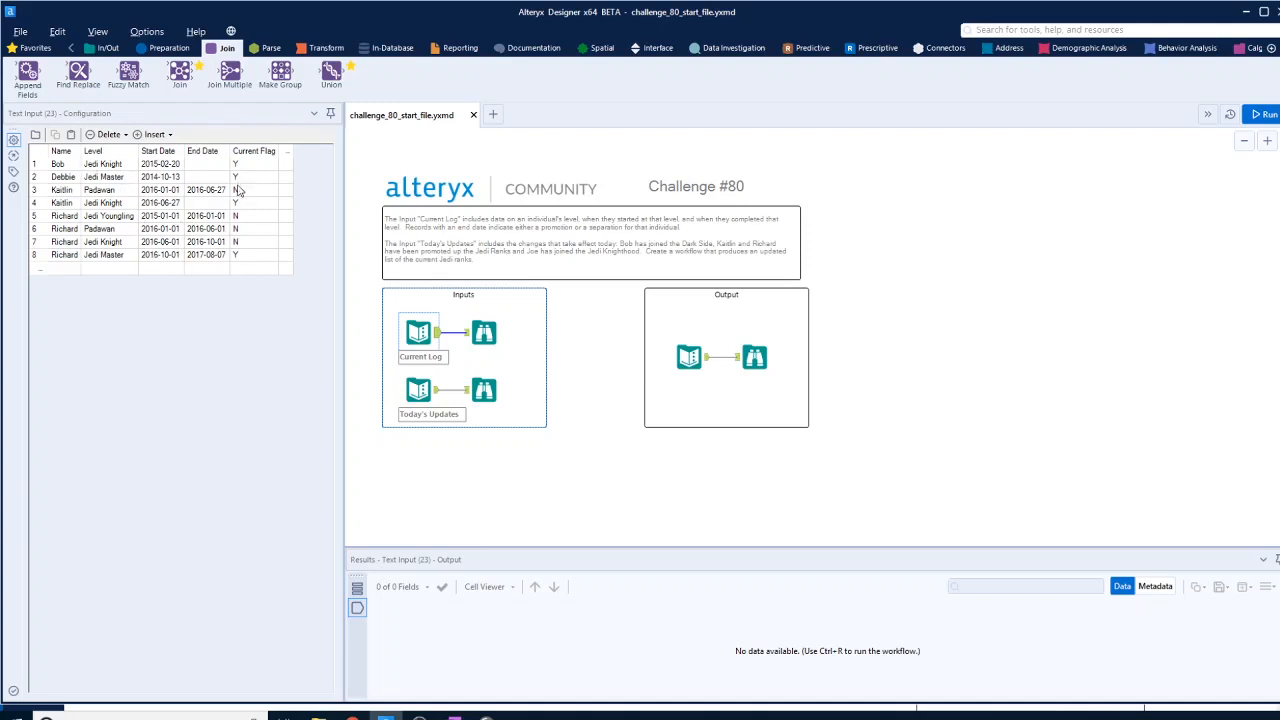
mouse_move(418, 390)
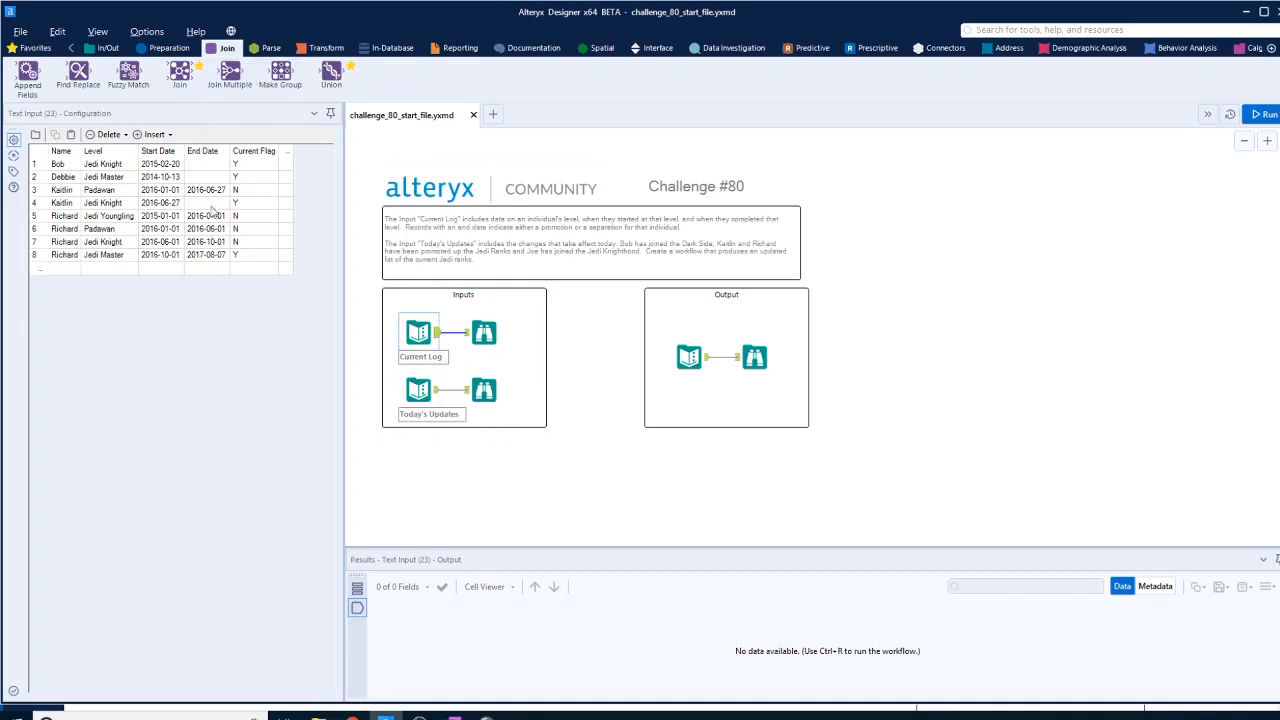
Filter the Current Log on Current Flag equals Y, run, and browse the true and false outputs
left_click(170, 48)
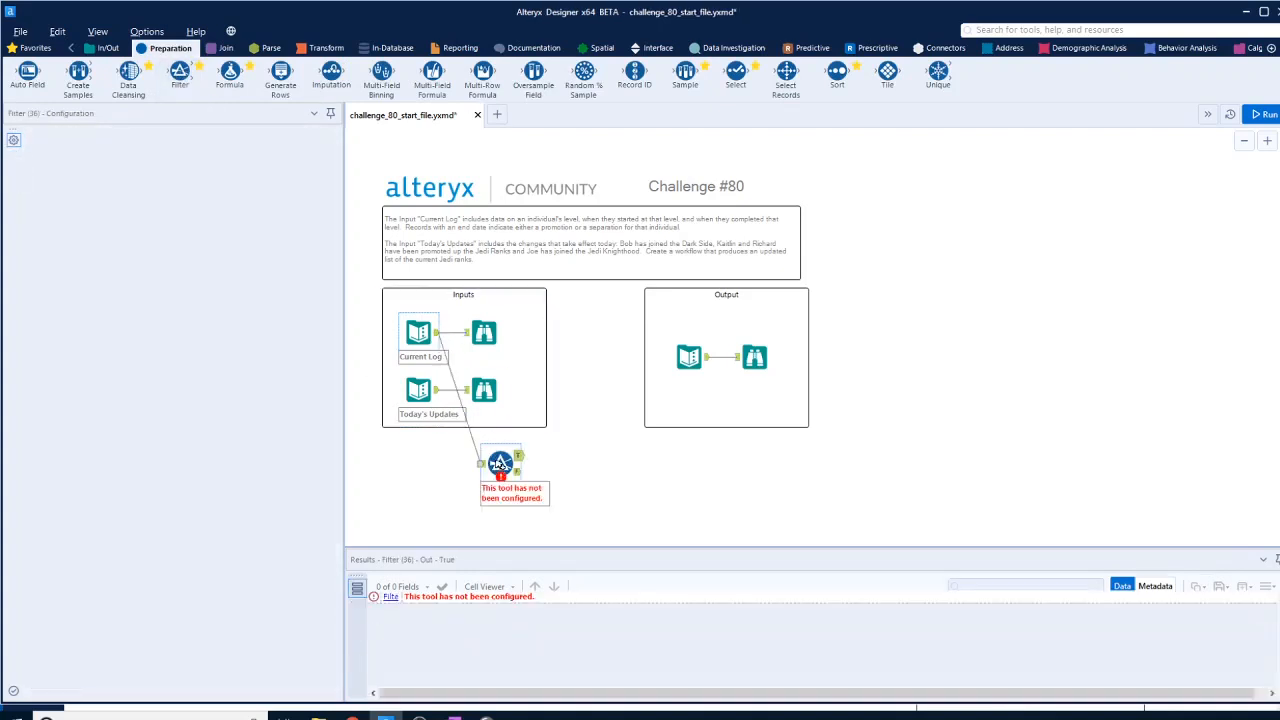
left_click(500, 462)
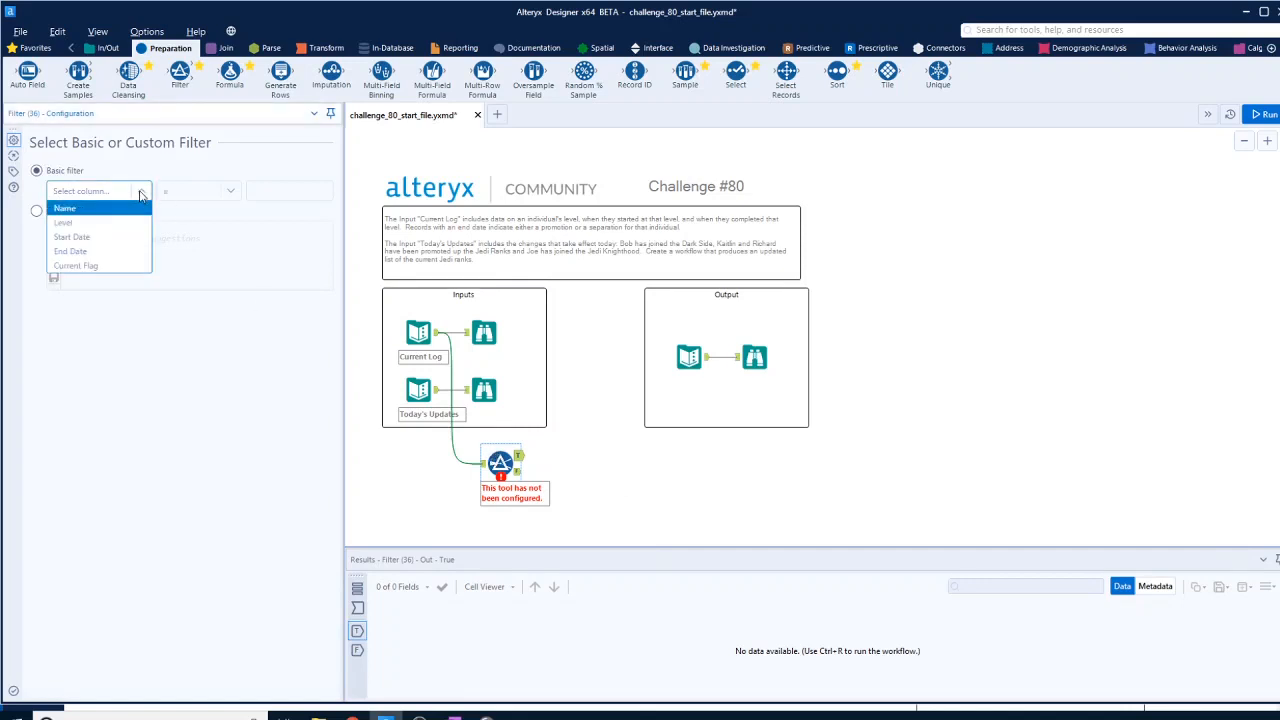
left_click(76, 265)
type("Y")
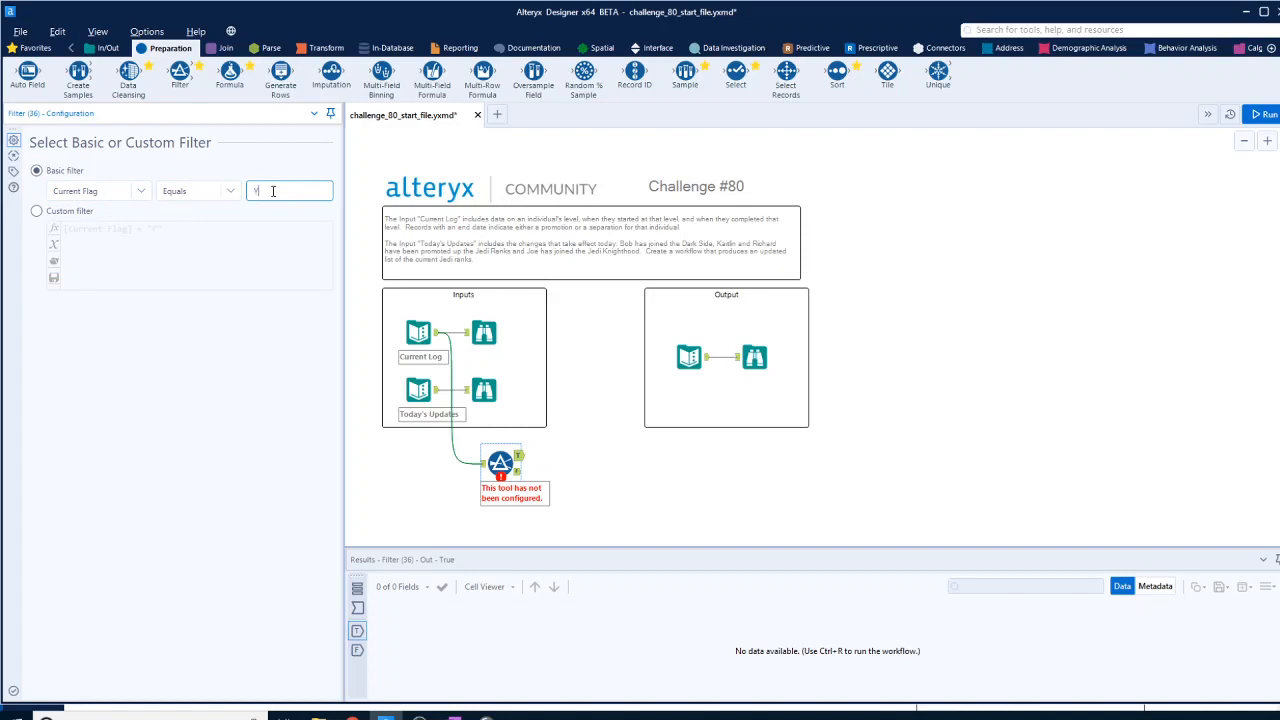
left_click(1263, 114)
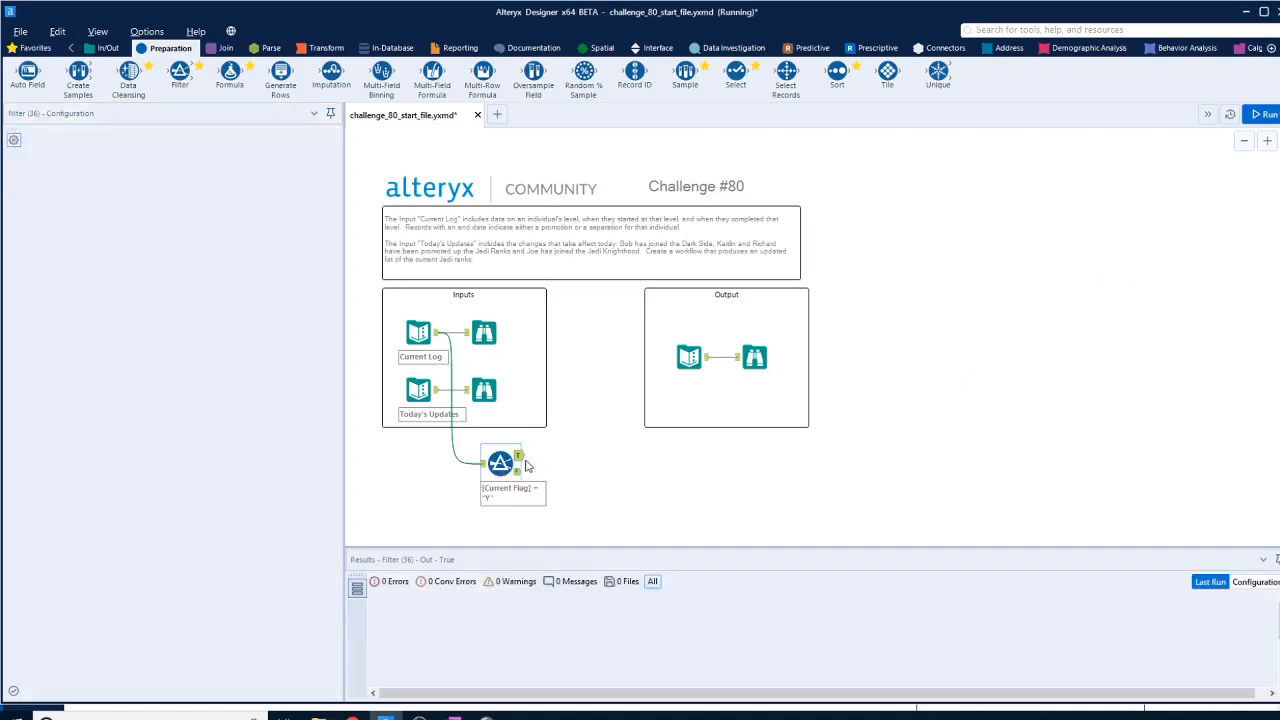
left_click(1263, 114)
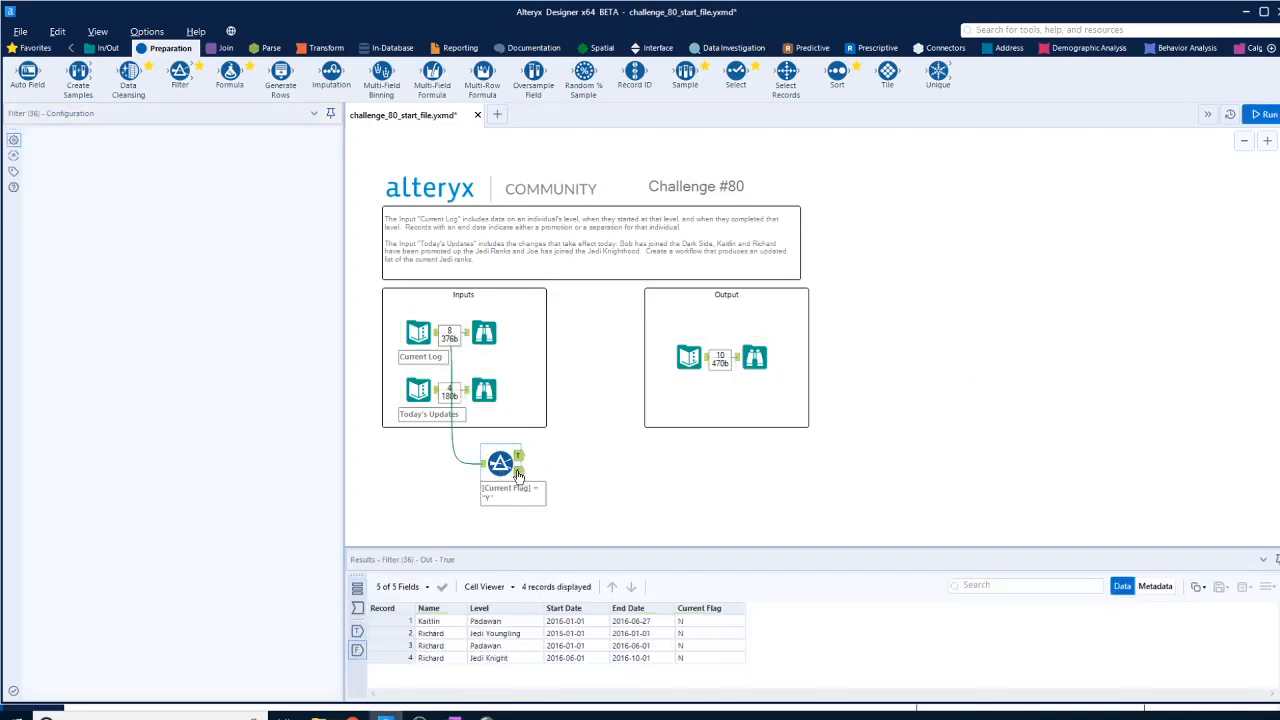
left_click(500, 462)
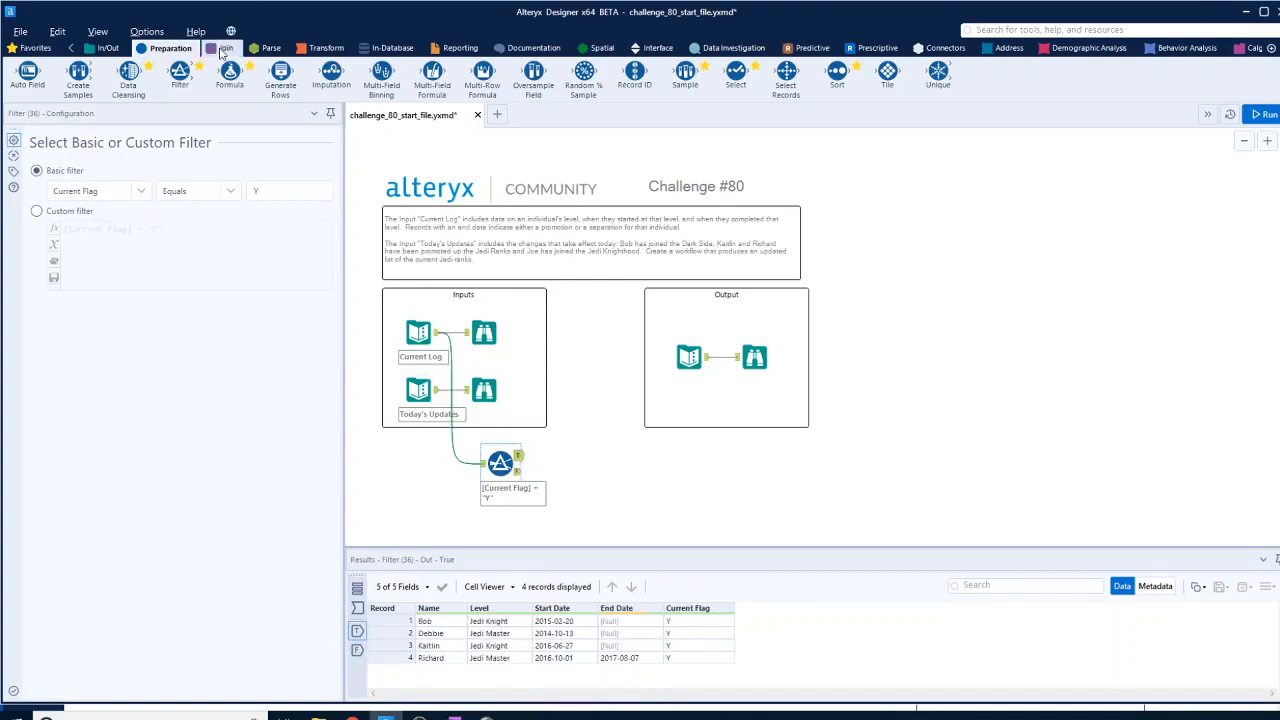
Join the current records with Today's Updates on Name, renaming update fields with New_ prefixes
left_click(229, 48)
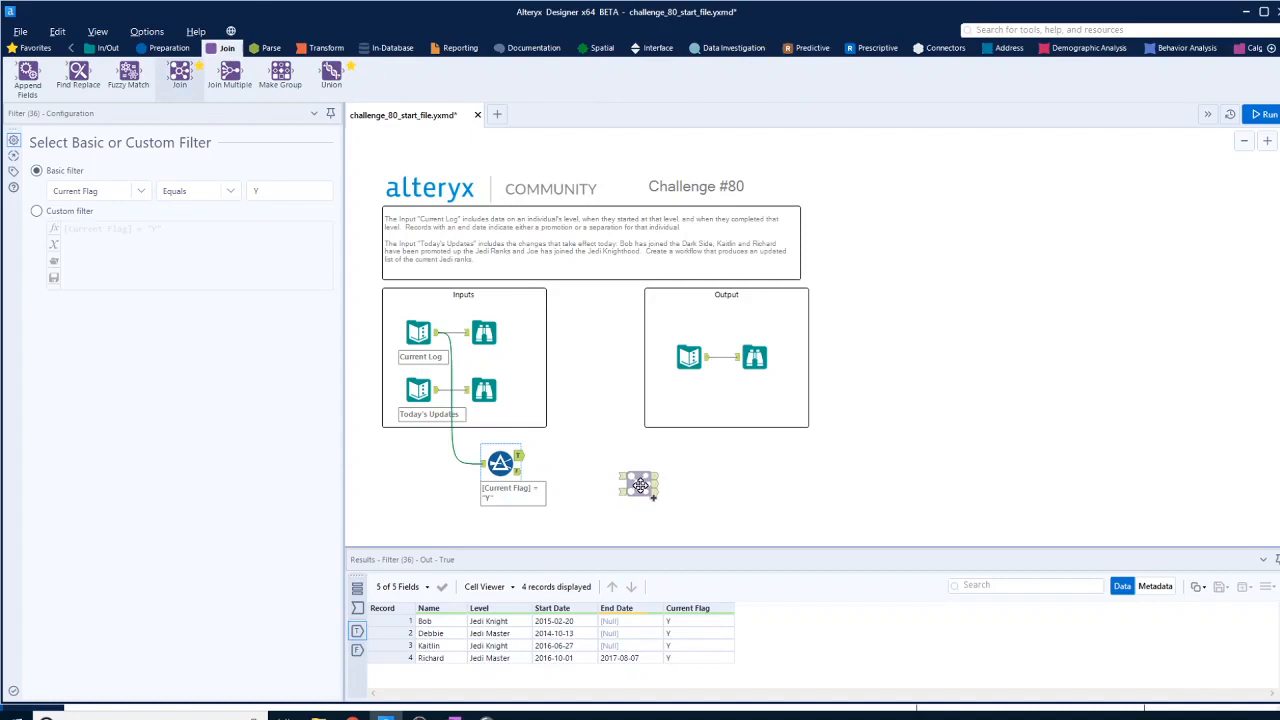
left_click(640, 480)
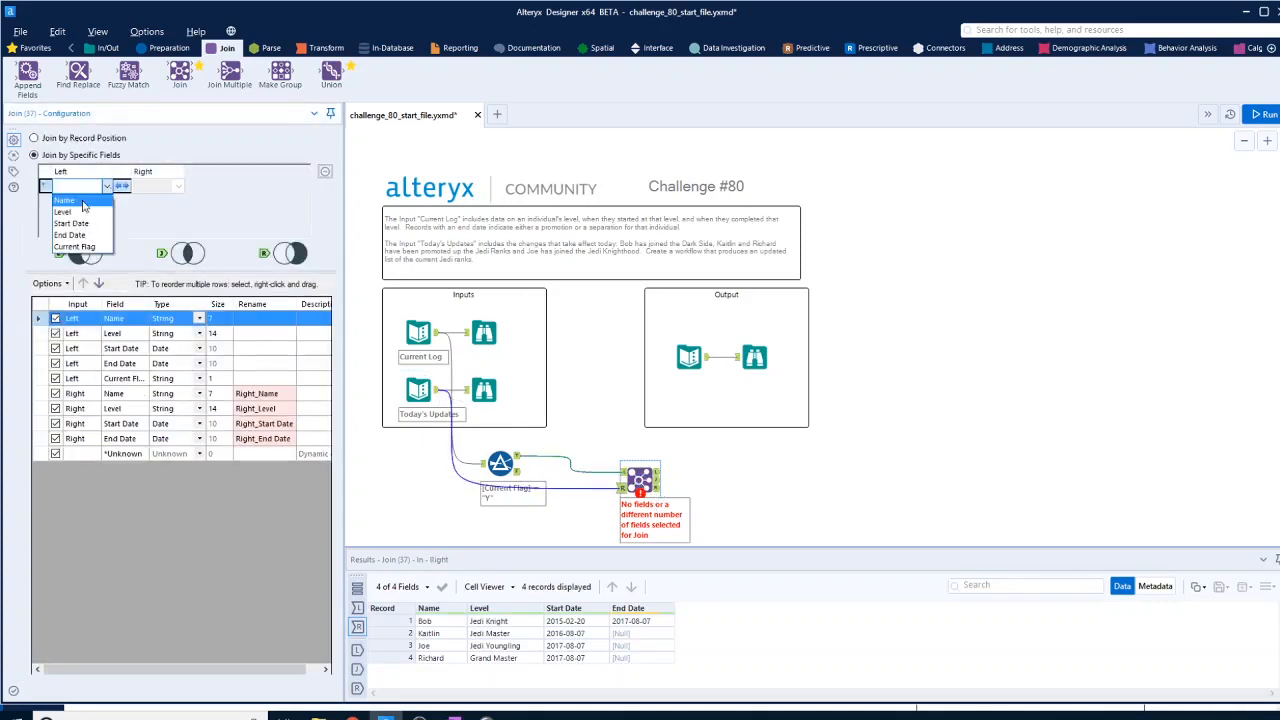
left_click(65, 200)
type("New")
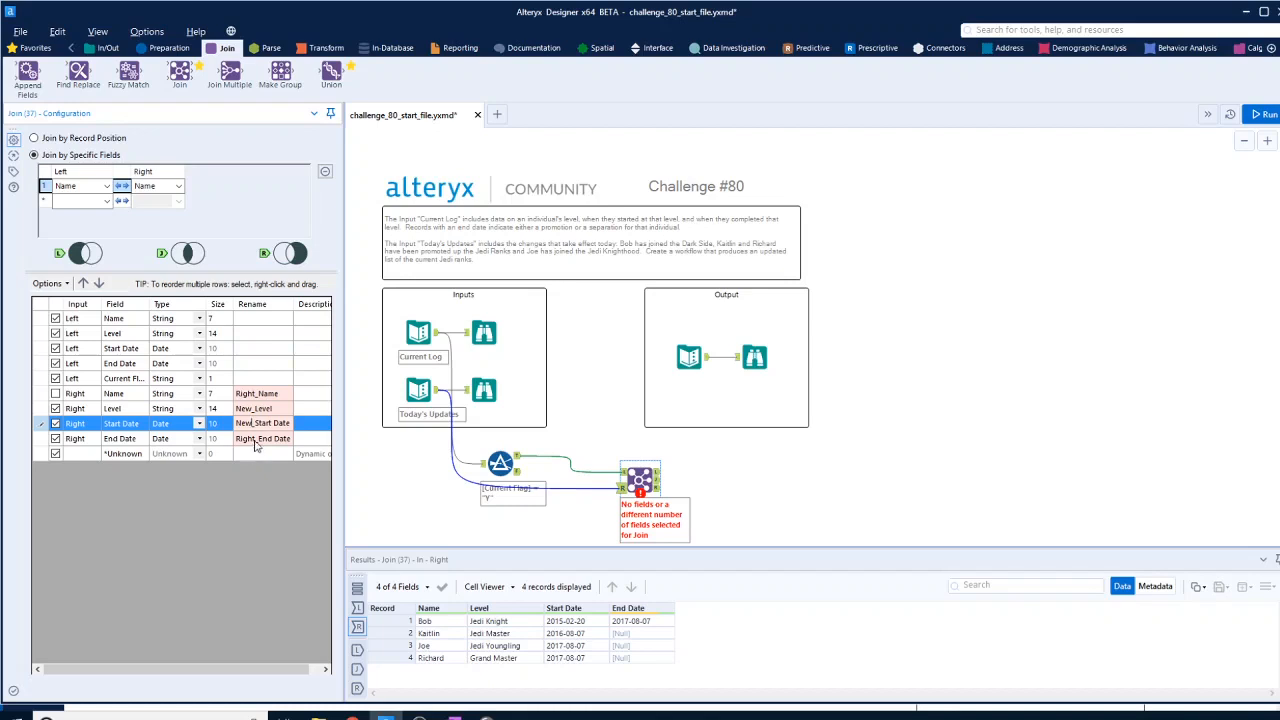
left_click(120, 438)
type("New")
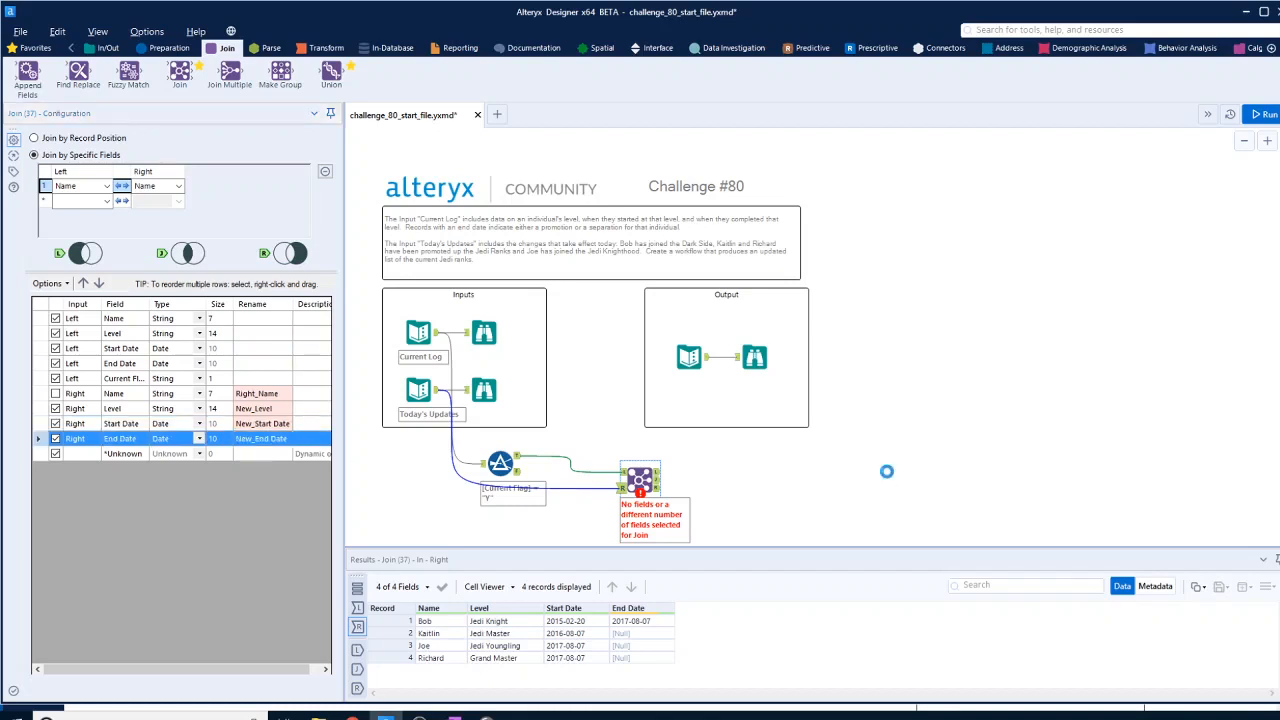
Run the join and review its left-unmatched, right-unmatched and joined outputs
left_click(1263, 114)
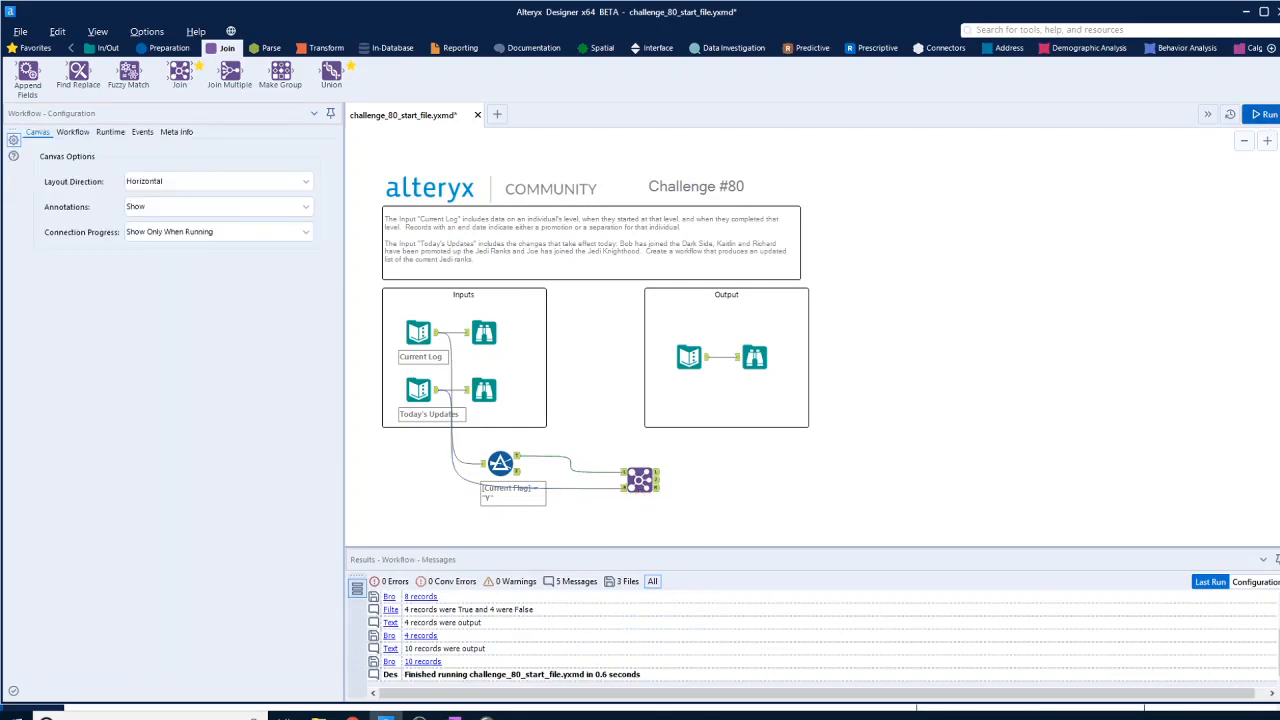
left_click(1262, 114)
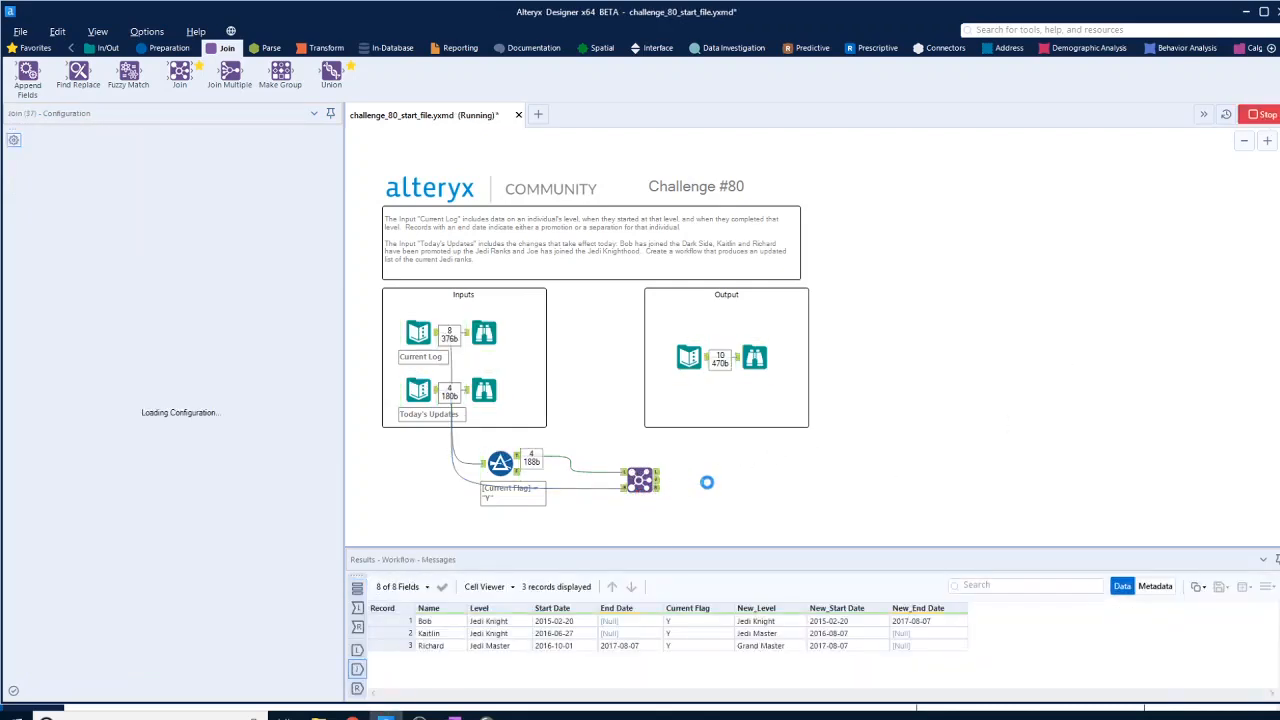
left_click(640, 480)
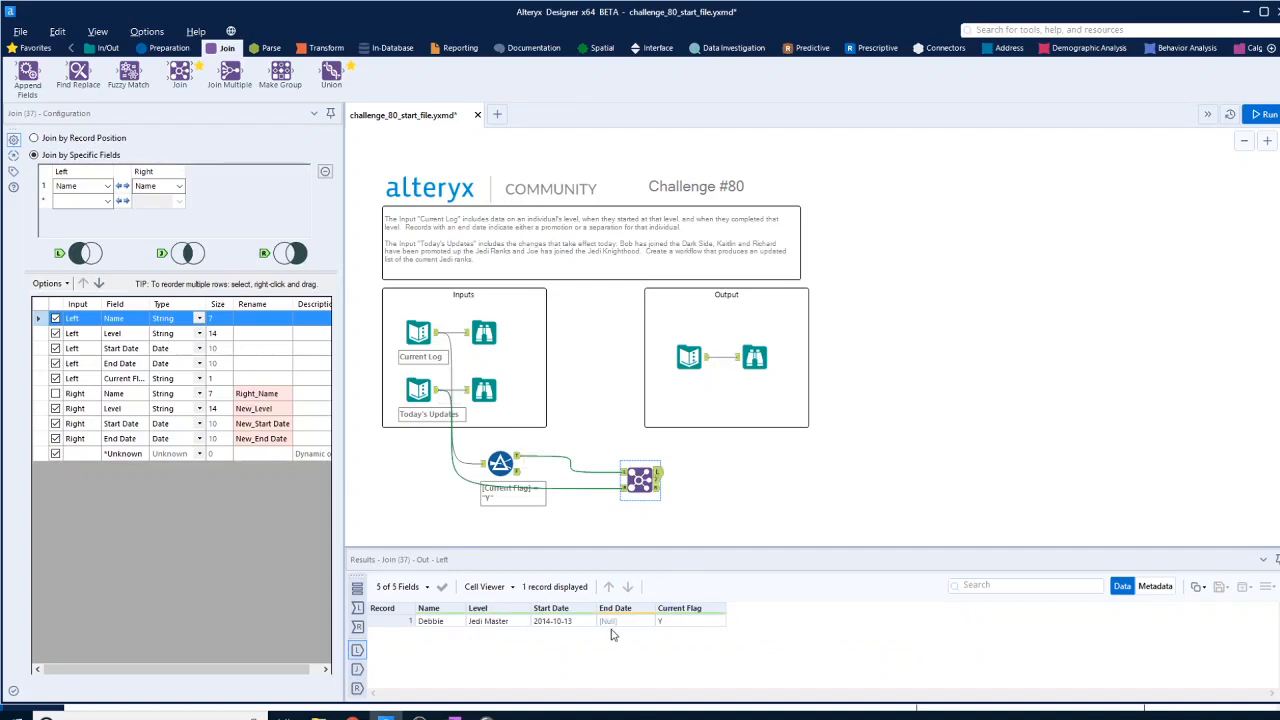
mouse_move(684, 456)
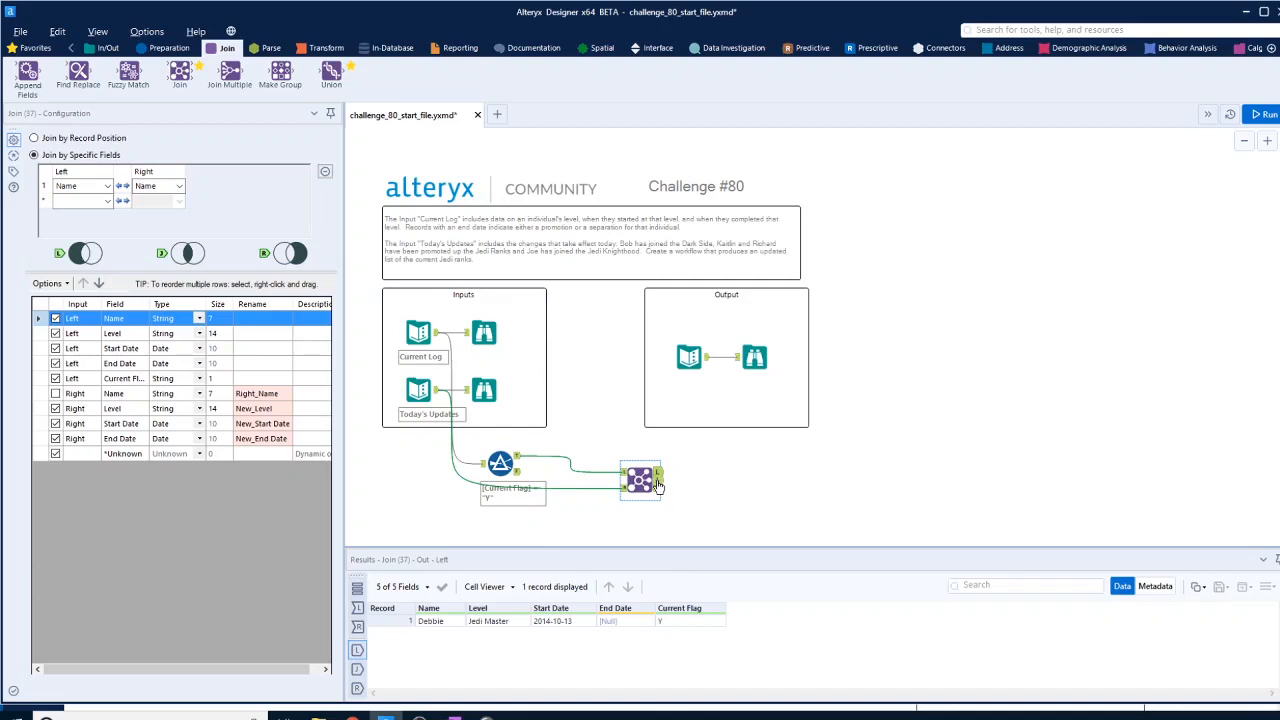
left_click(657, 480)
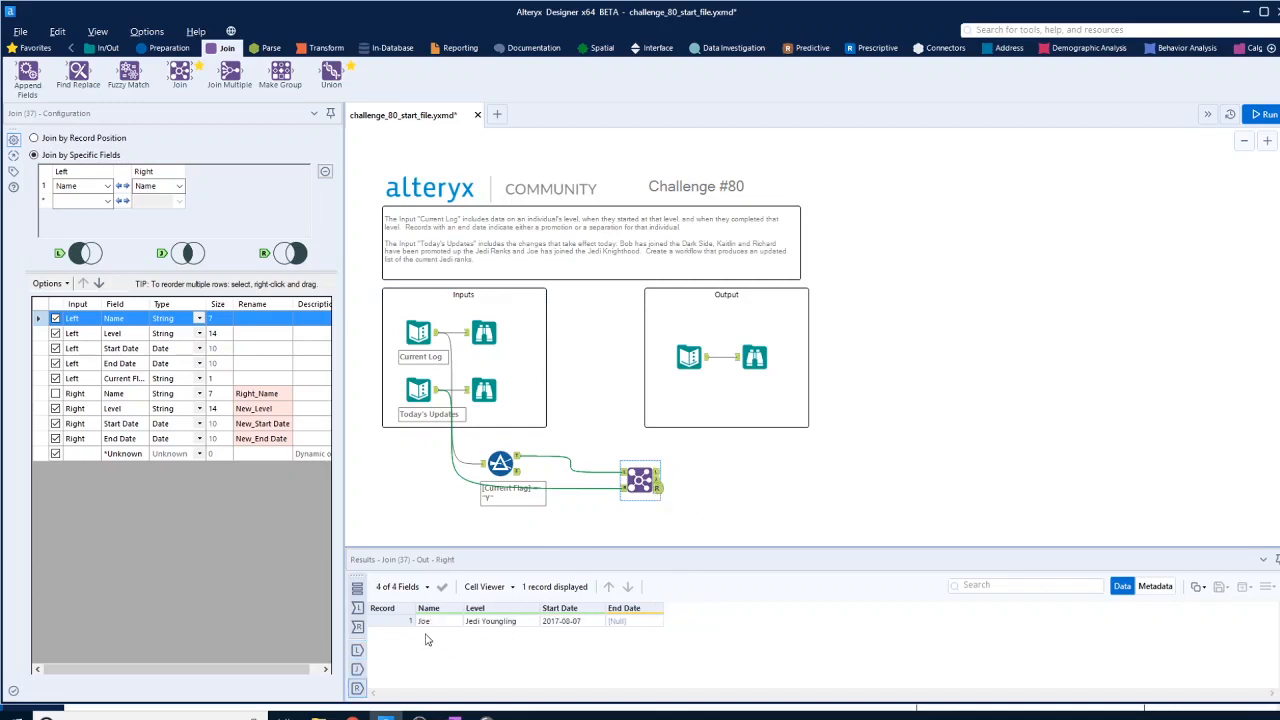
mouse_move(615, 622)
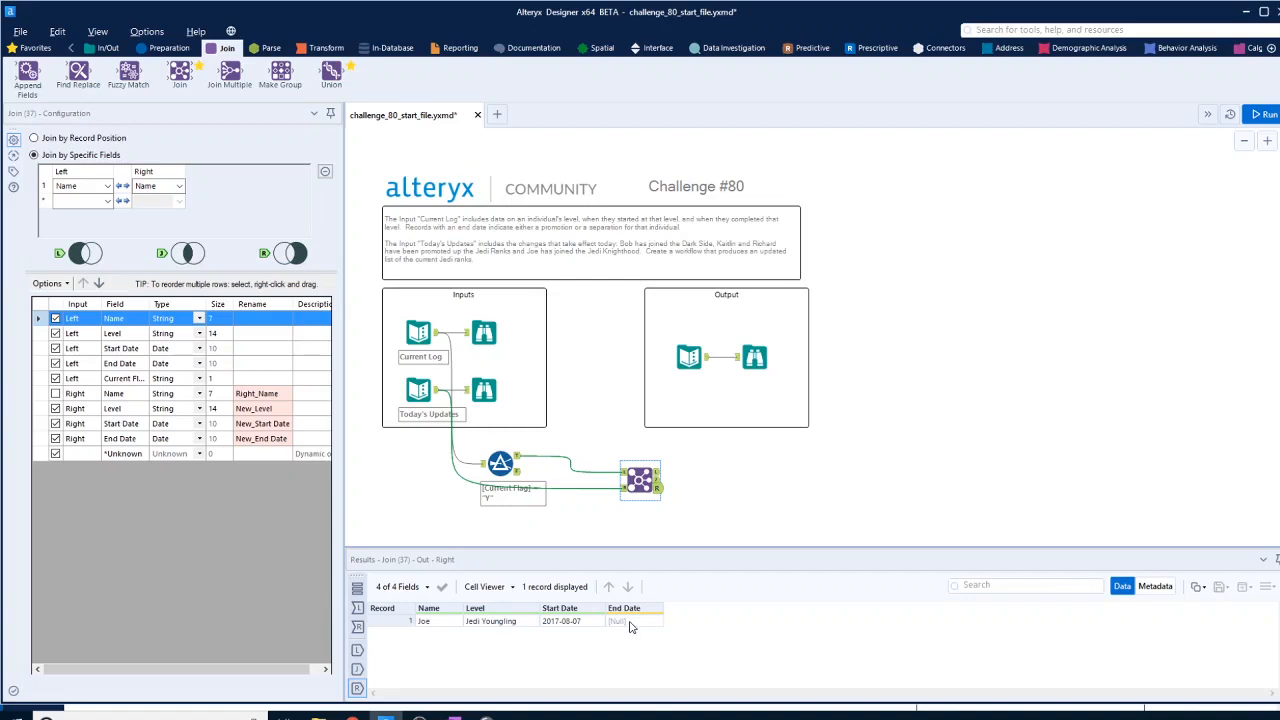
mouse_move(612, 627)
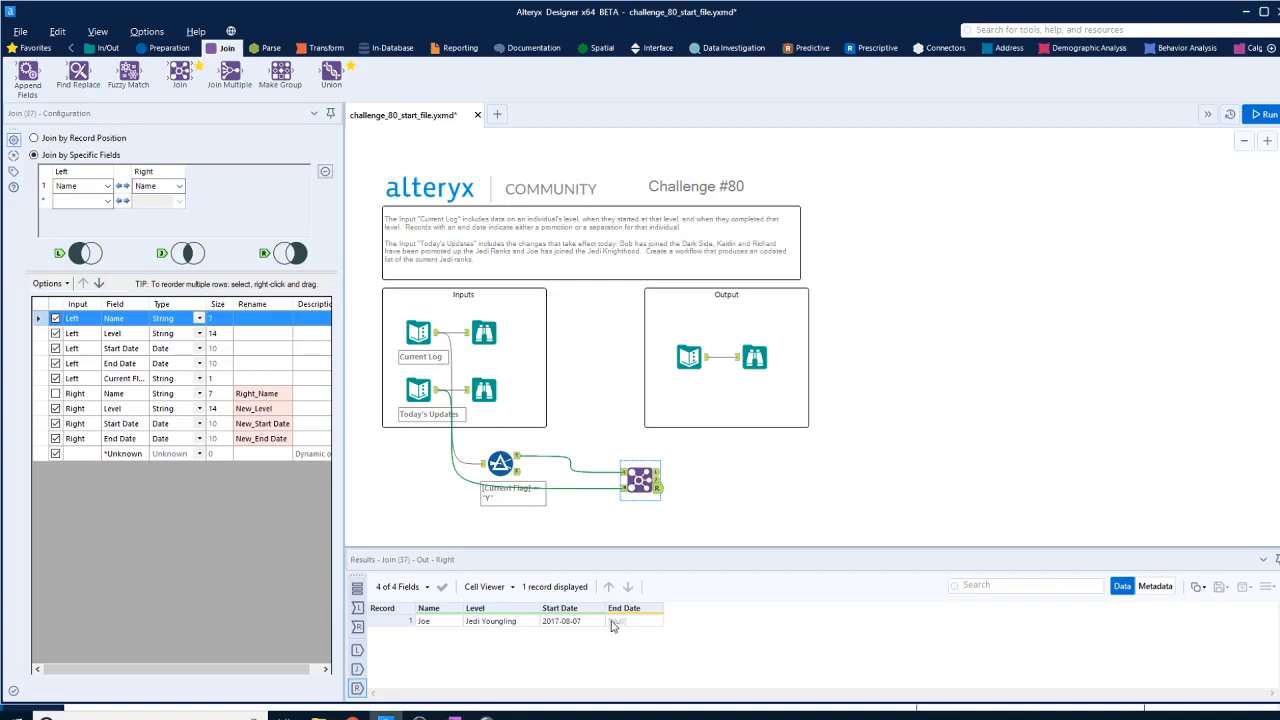
mouse_move(638, 628)
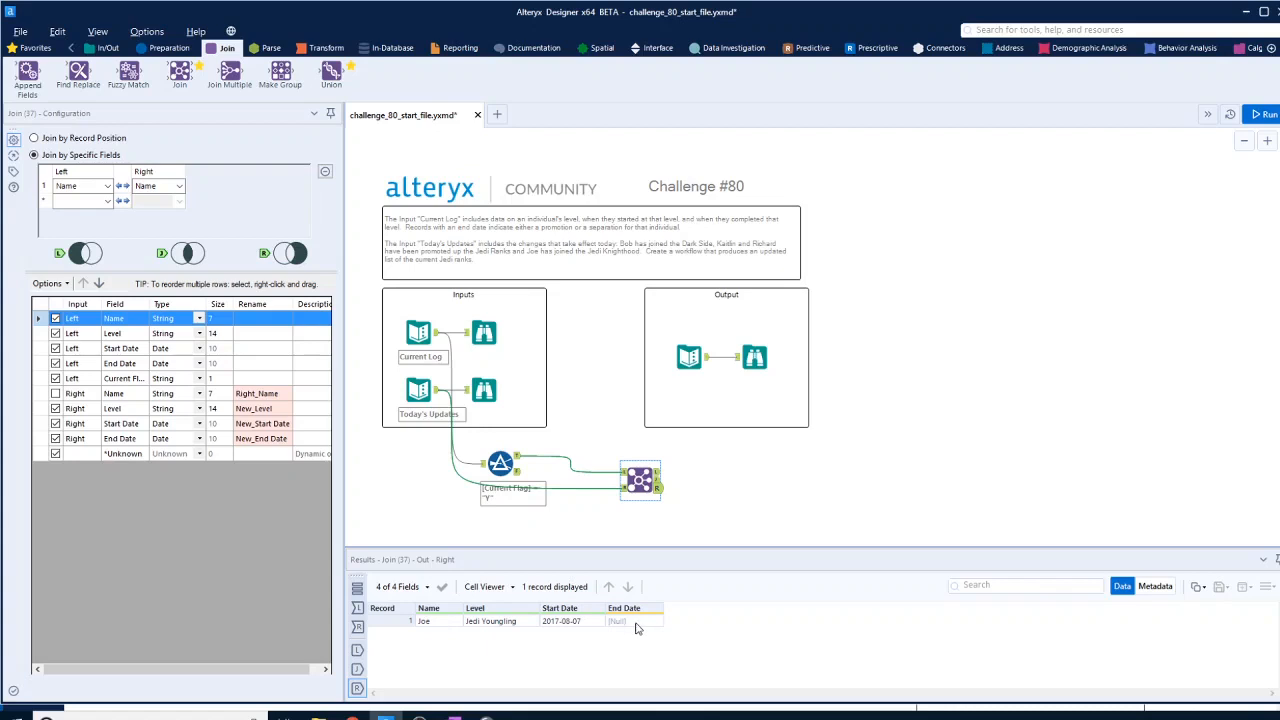
mouse_move(640, 458)
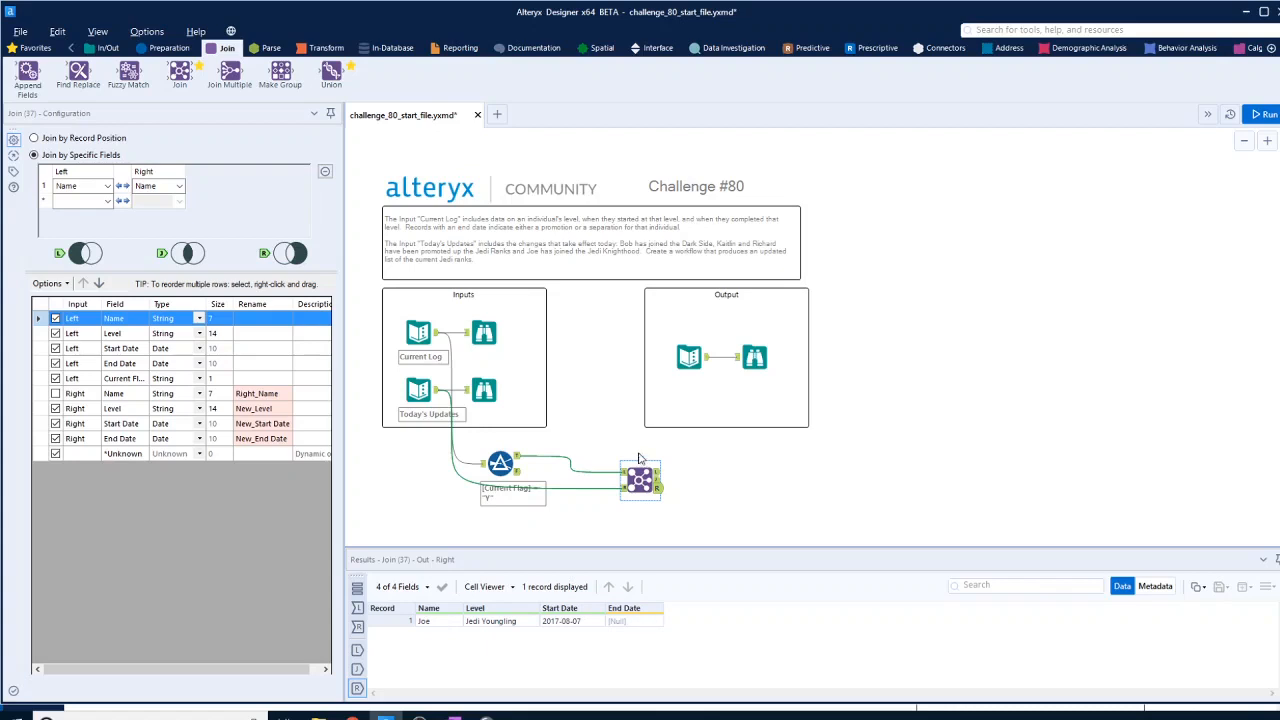
left_click(640, 478)
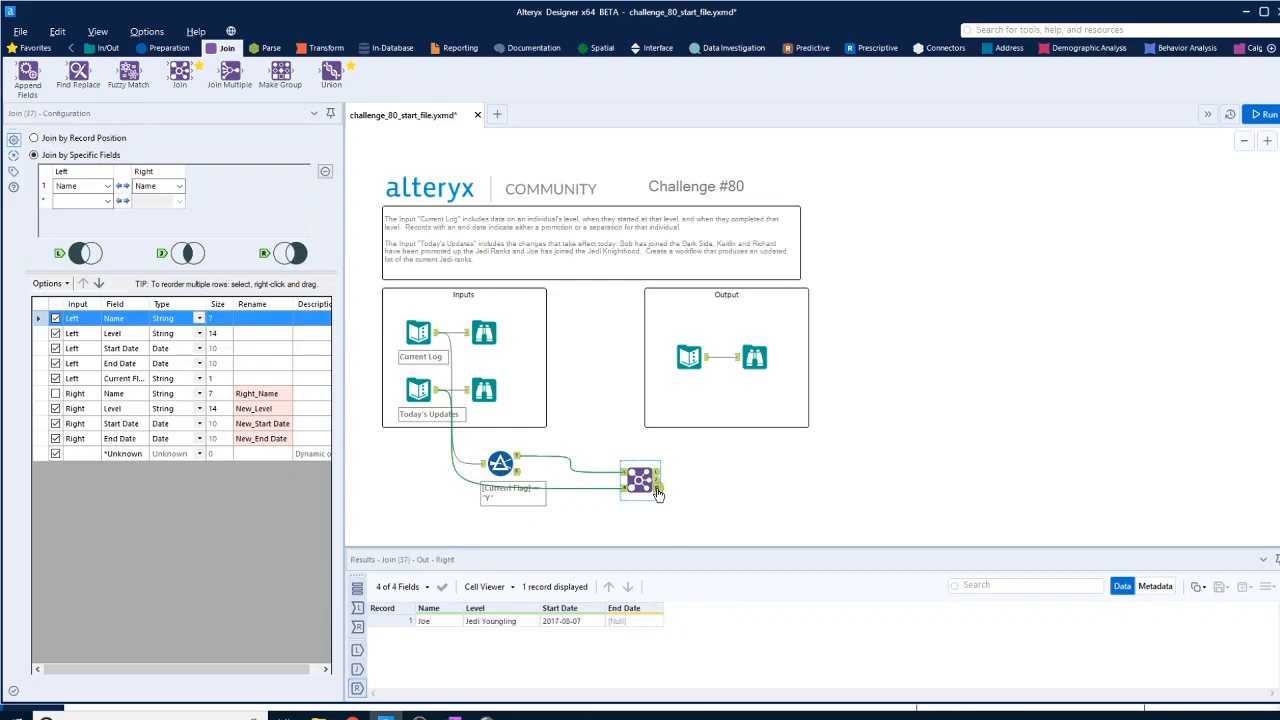
left_click(640, 480)
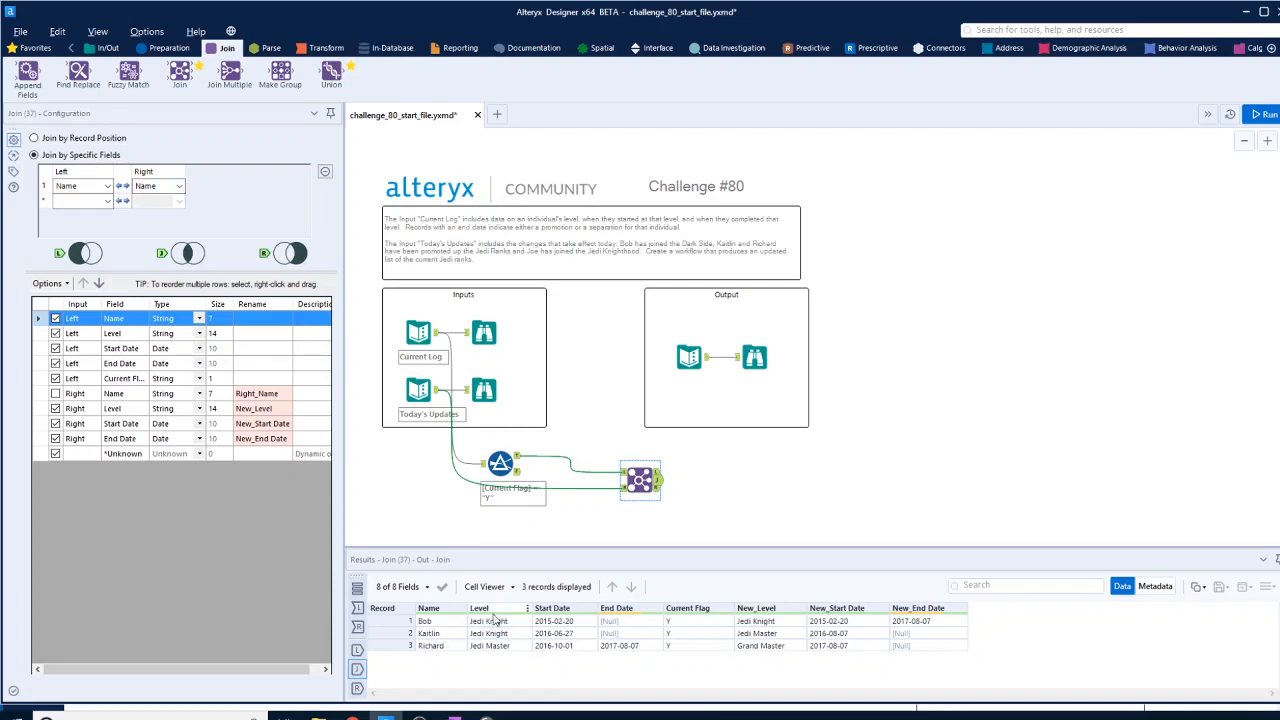
mouse_move(935, 627)
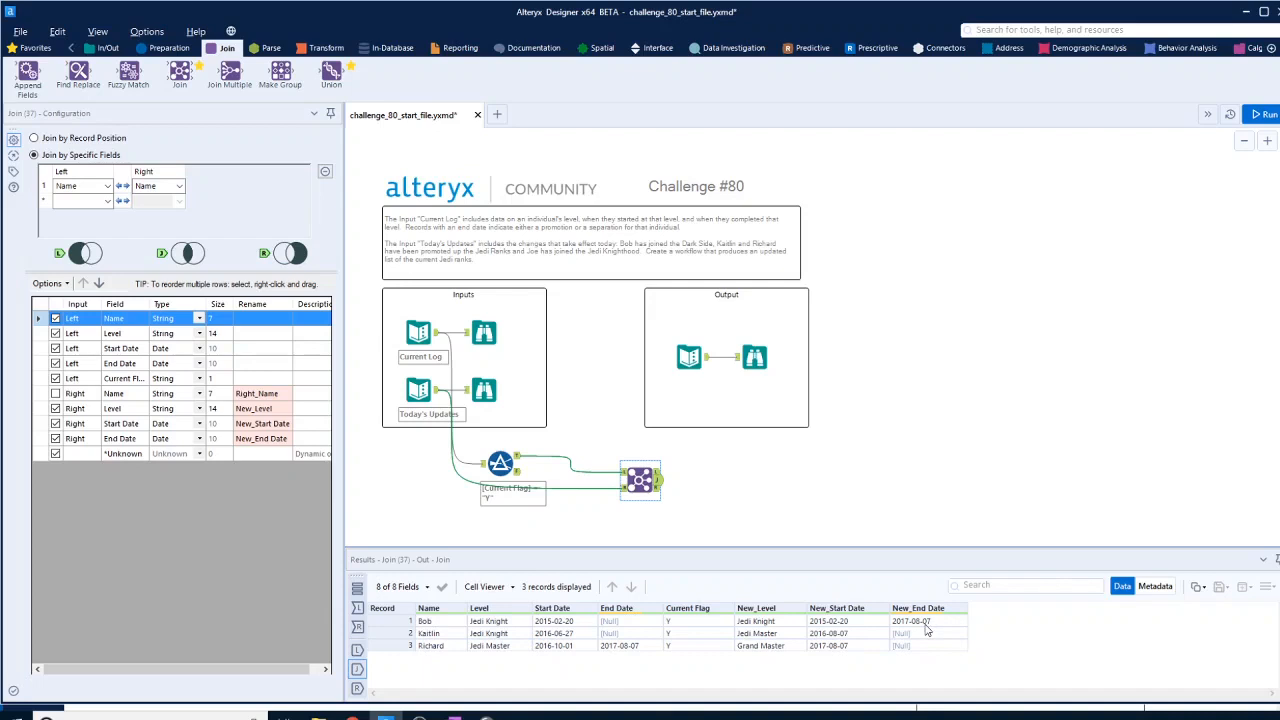
left_click(172, 47)
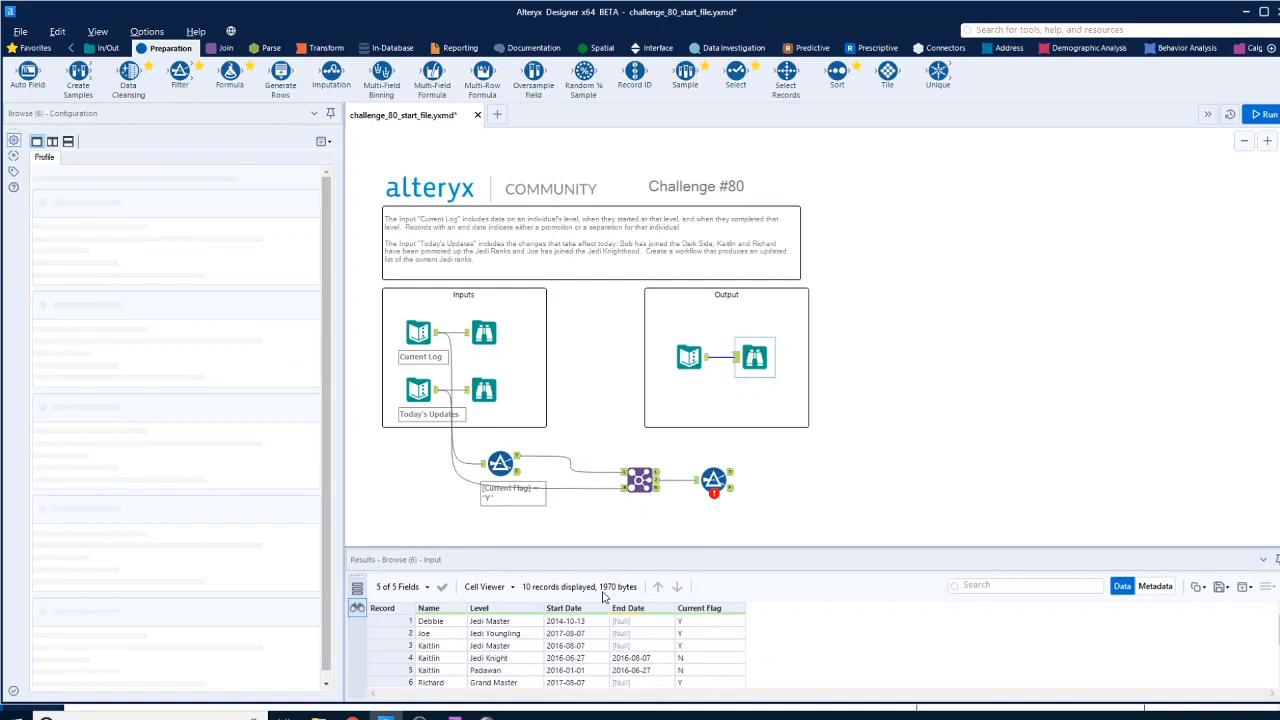
Set the post-join Filter to New_End_Date is null and run, passing Kaitlin and Richard
left_click(713, 481)
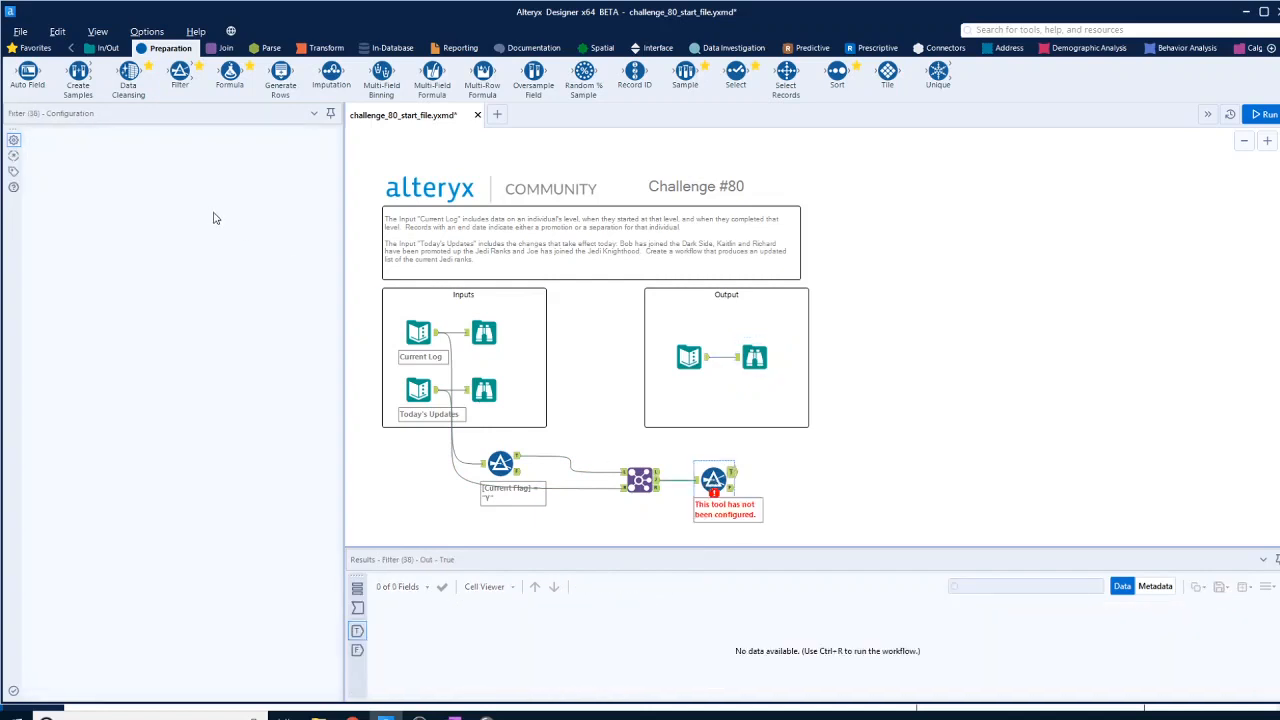
left_click(140, 191)
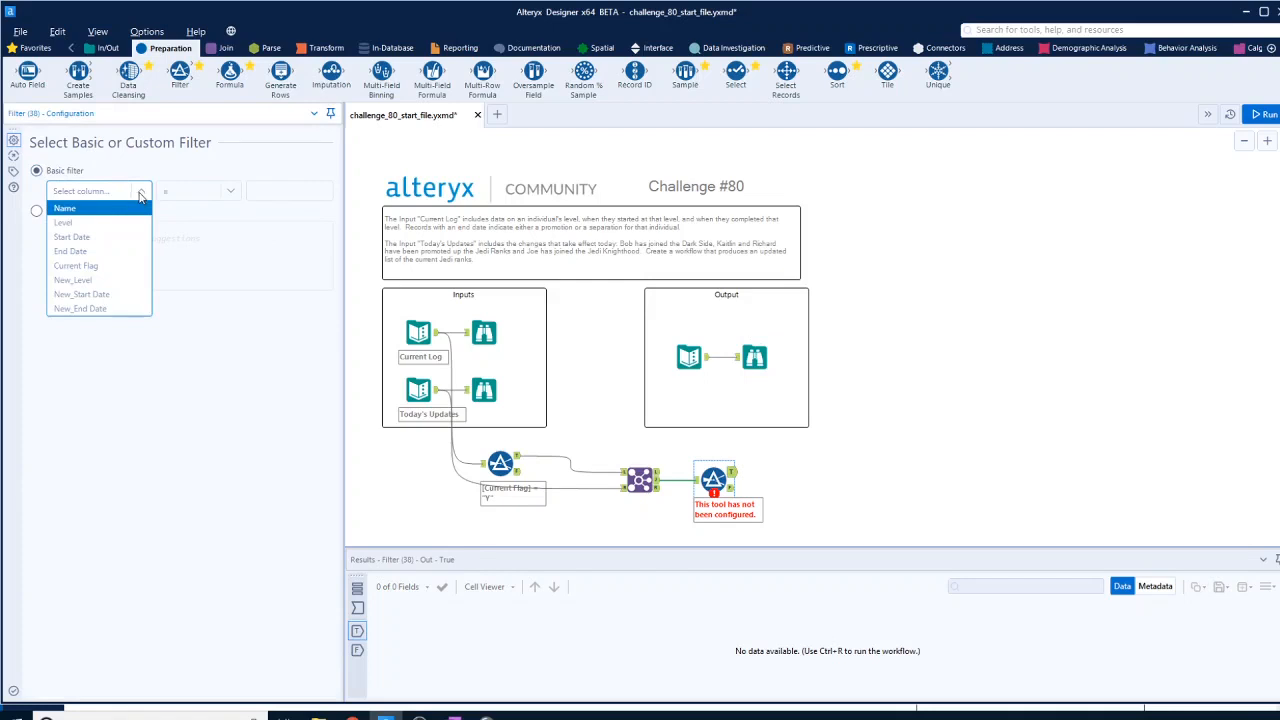
left_click(79, 308)
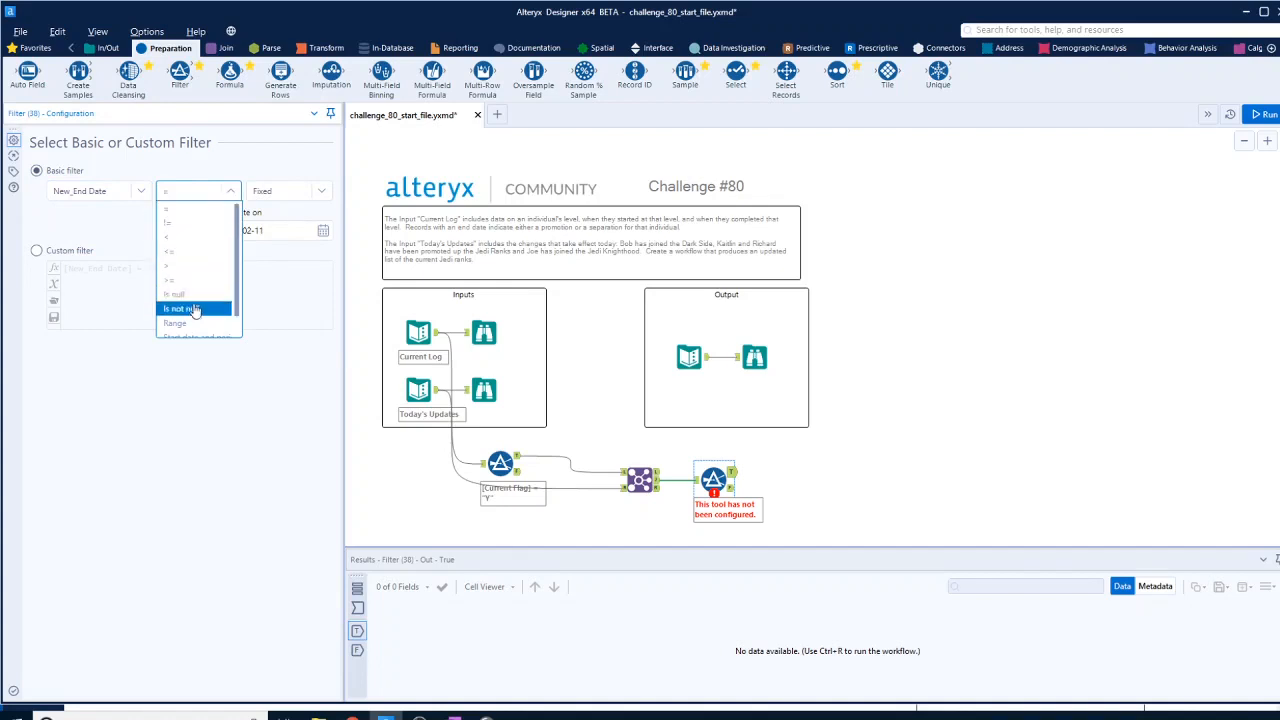
left_click(177, 294)
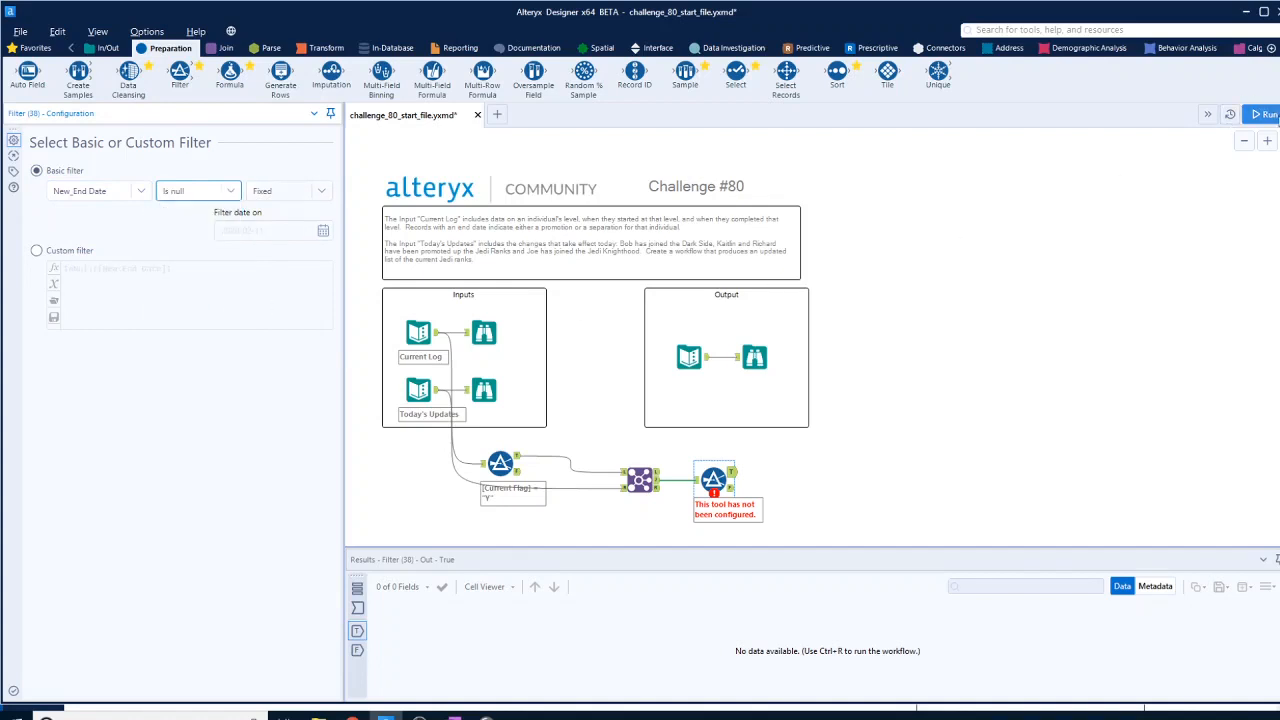
left_click(1264, 114)
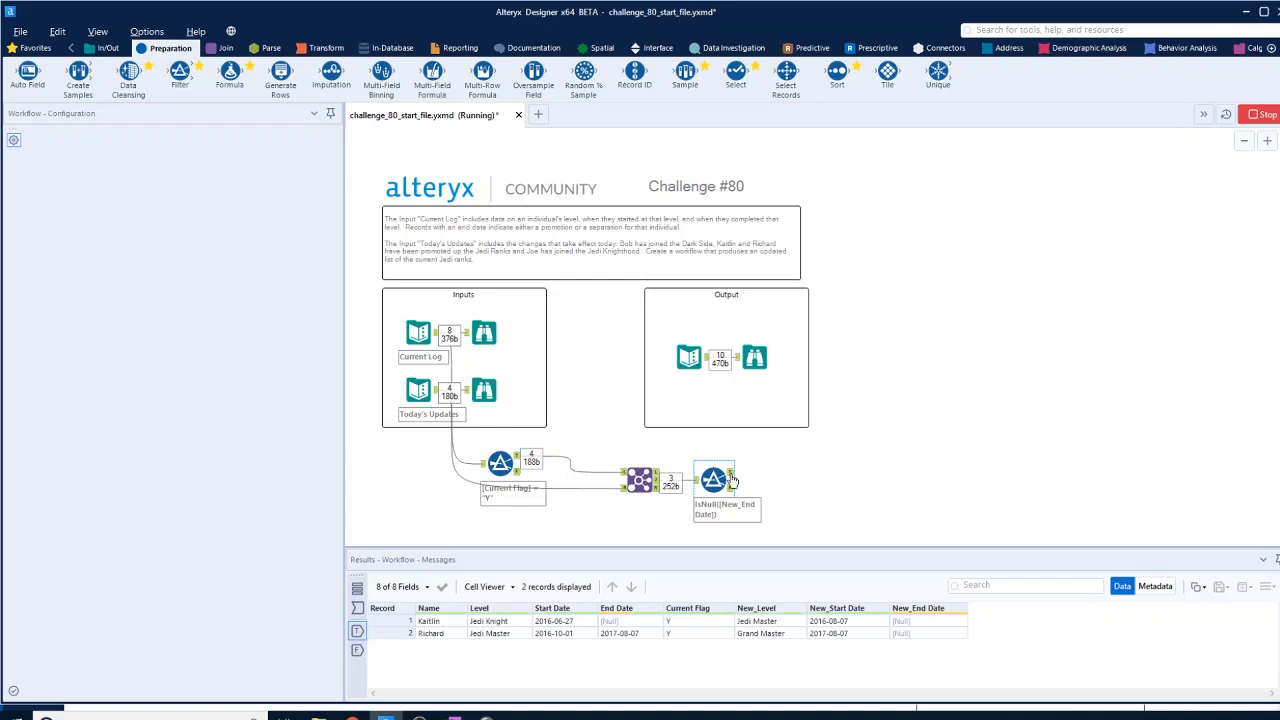
left_click(713, 480)
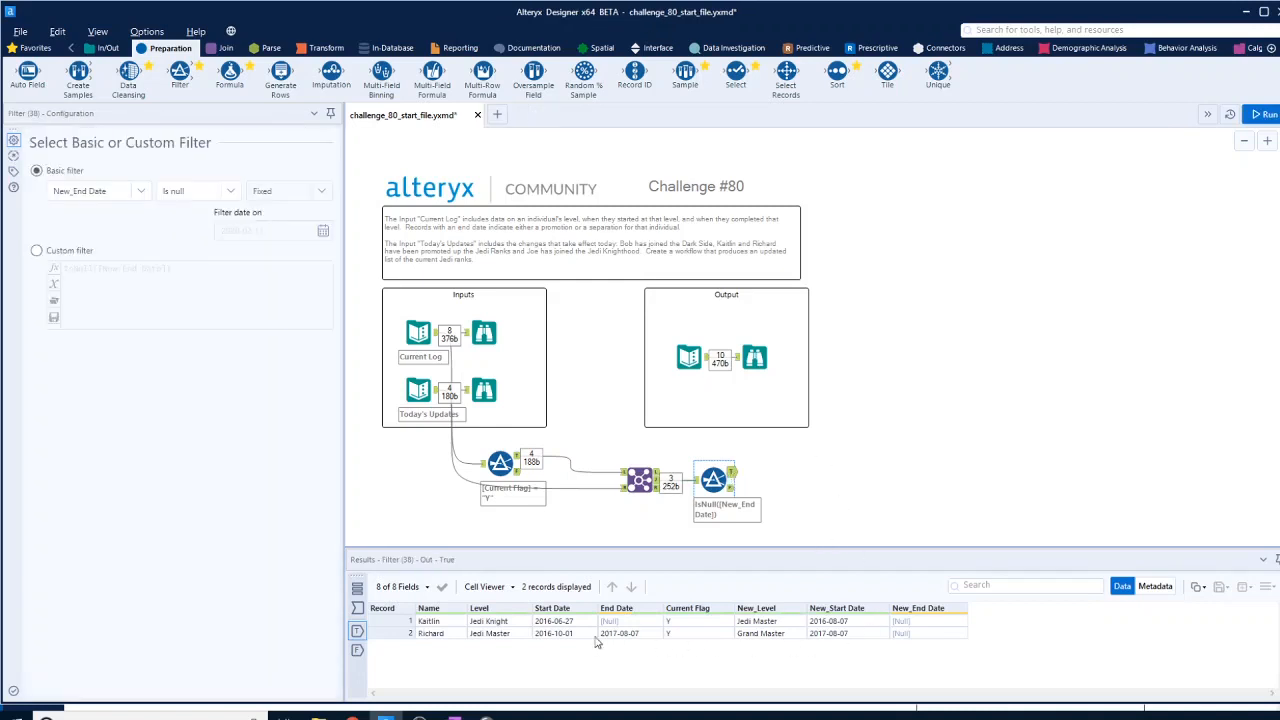
mouse_move(752, 632)
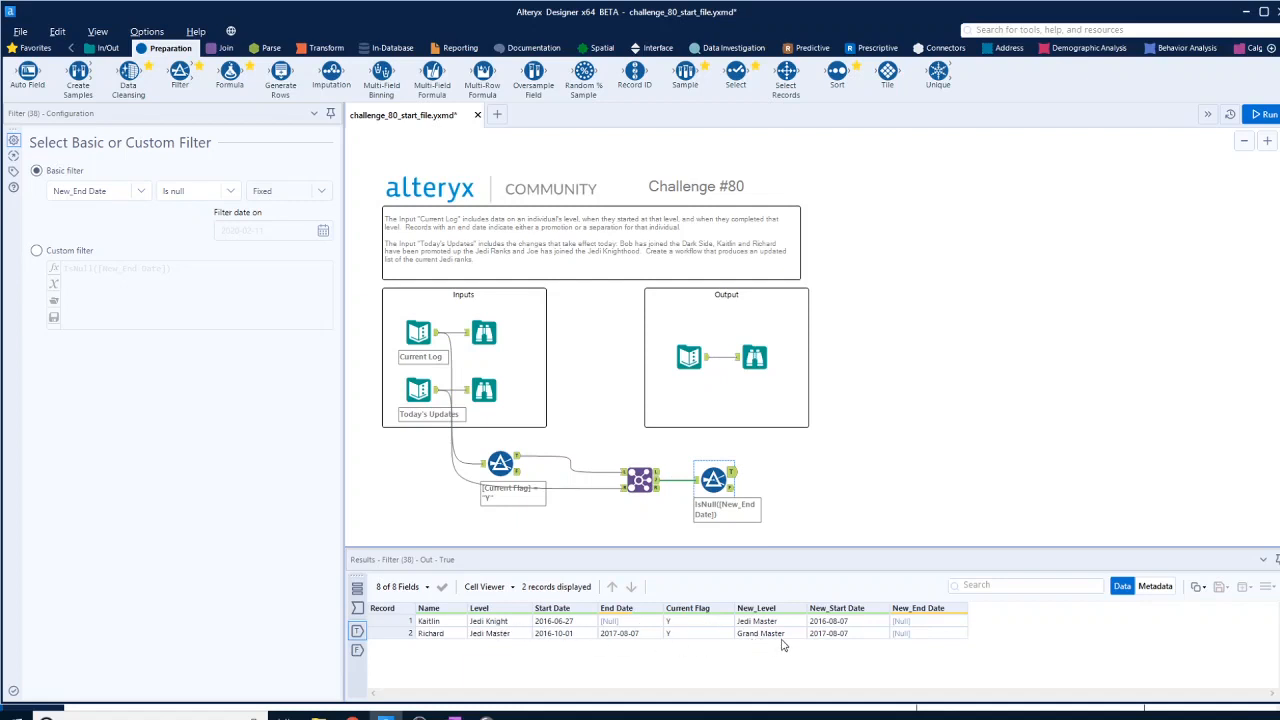
mouse_move(770, 645)
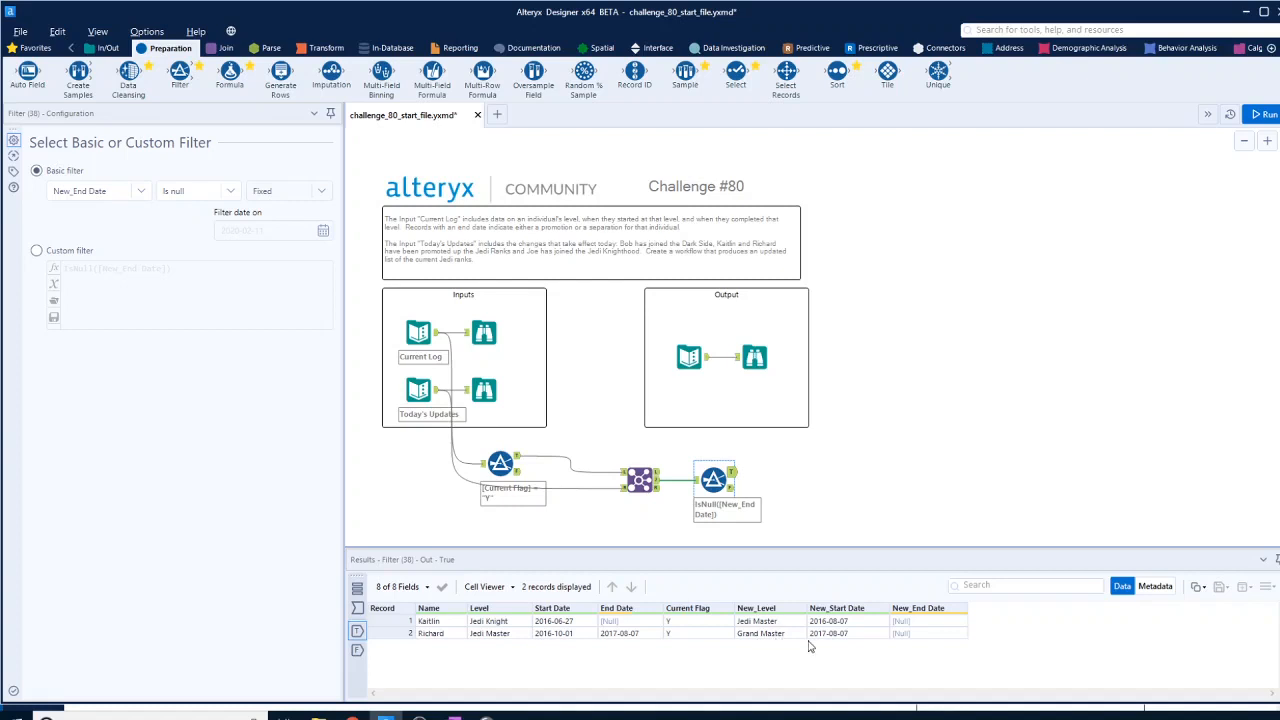
mouse_move(843, 638)
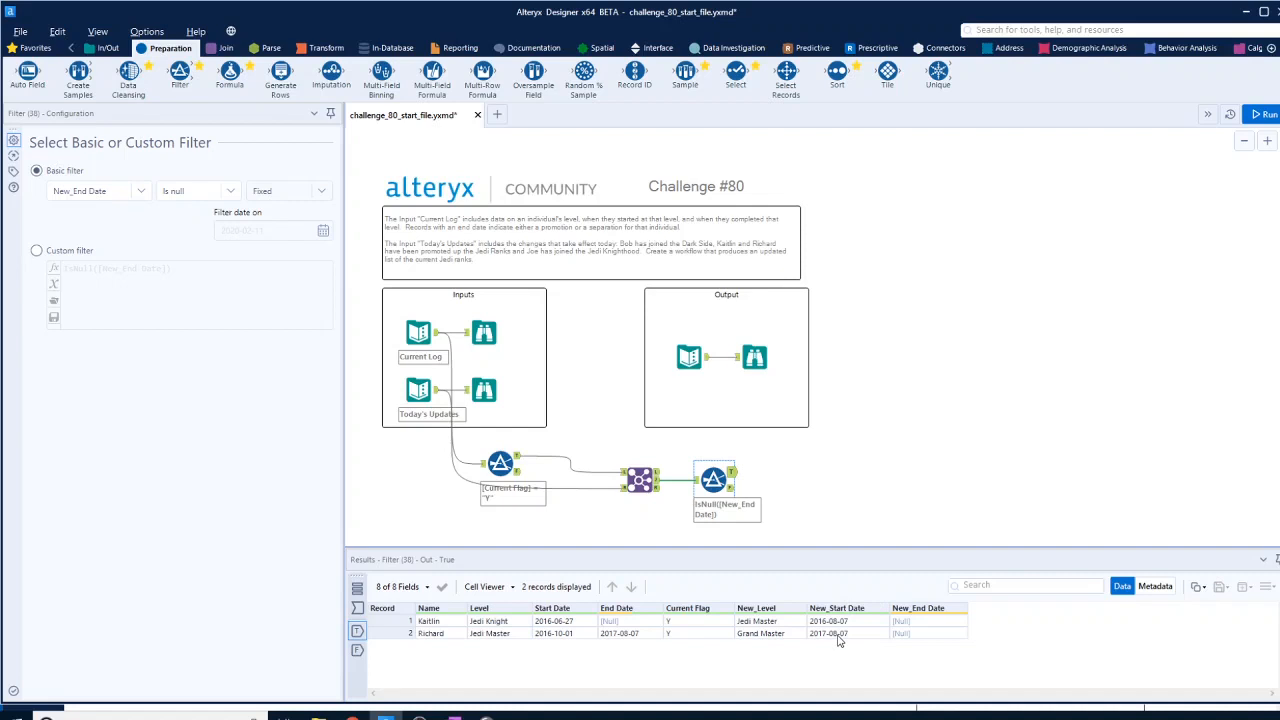
mouse_move(828, 630)
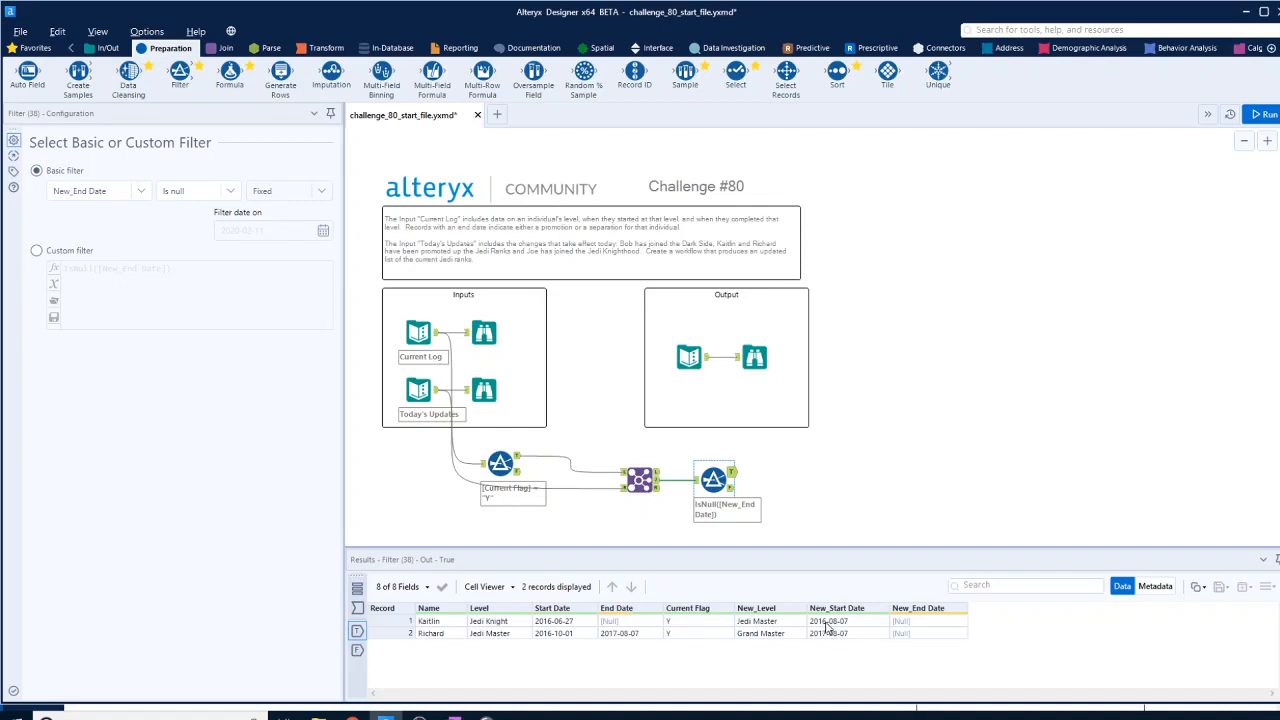
left_click(755, 357)
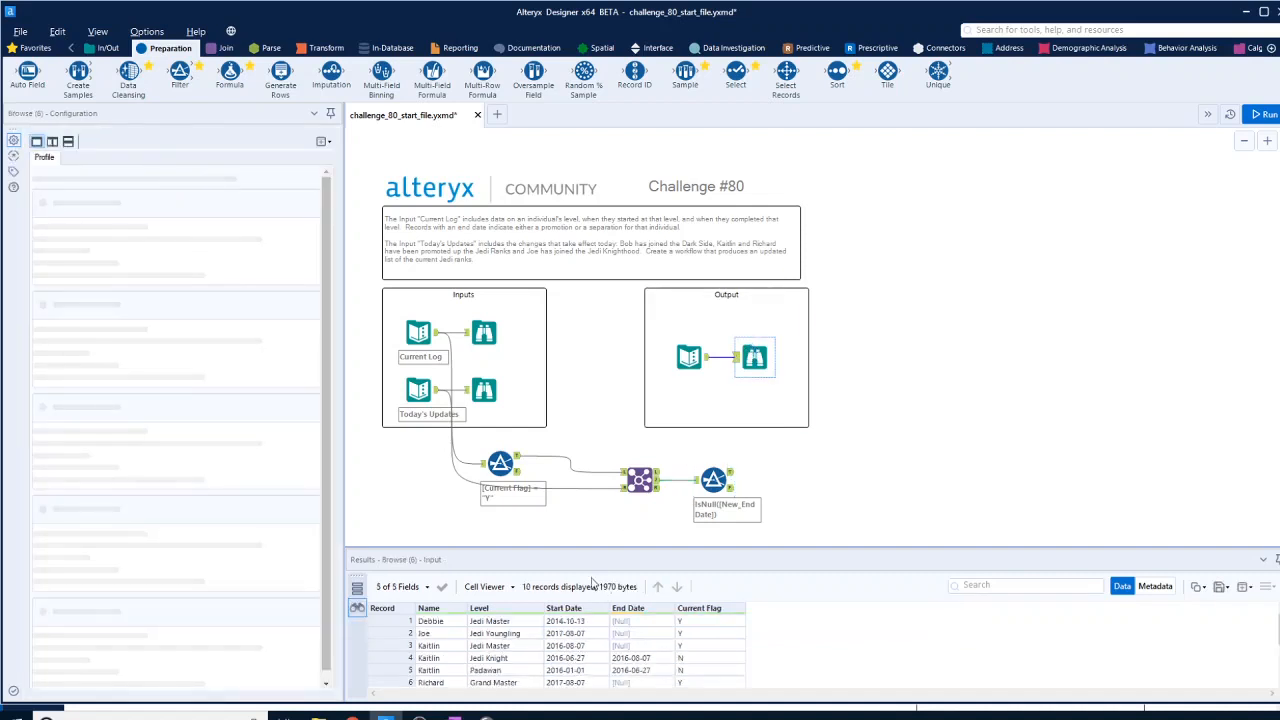
left_click(713, 478)
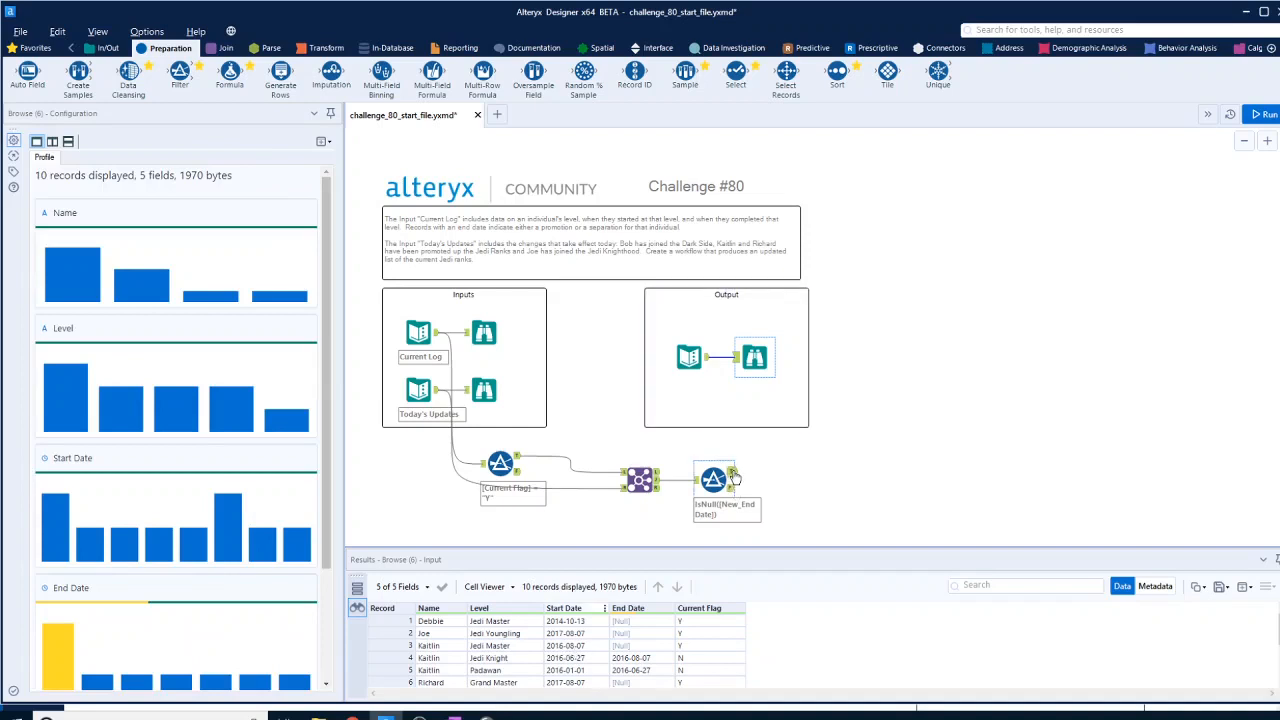
left_click(714, 480)
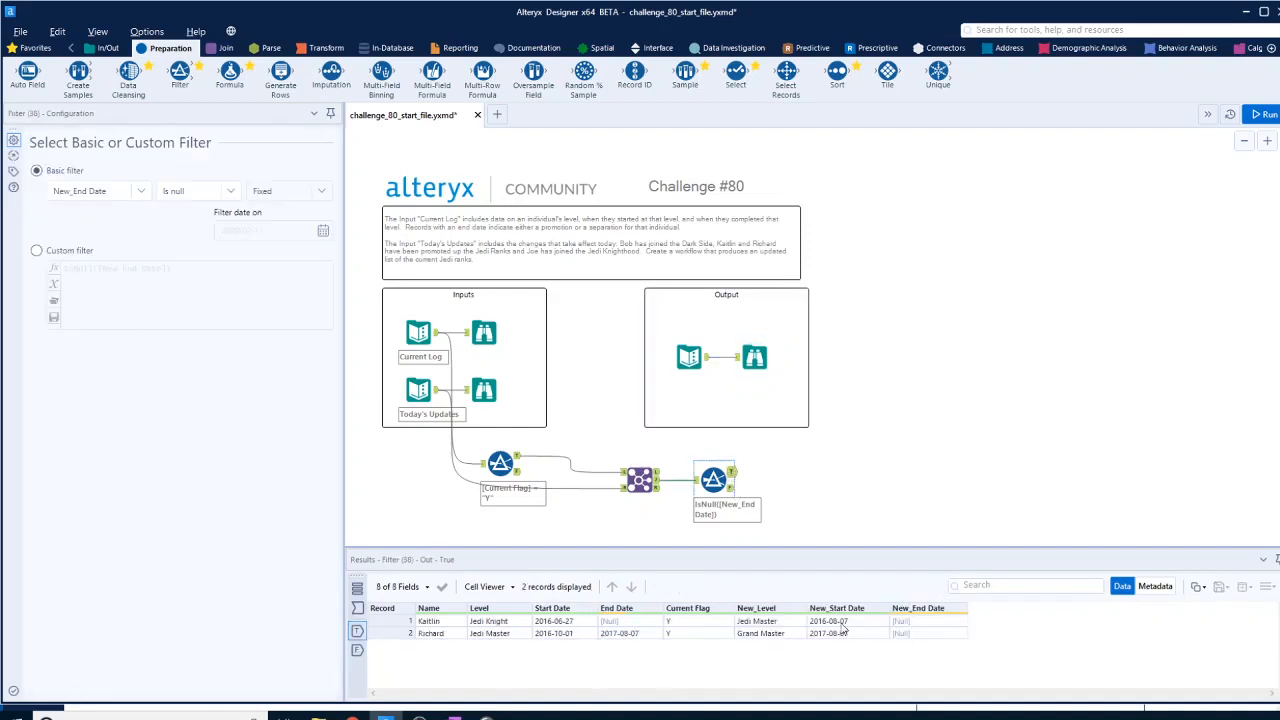
left_click(755, 357)
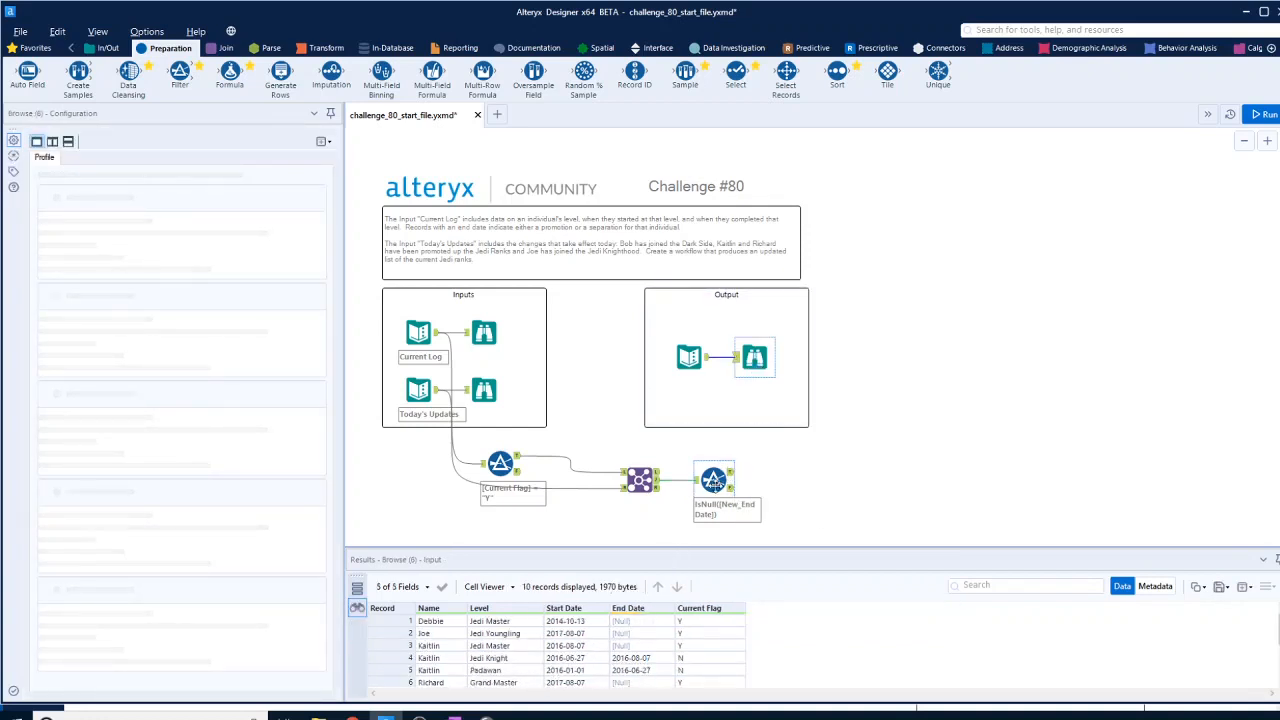
left_click(713, 480)
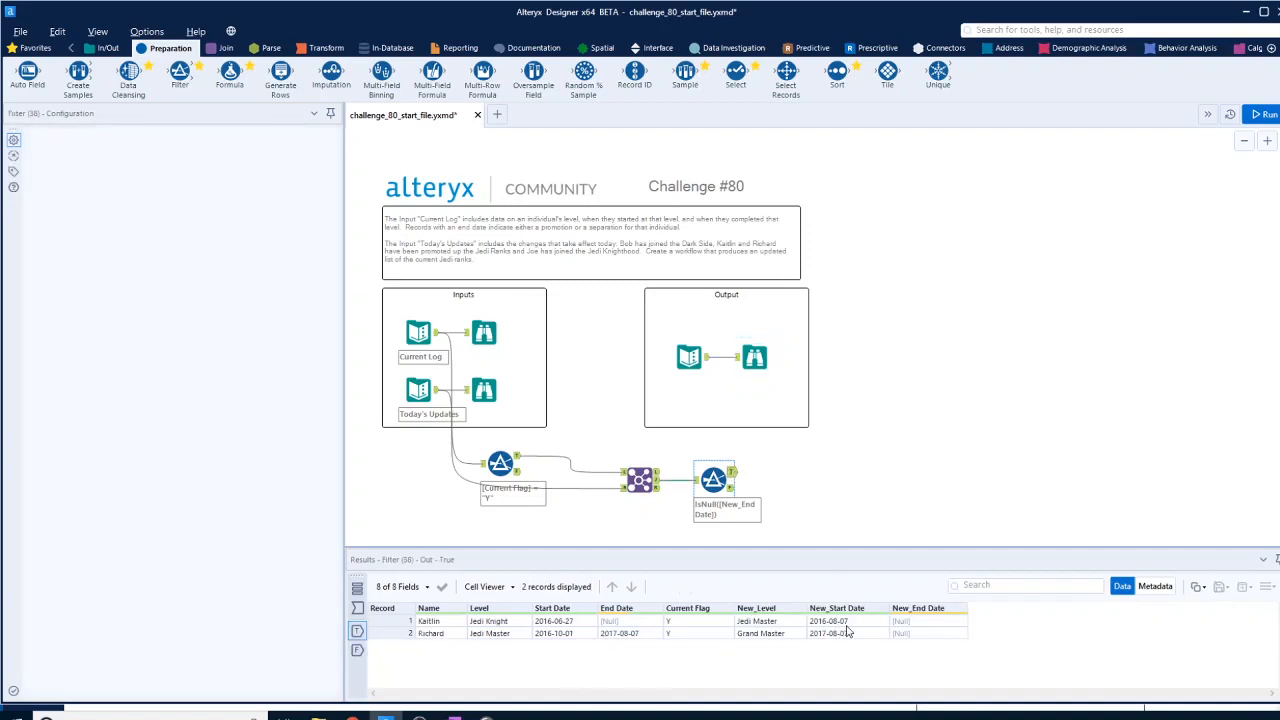
left_click(713, 480)
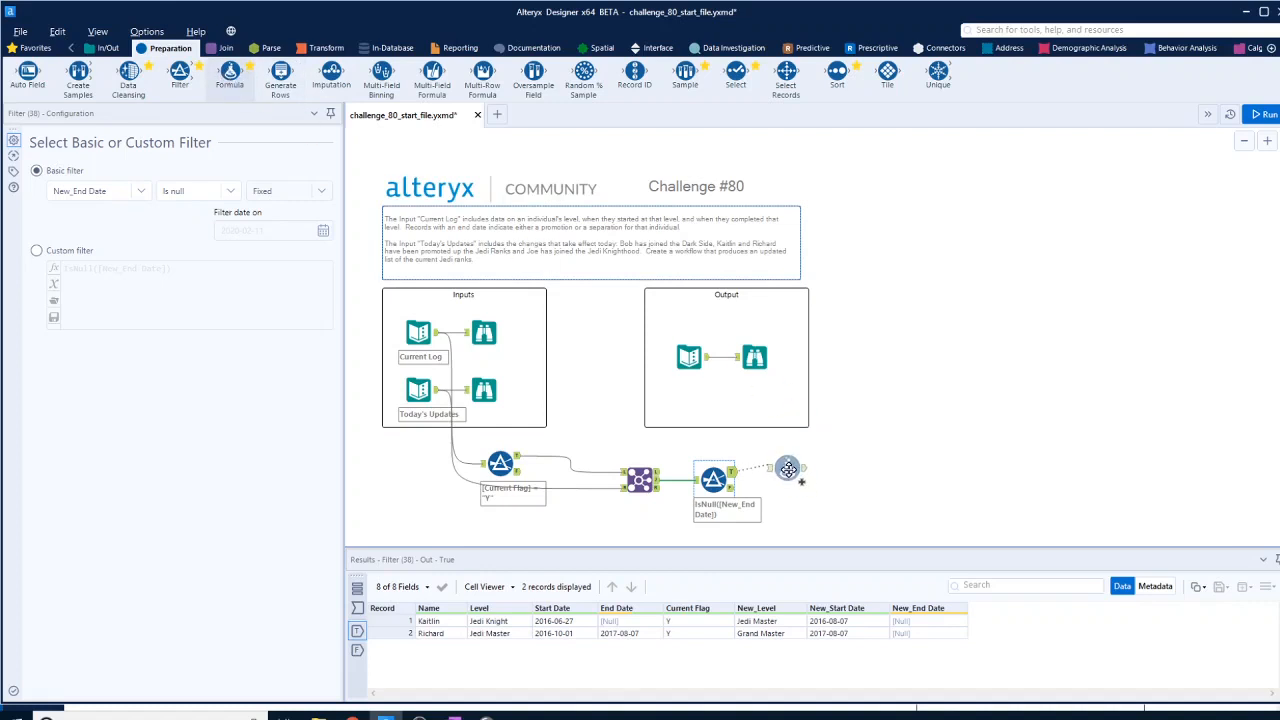
Add a Formula overwriting End Date with [New_Start_Date] on the null records, then run
left_click(787, 463)
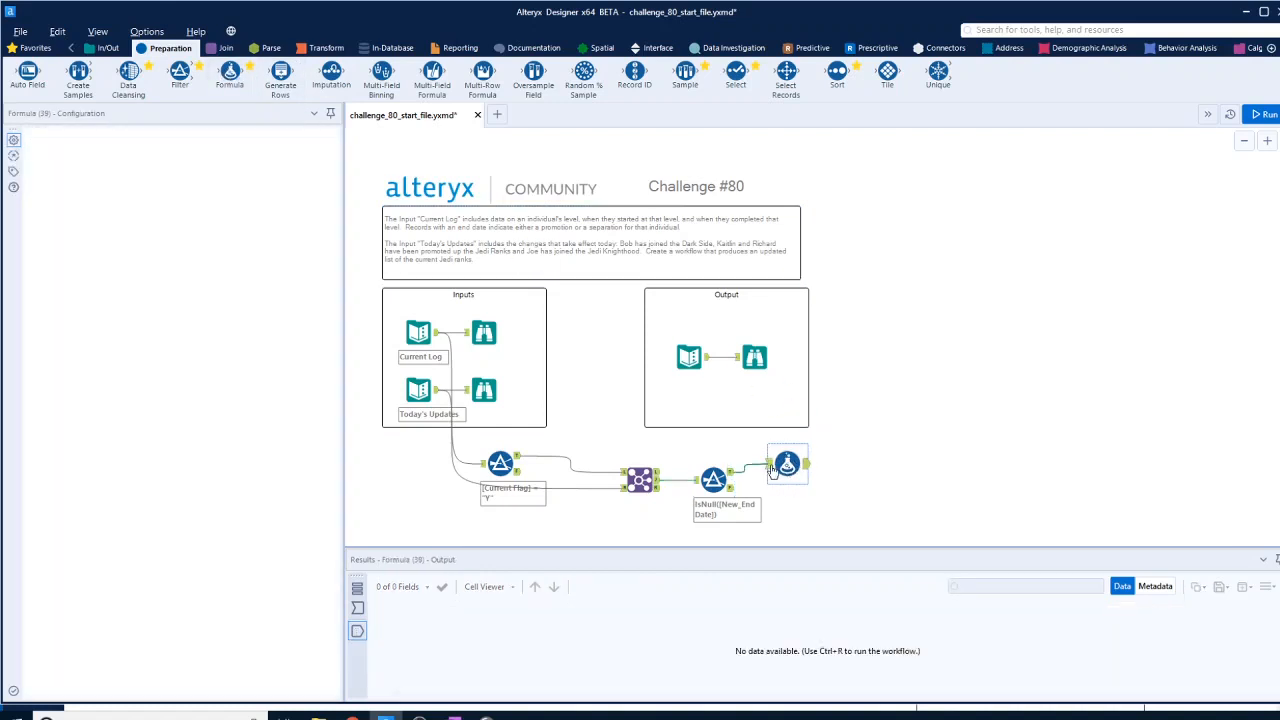
left_click(787, 463)
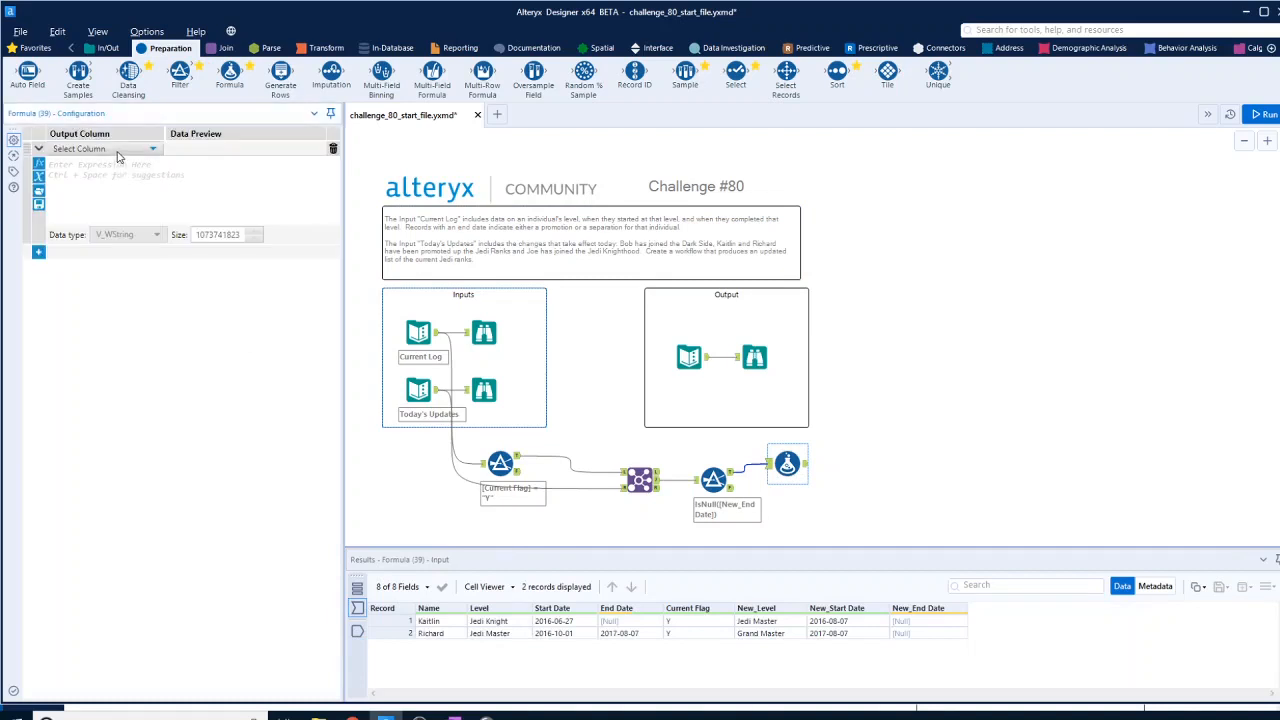
left_click(95, 148)
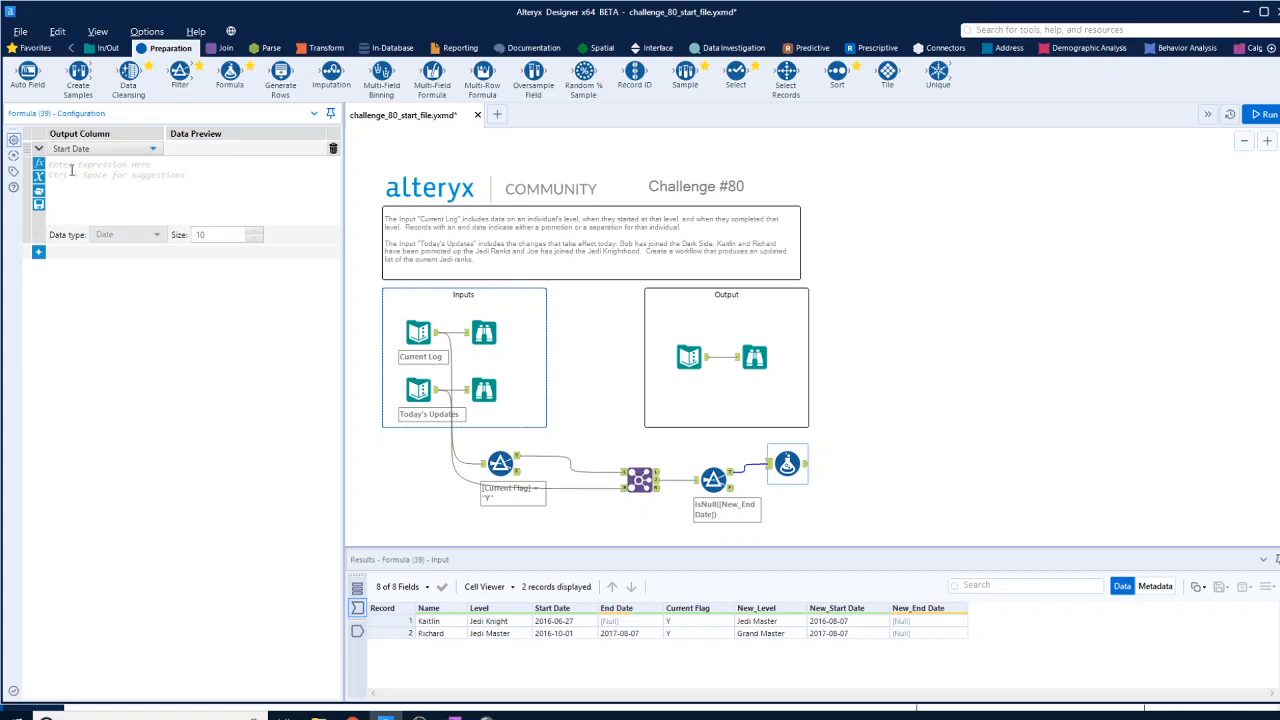
left_click(75, 165)
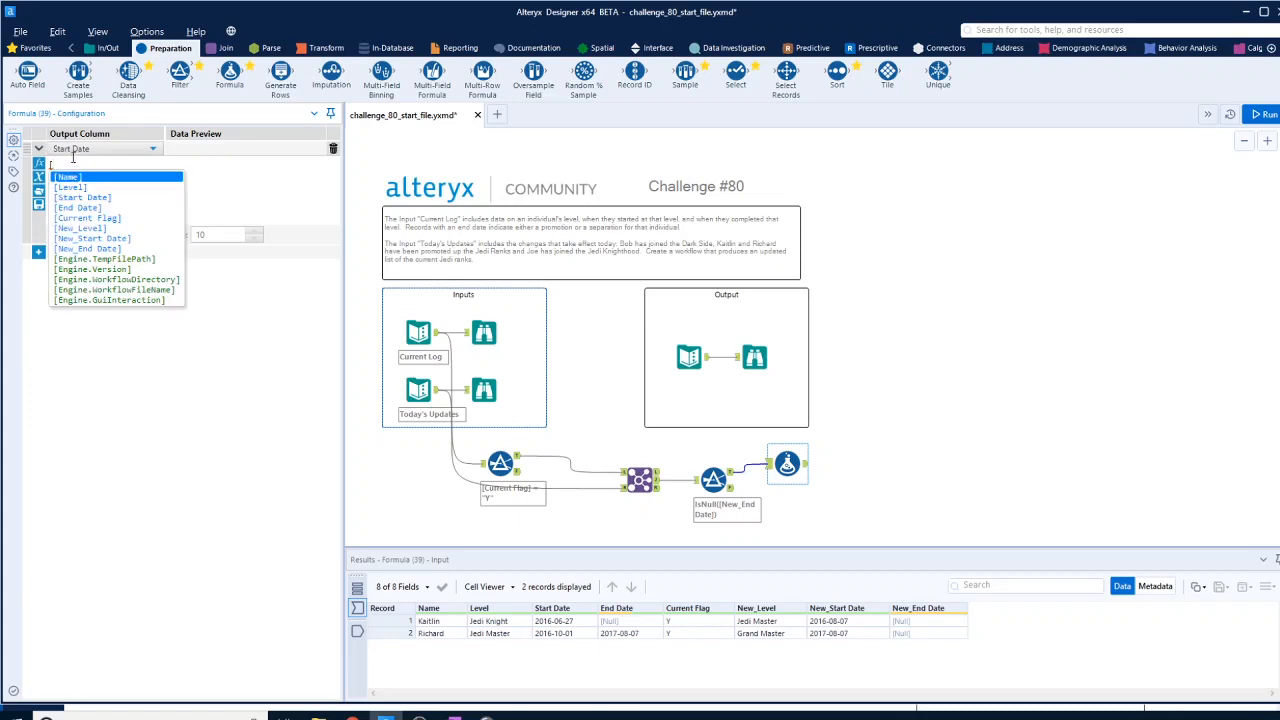
left_click(78, 207)
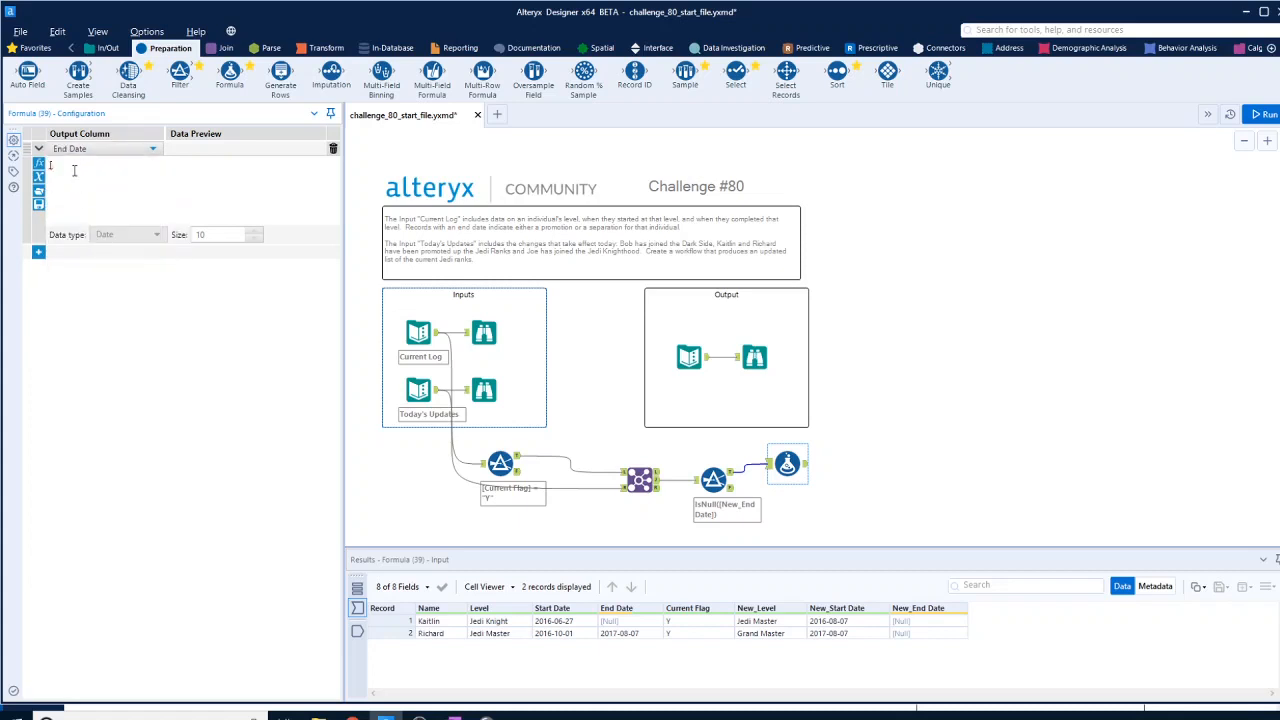
left_click(50, 165)
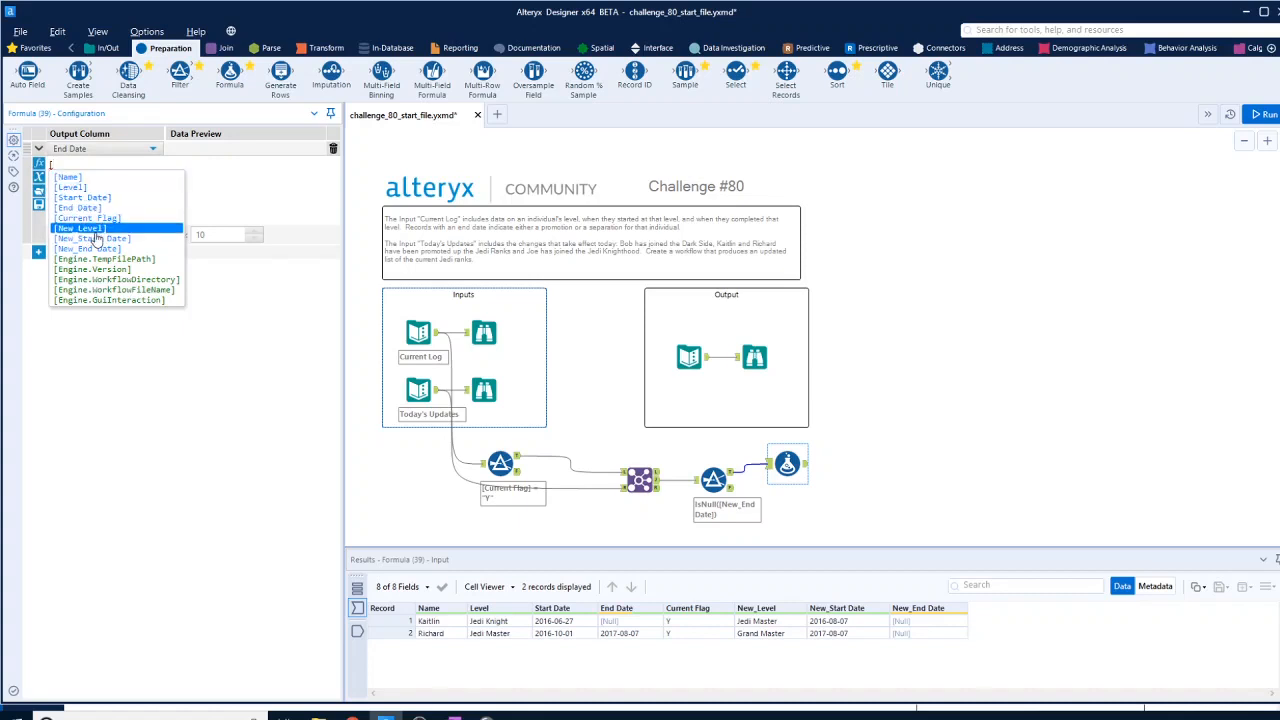
left_click(90, 238)
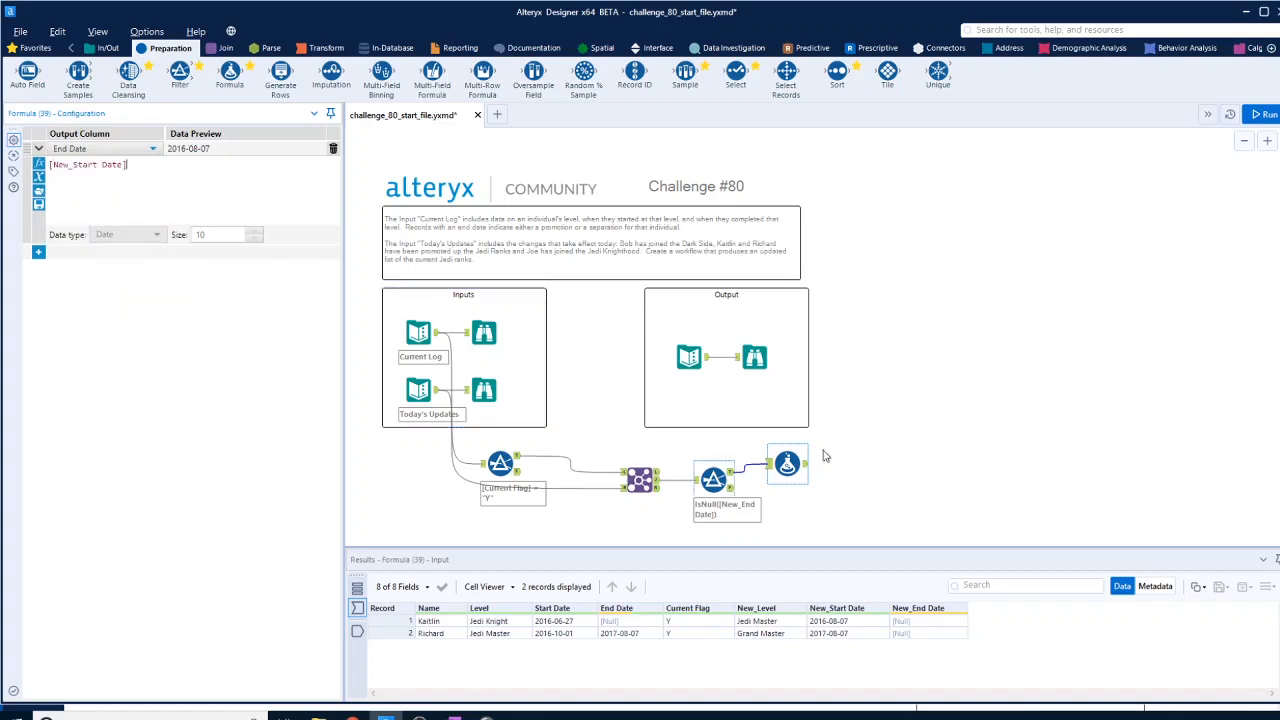
left_click(1263, 114)
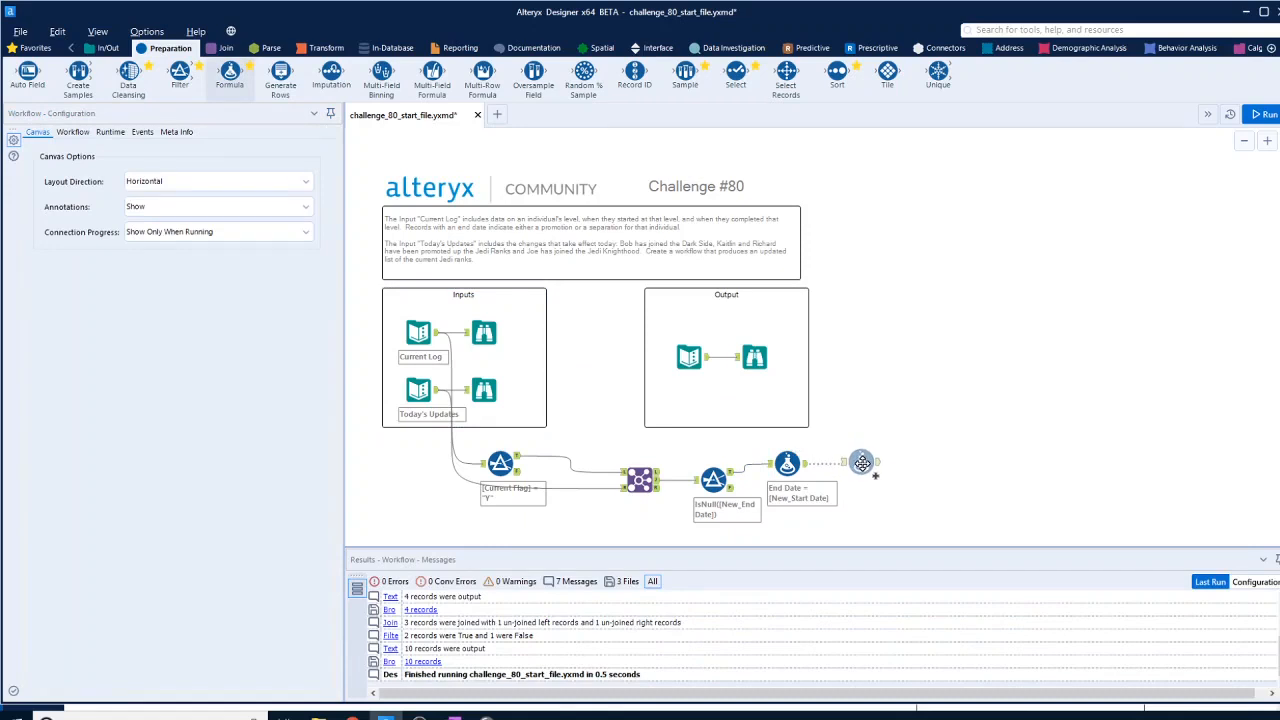
Add a second Formula that overwrites Current Flag with 'N'
left_click(861, 462)
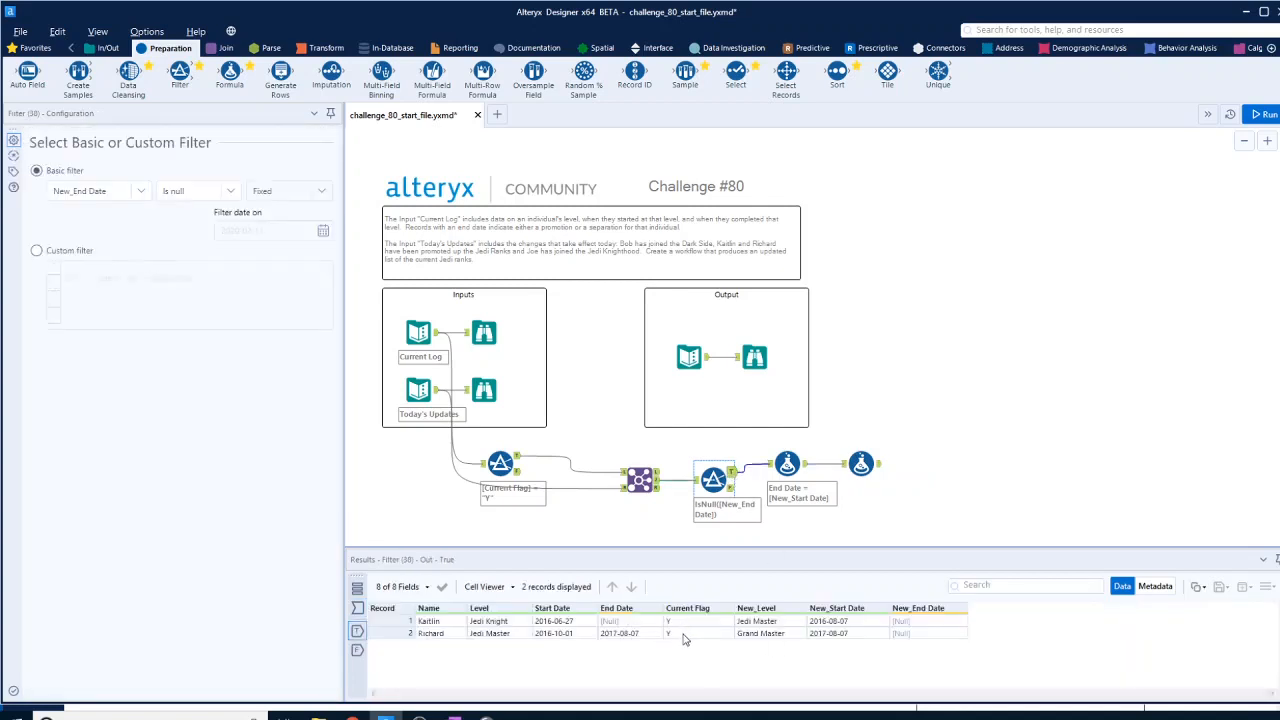
left_click(861, 463)
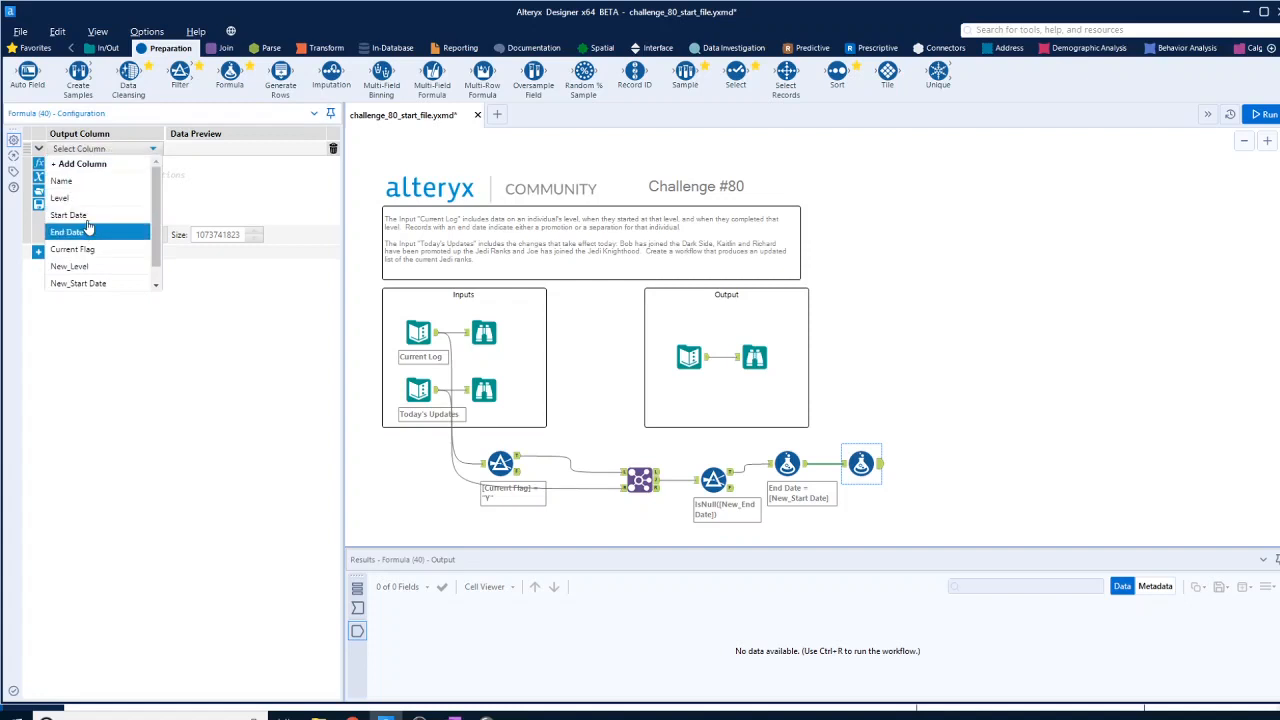
left_click(72, 248)
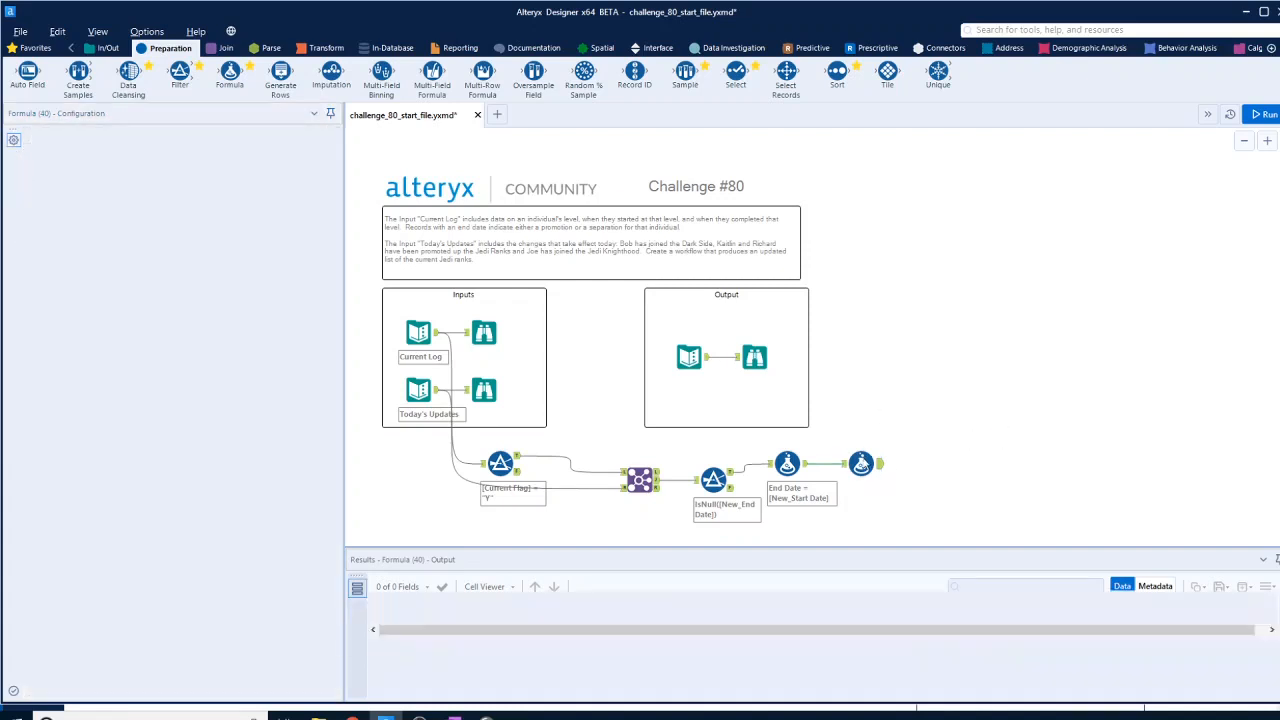
left_click(1264, 114)
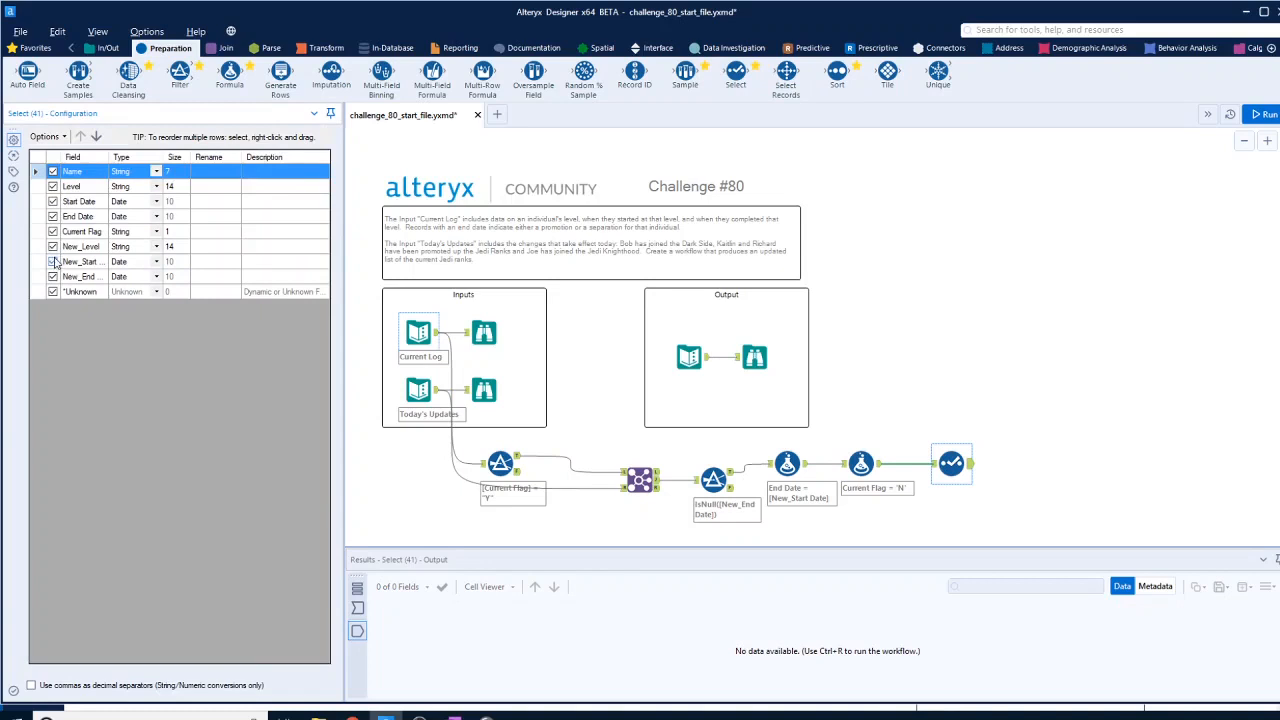
Deselect New_Level, New_Start_Date and New_End_Date in the Select tool and run
left_click(80, 276)
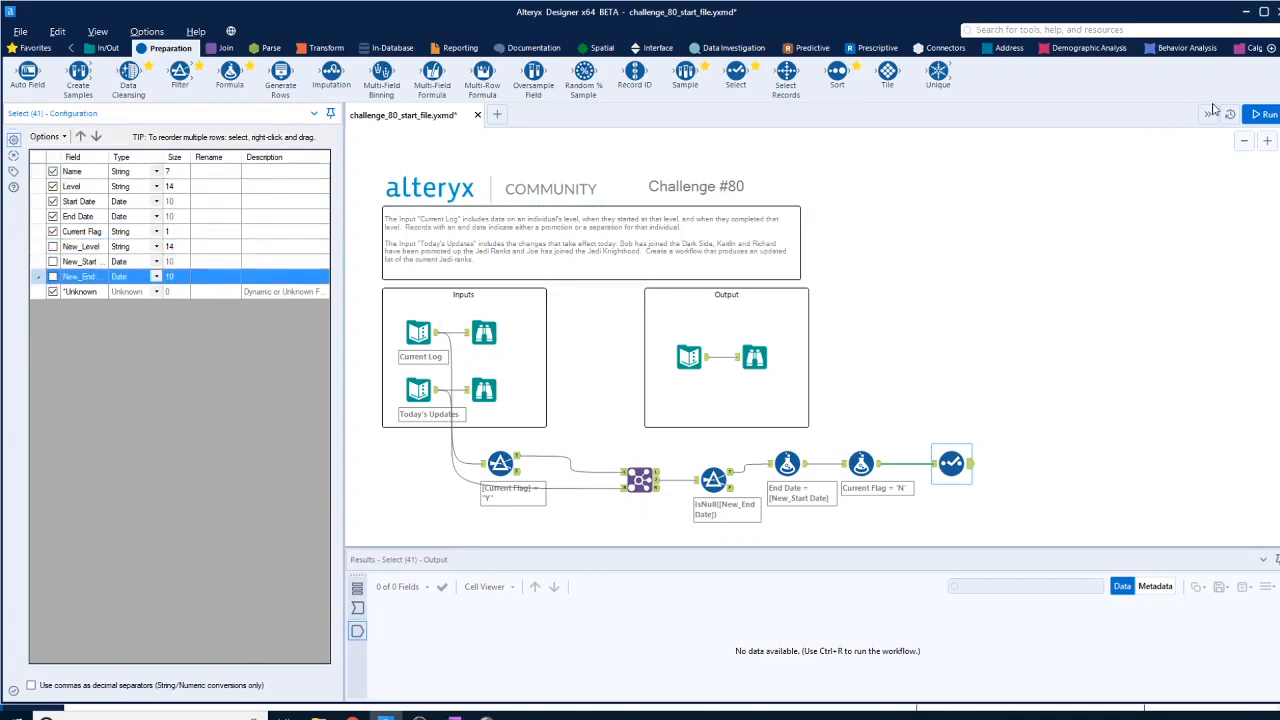
left_click(1263, 113)
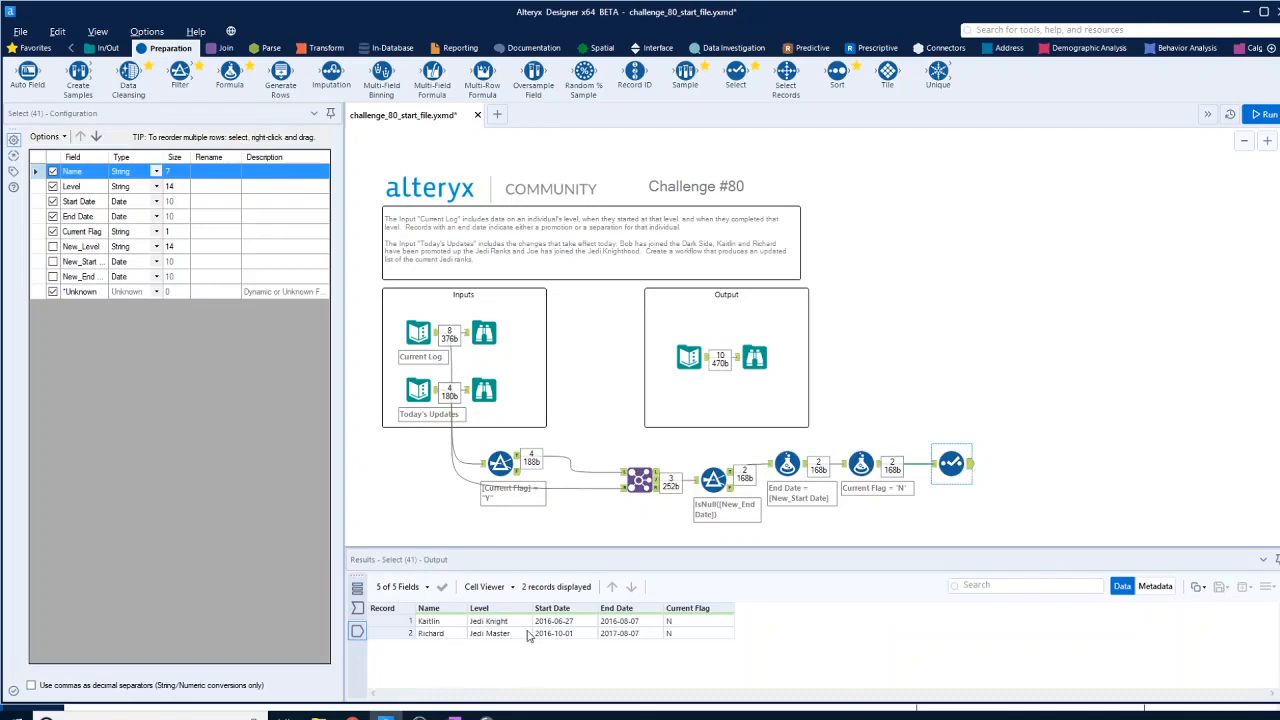
left_click(640, 480)
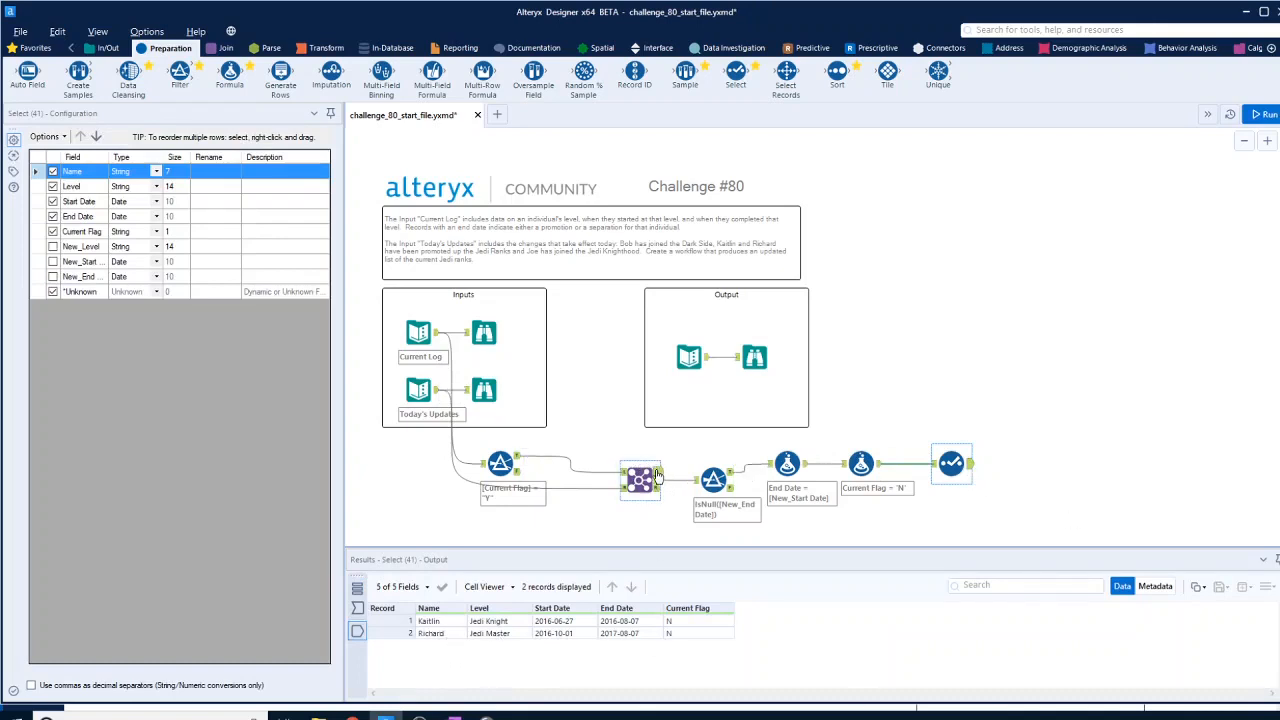
Review the unmatched and failed records and Today's Updates, then attach a new Filter to Today's Updates
left_click(640, 480)
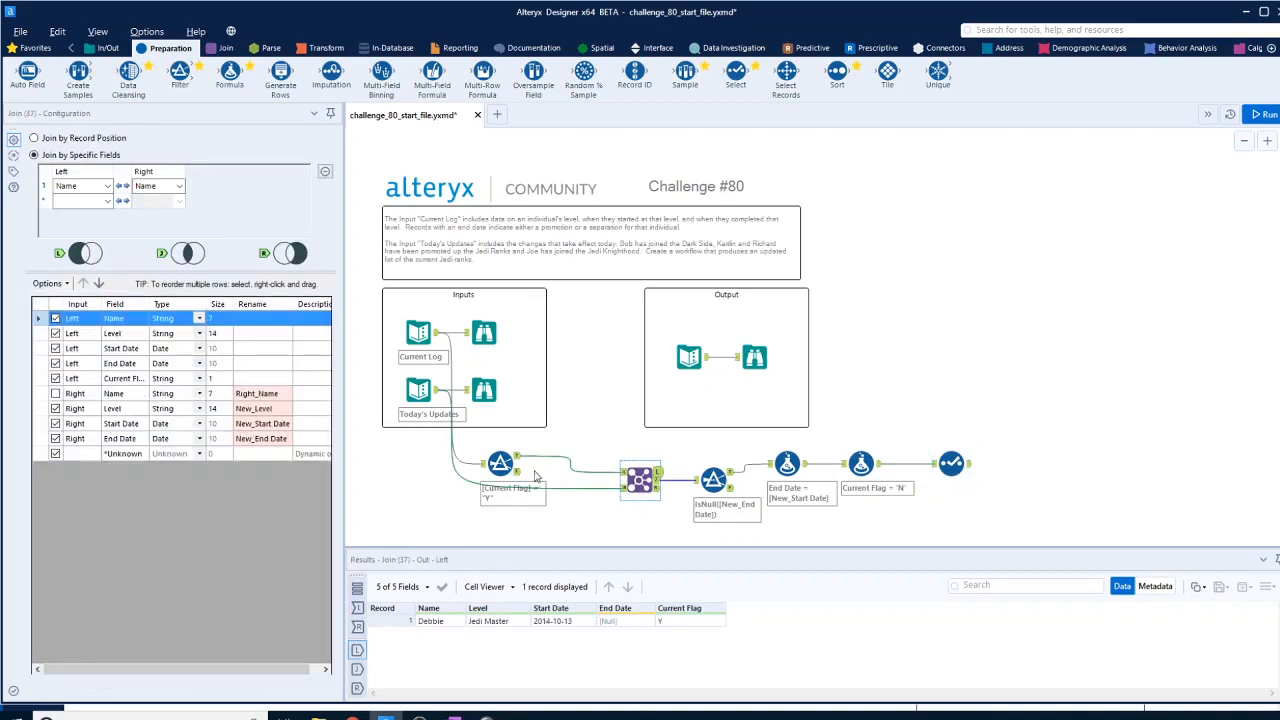
left_click(500, 462)
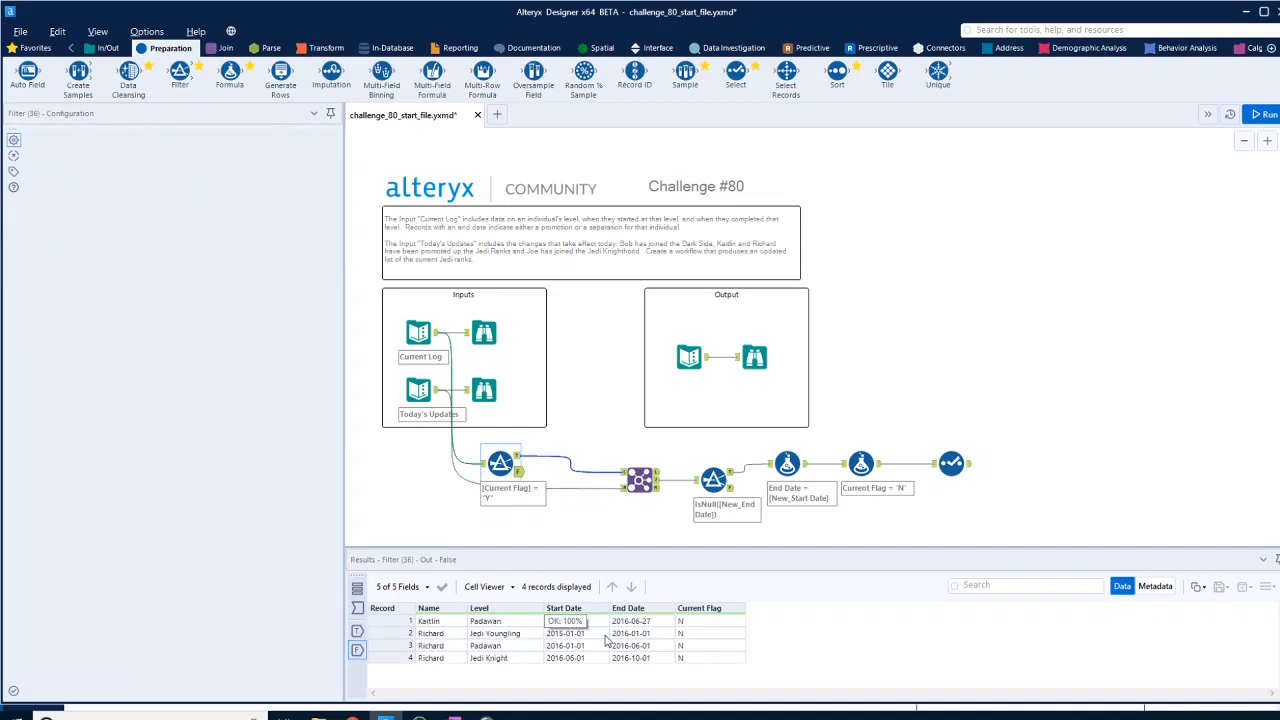
left_click(640, 480)
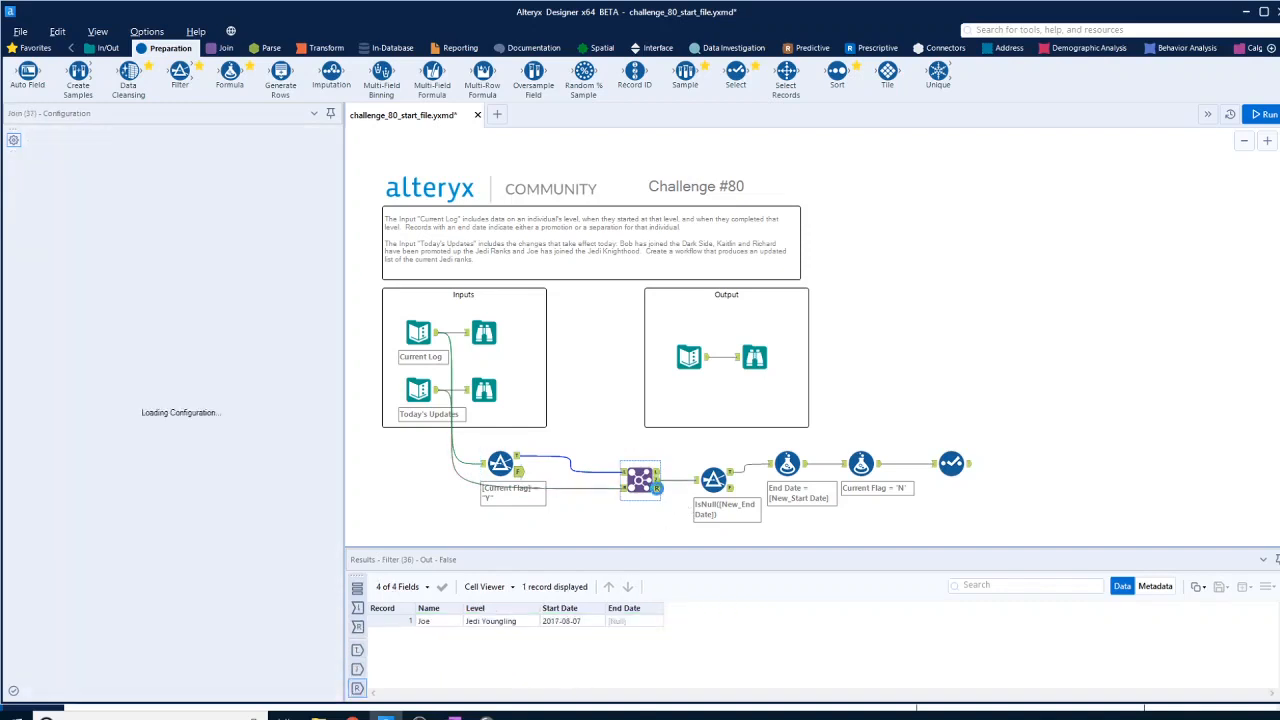
left_click(640, 480)
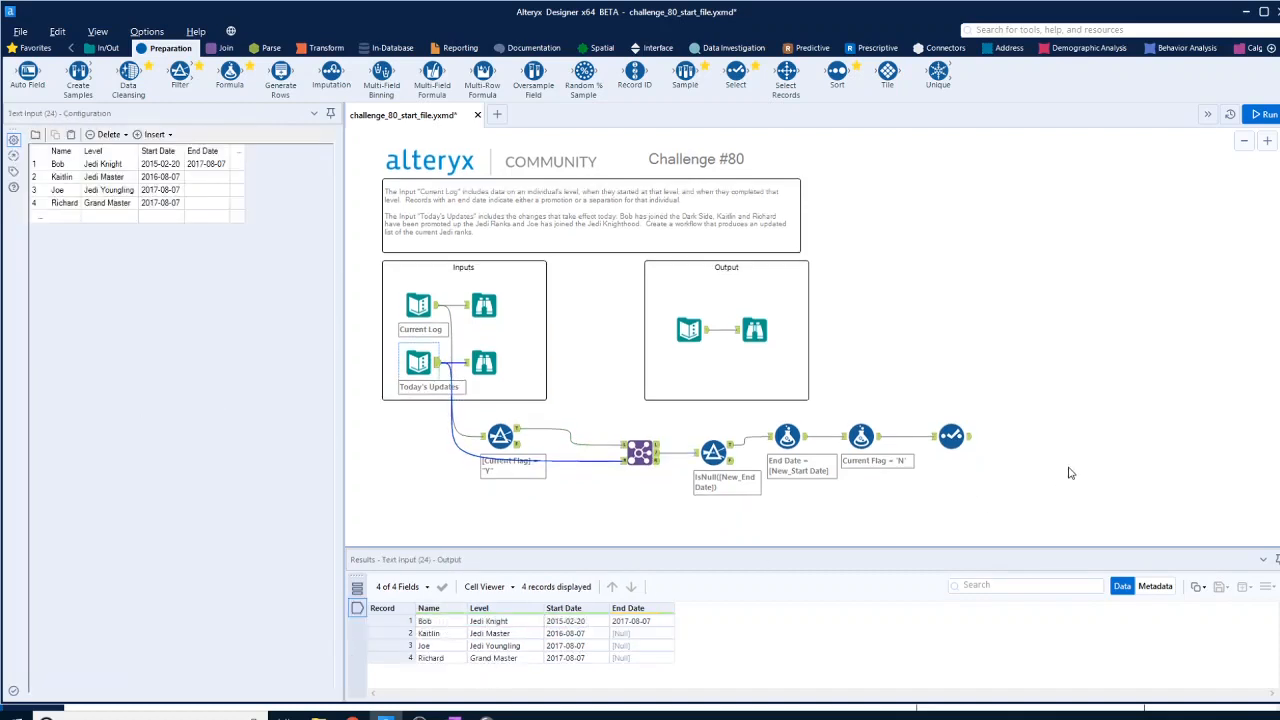
mouse_move(424, 451)
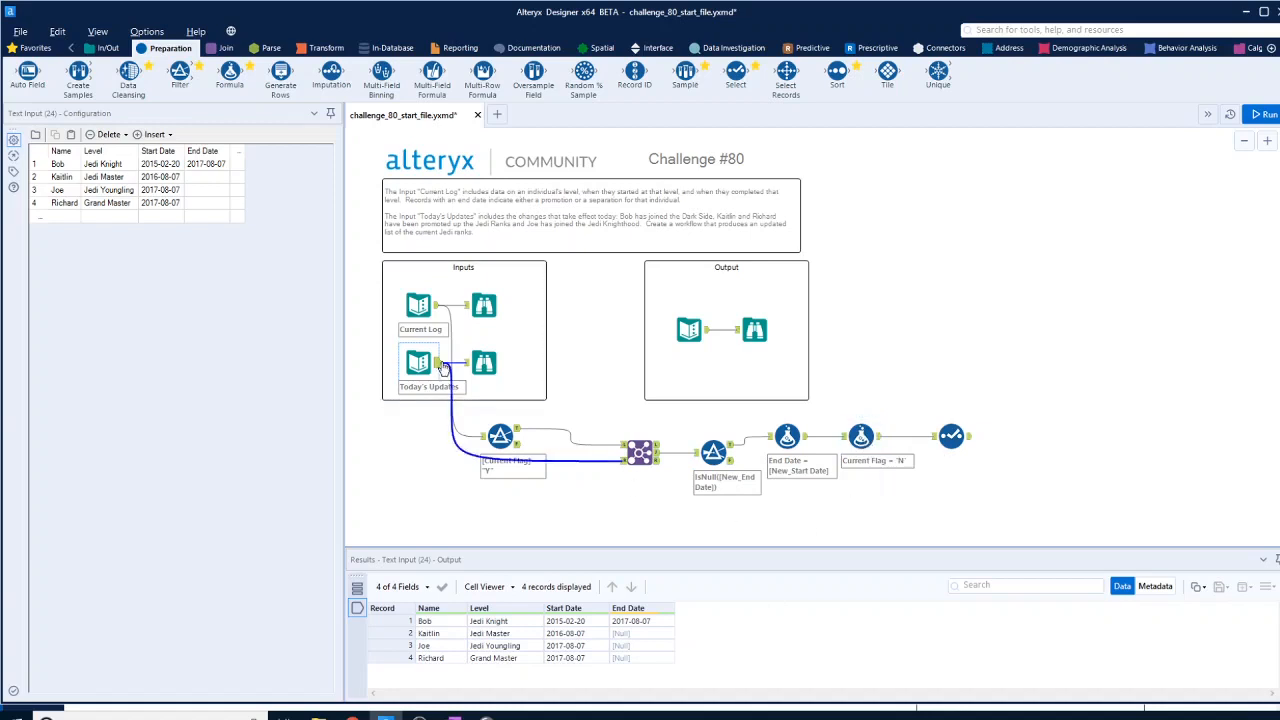
left_click(713, 452)
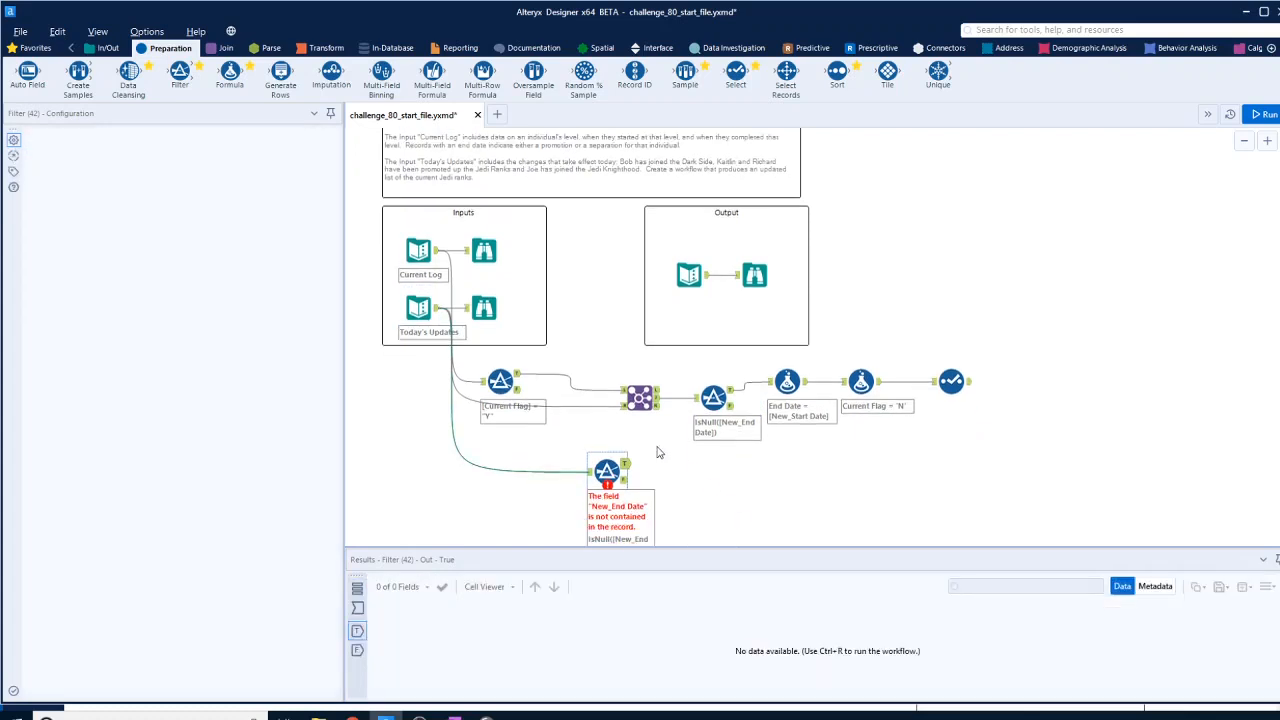
Filter Today's Updates to null End Date records and add a Formula setting Current Flag to 'Y'
left_click(1262, 114)
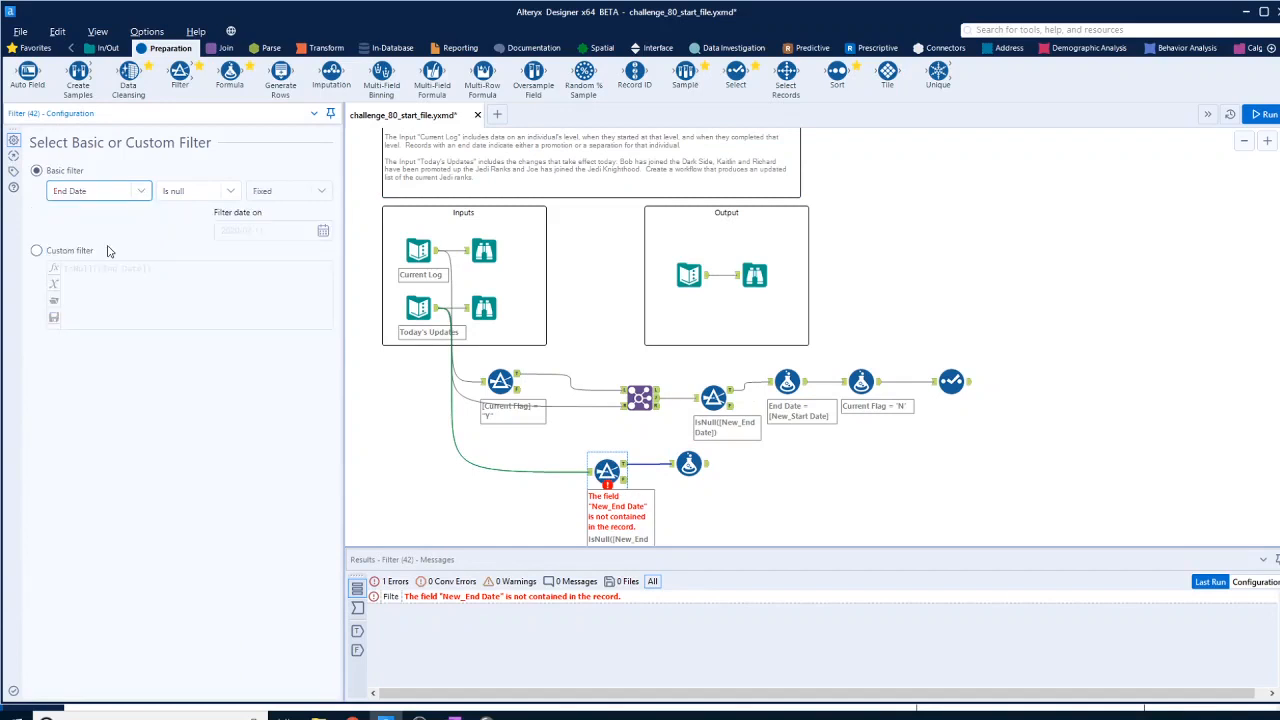
left_click(1262, 114)
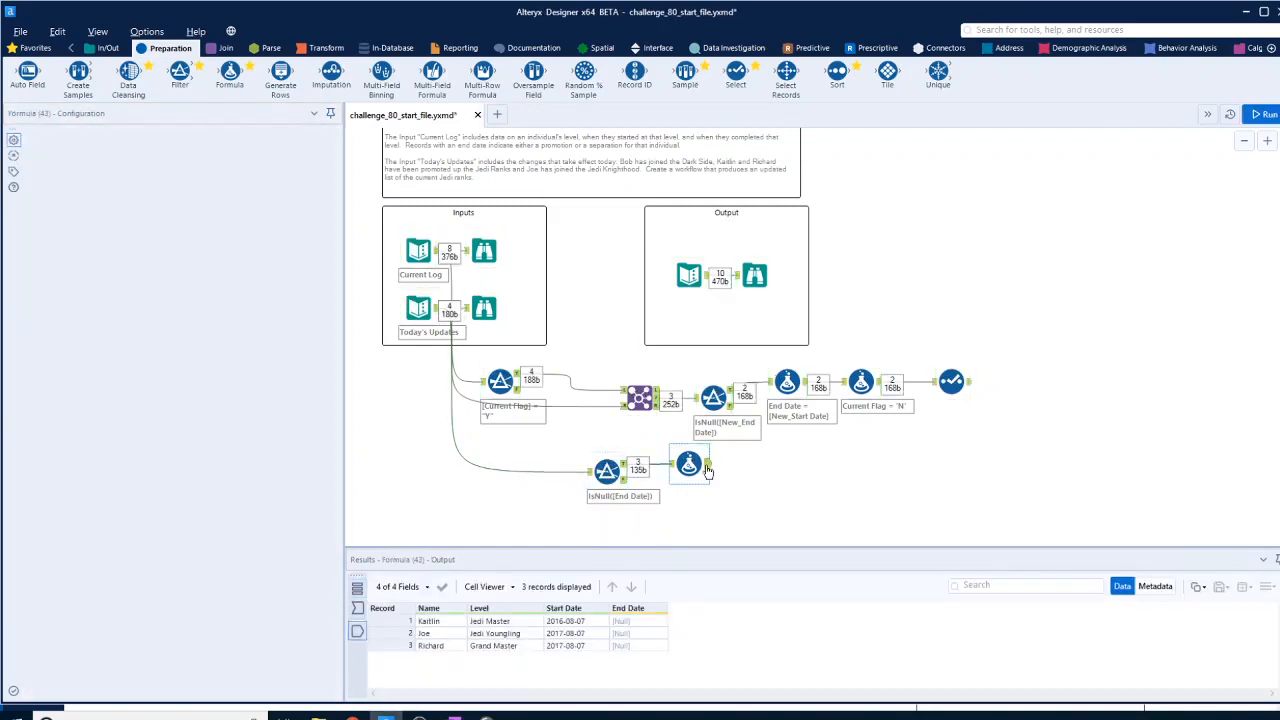
left_click(688, 463)
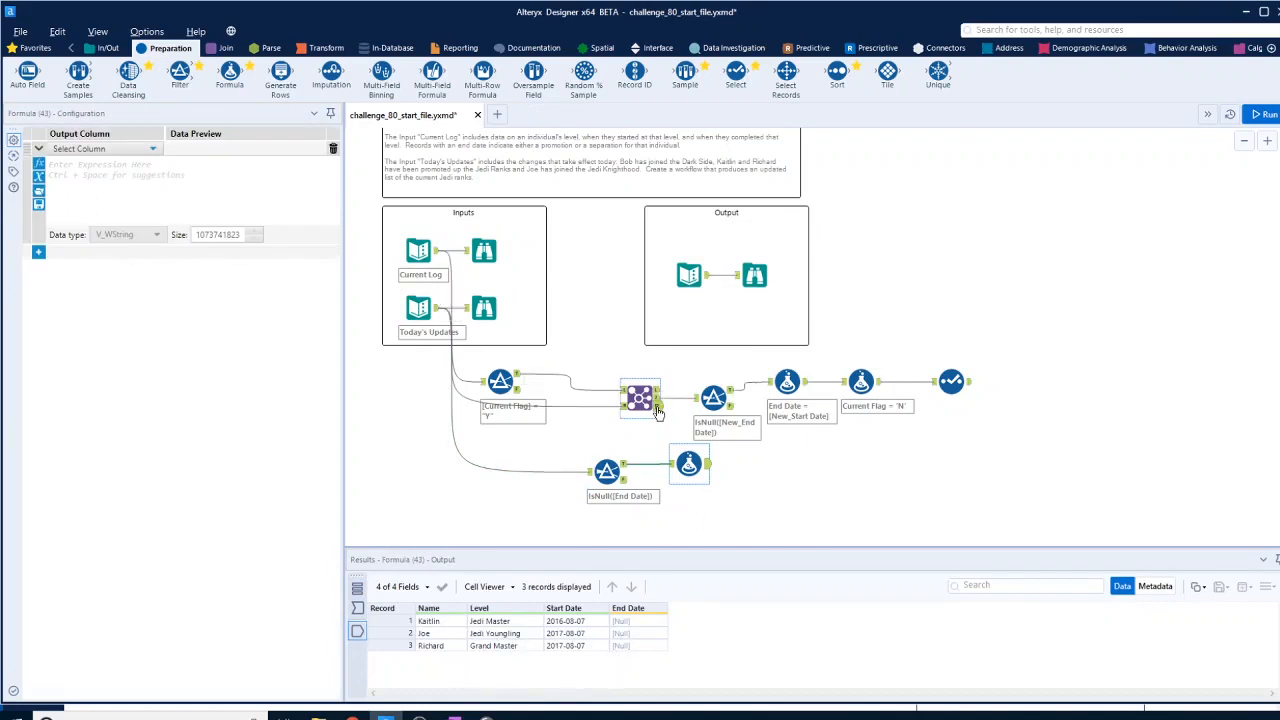
left_click(690, 465)
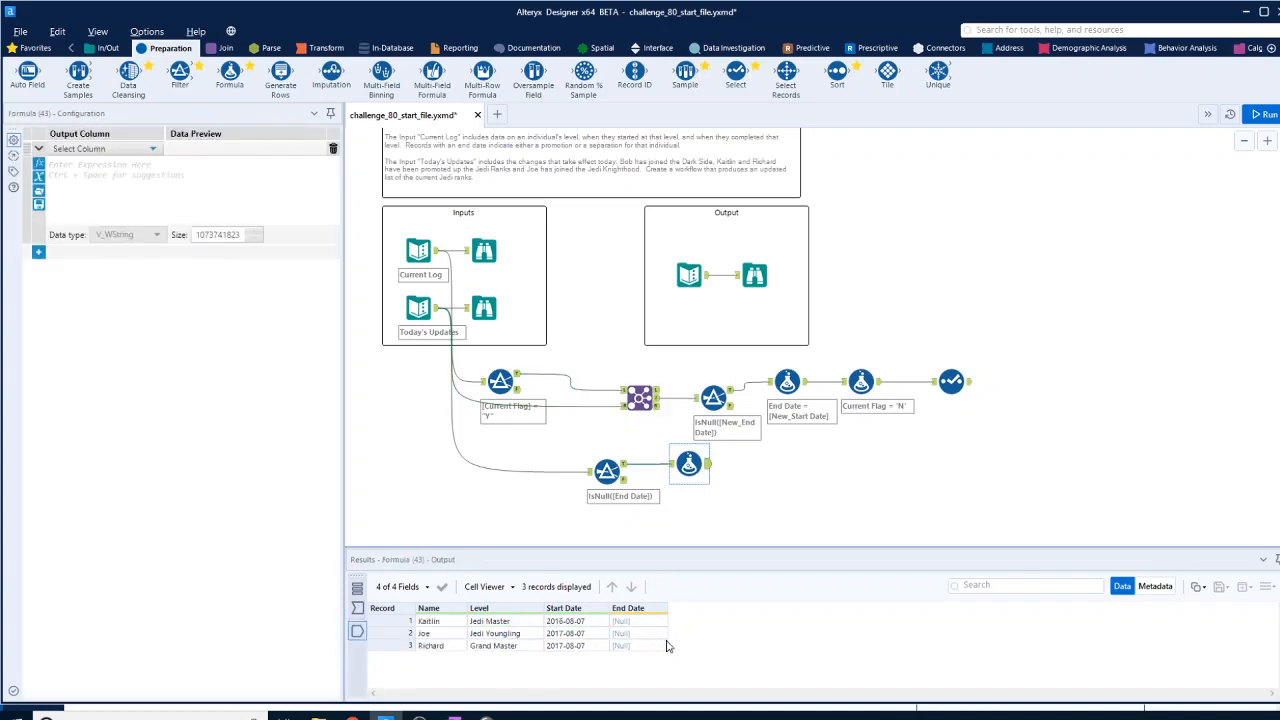
left_click(860, 382)
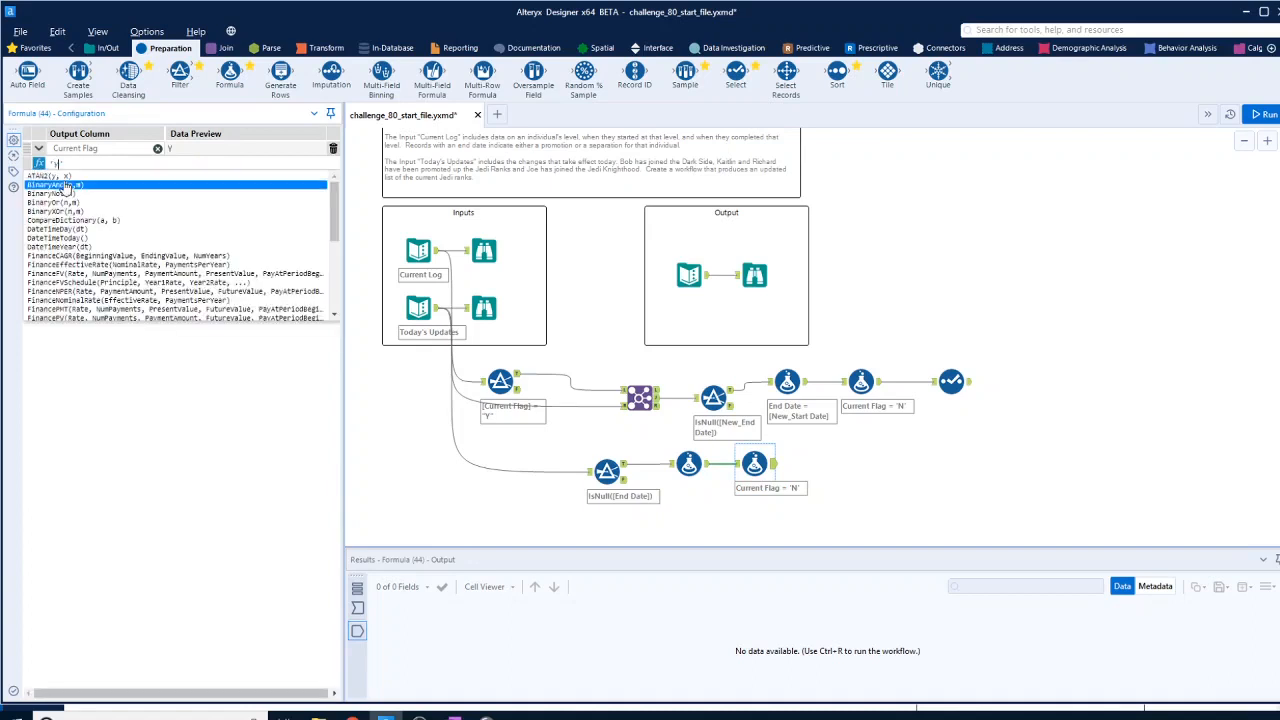
left_click(1265, 113)
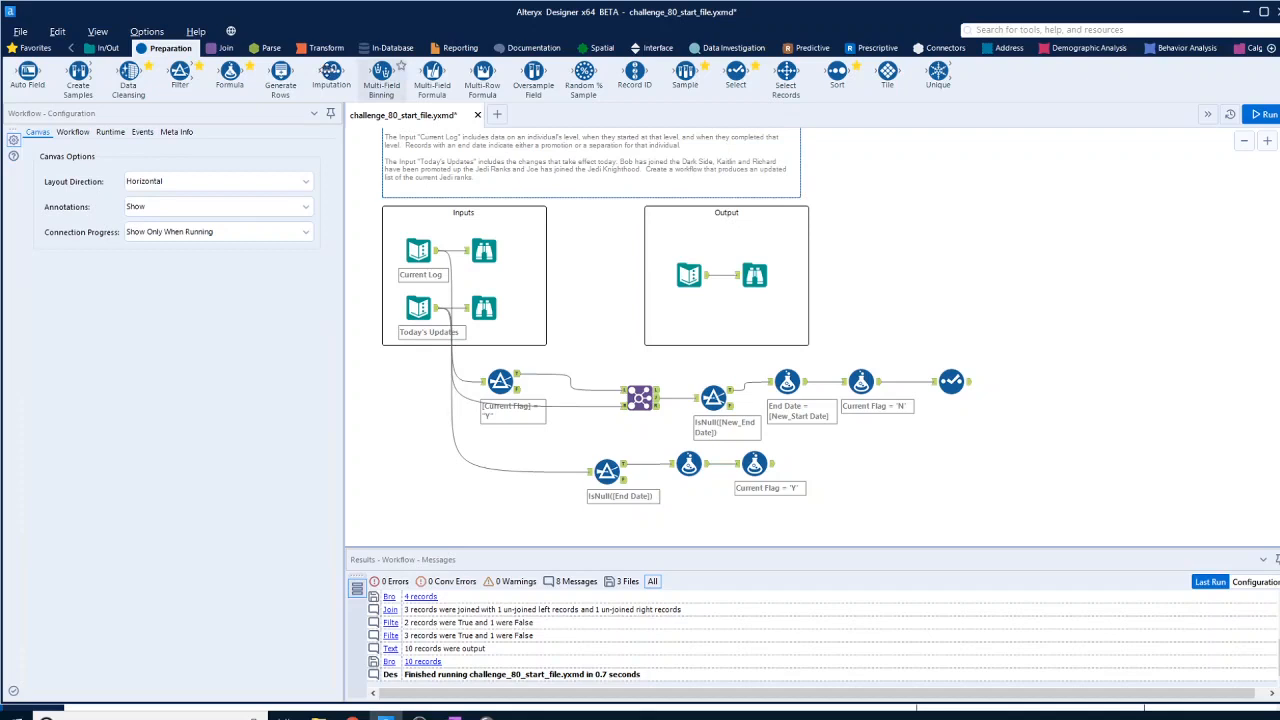
Union the closed old ranks, unmatched join records and new 'Y' ranks into ten rows
left_click(228, 48)
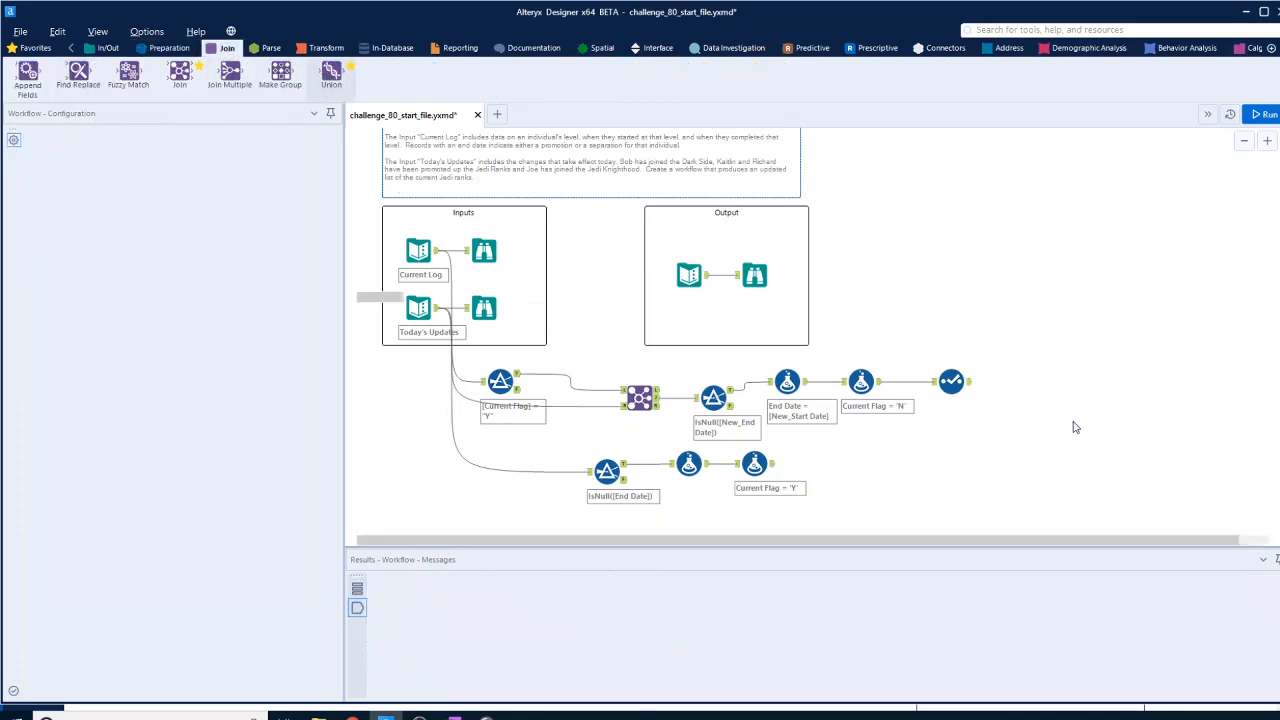
left_click(500, 381)
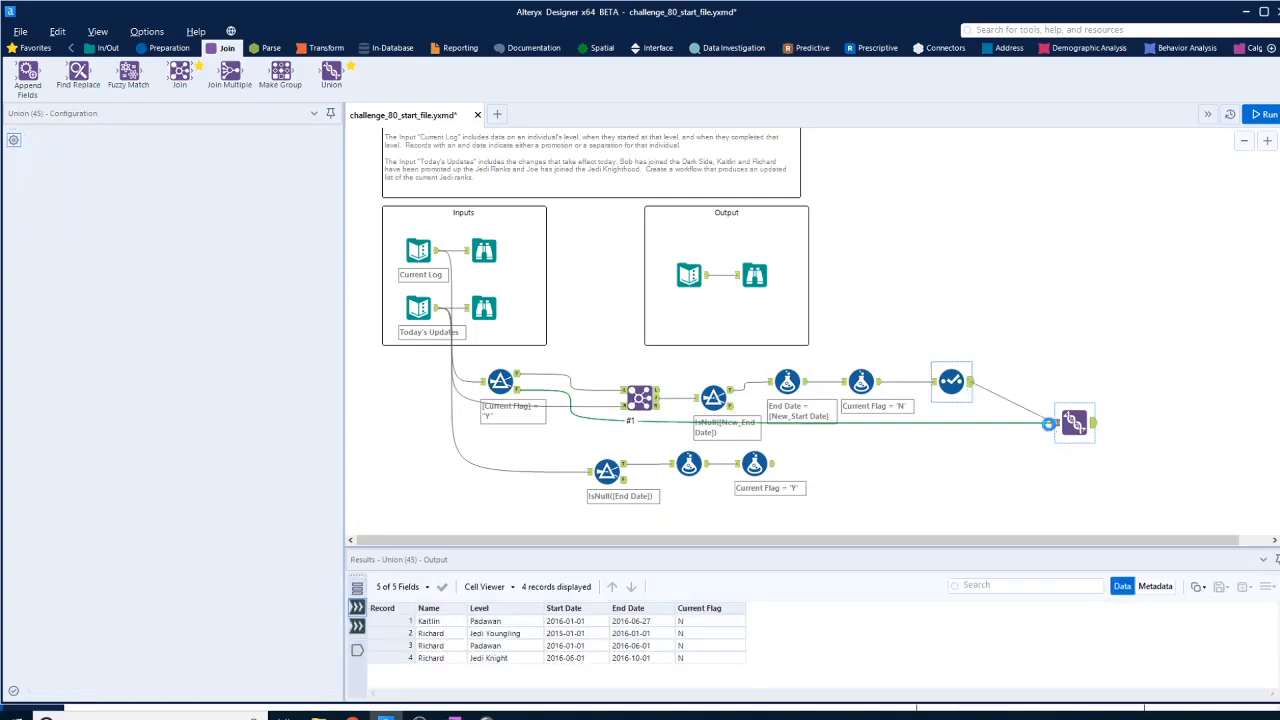
left_click(1075, 422)
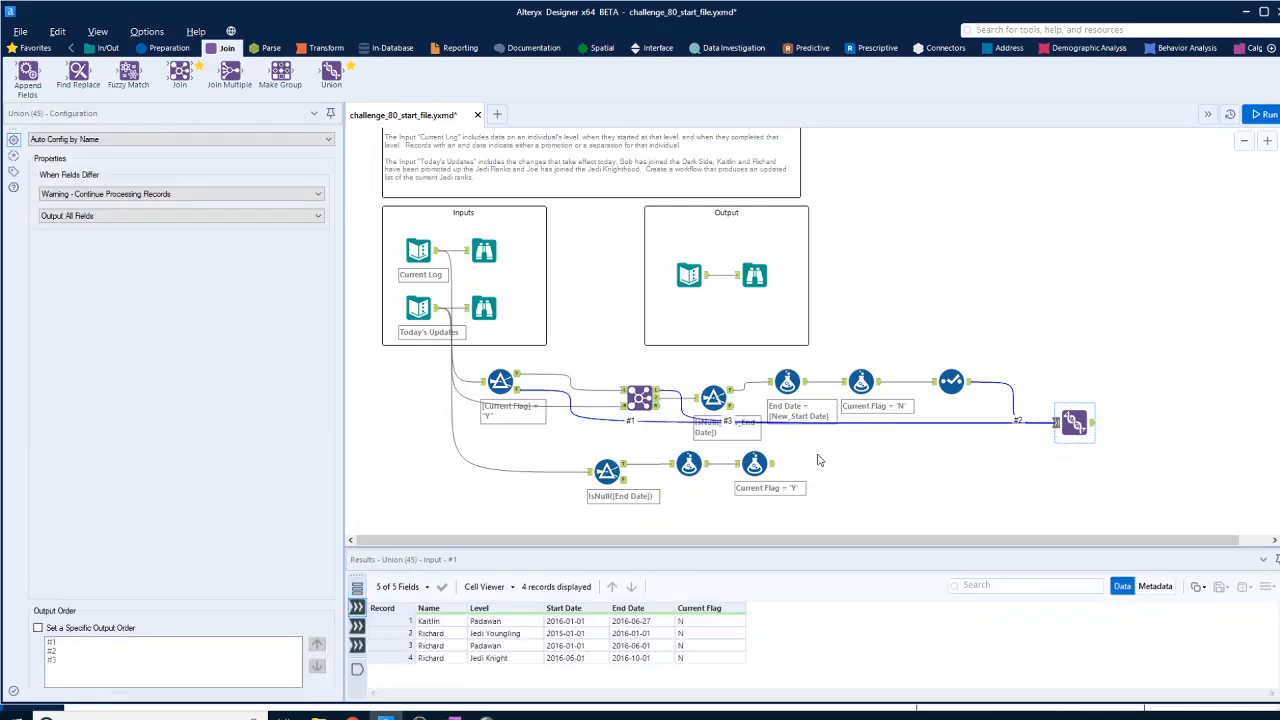
left_click(754, 463)
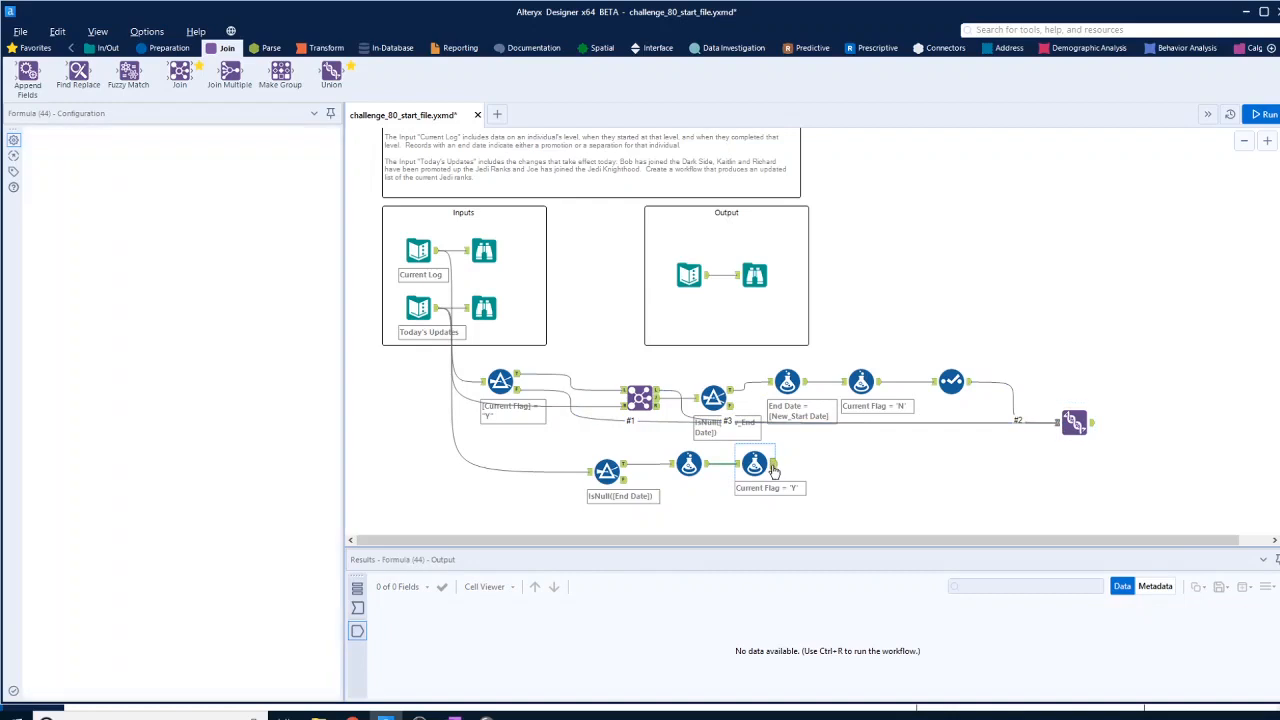
left_click(754, 462)
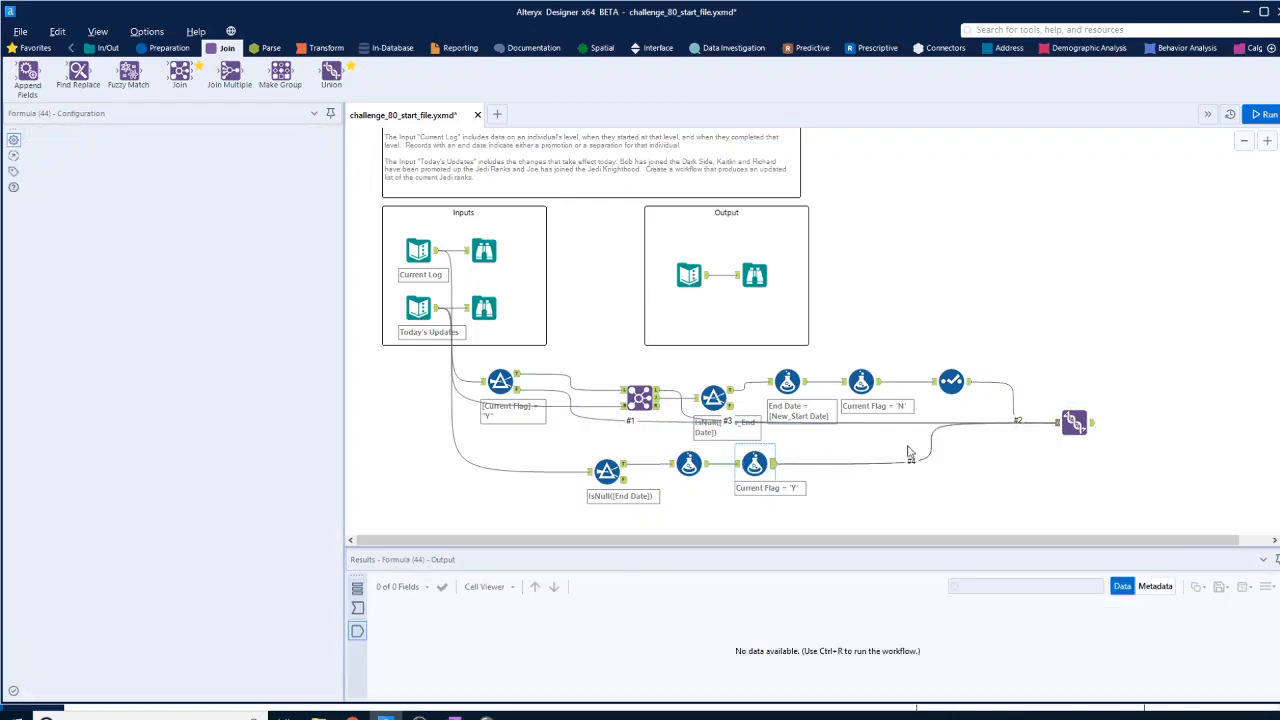
left_click(1263, 113)
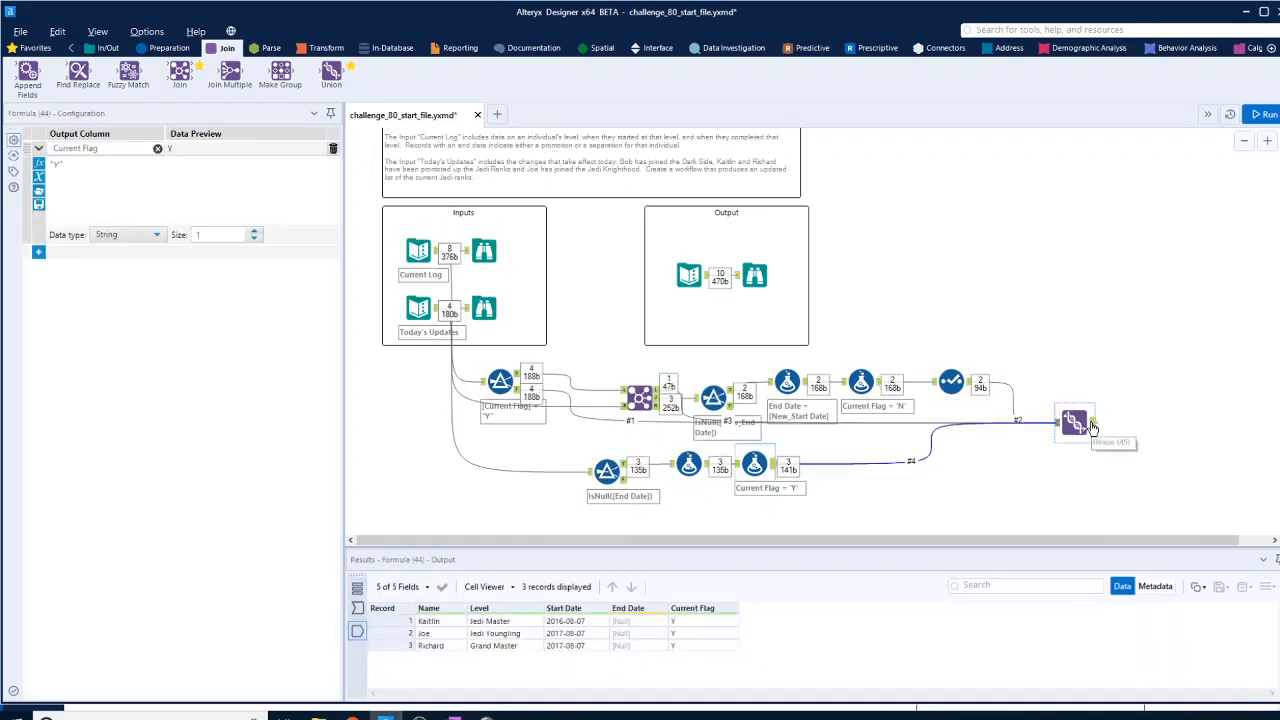
mouse_move(1075, 423)
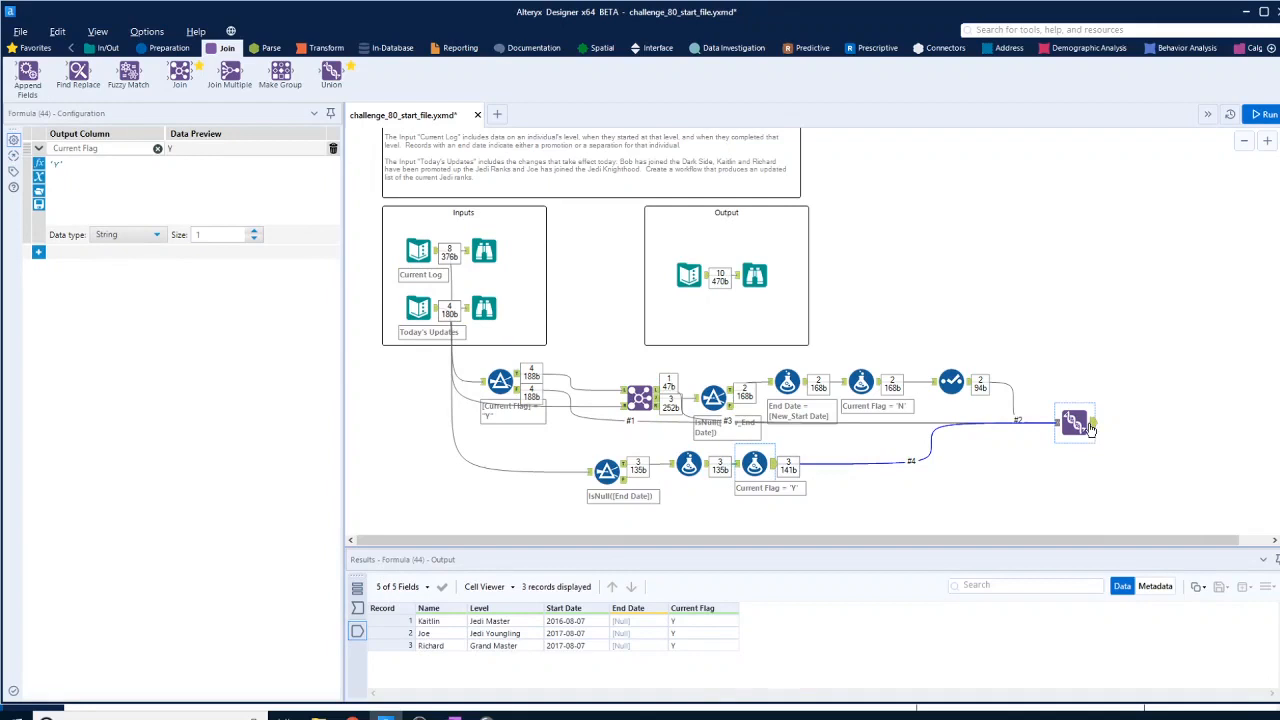
left_click(1074, 421)
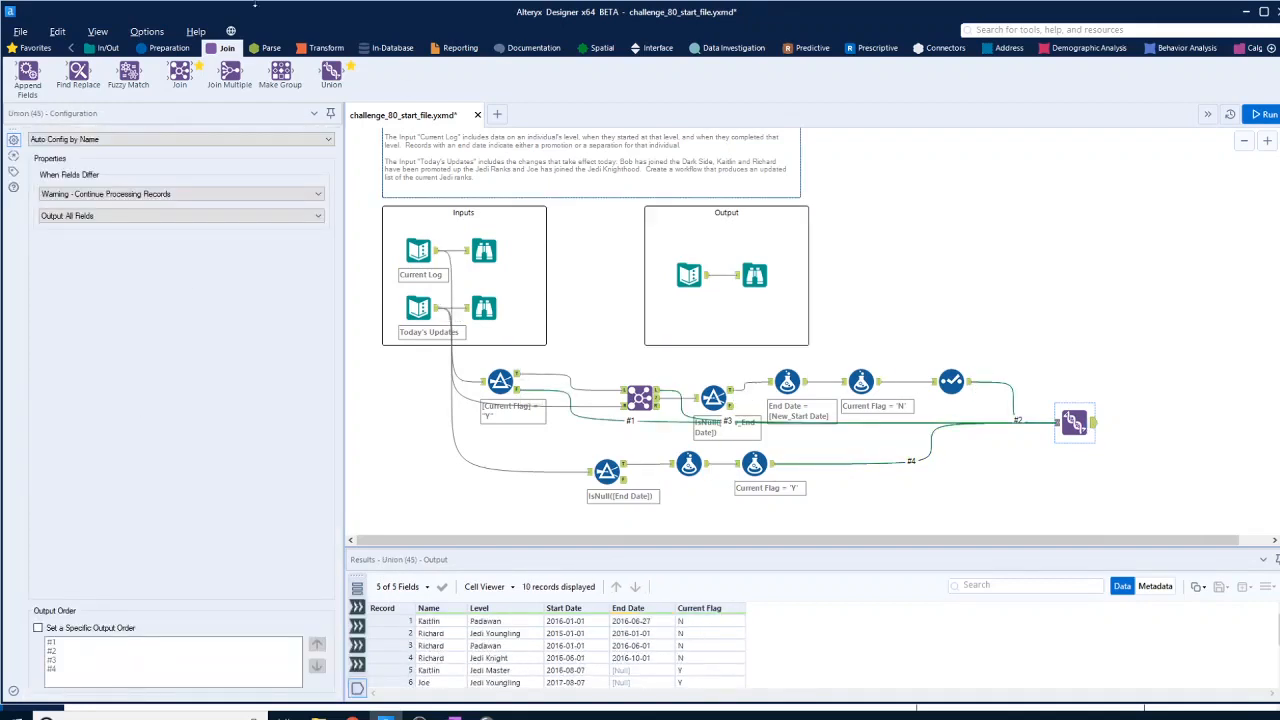
left_click(755, 275)
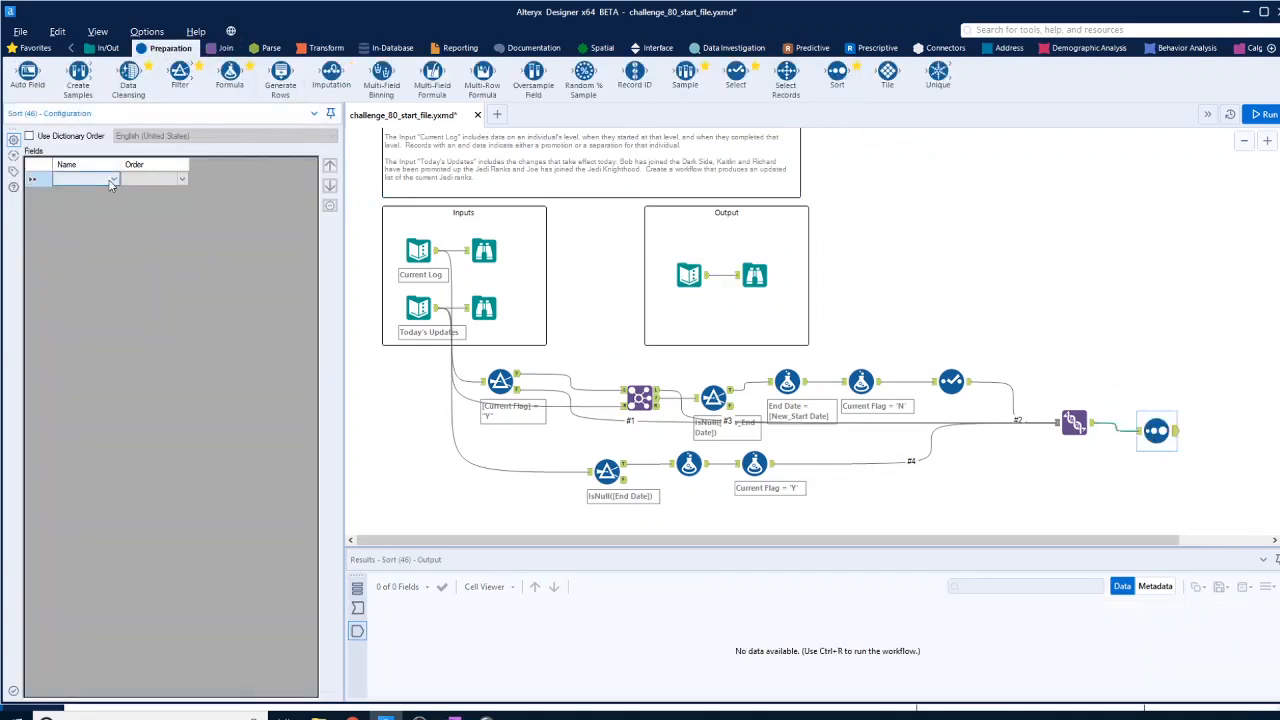
Sort by Name ascending then Start Date descending, with a Browse tool after the Sort
left_click(80, 178)
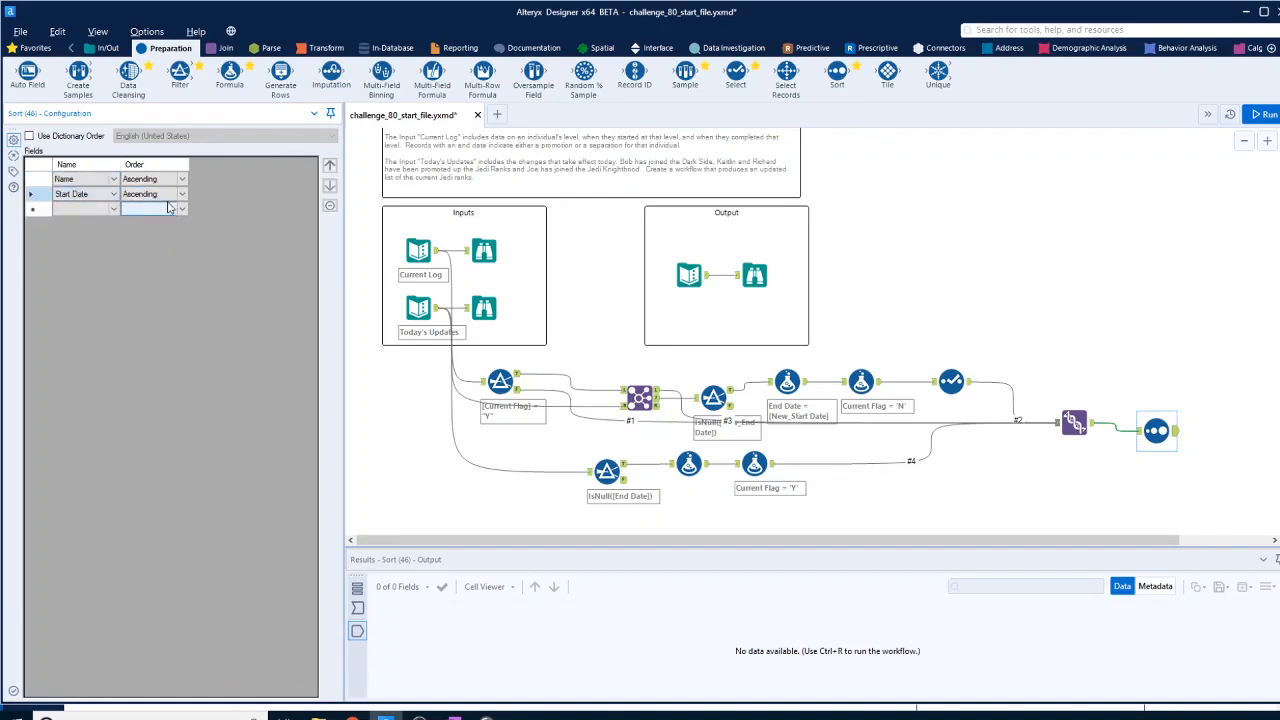
left_click(148, 208)
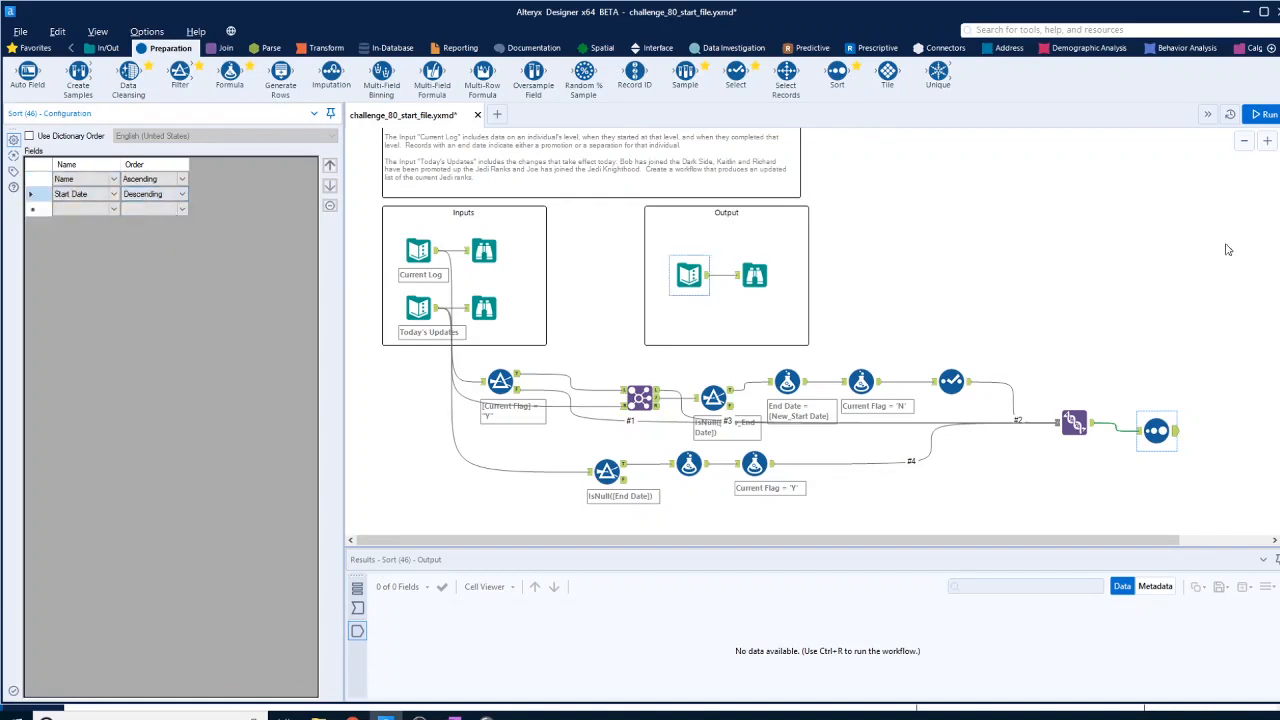
left_click(1262, 114)
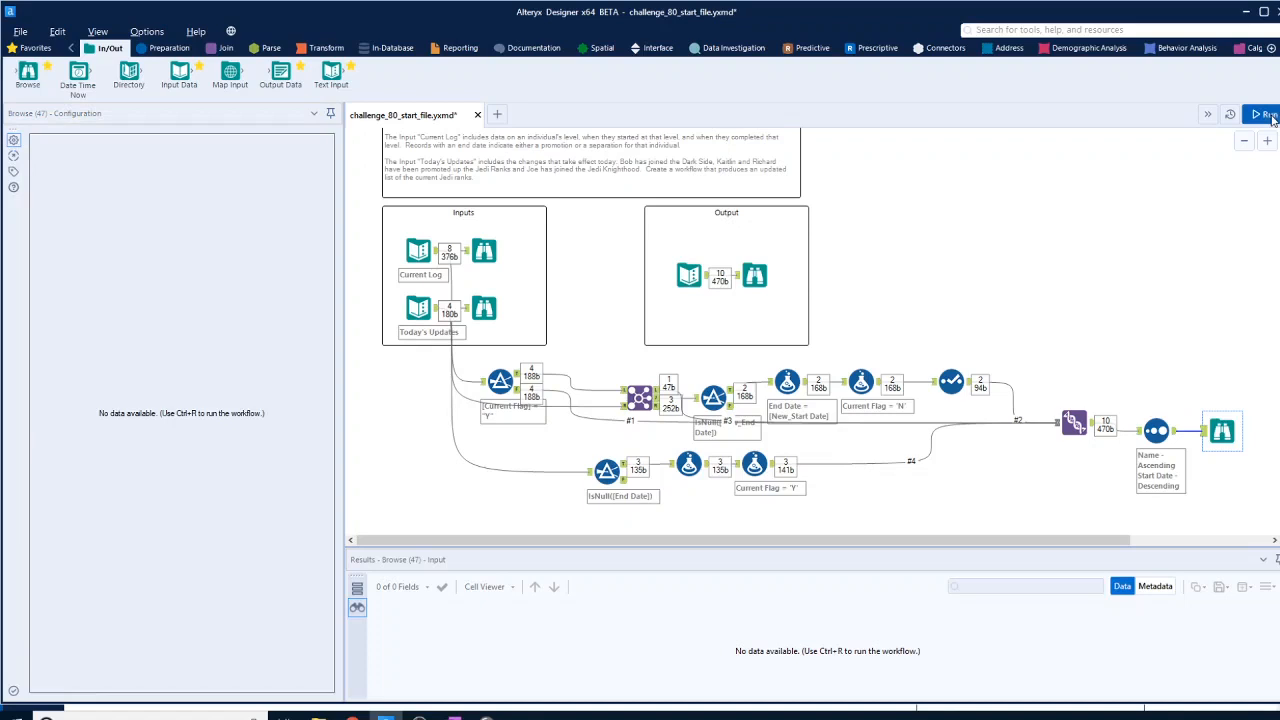
Run the workflow and compare sorted records against the expected output, checking Richard's rank order
left_click(1262, 114)
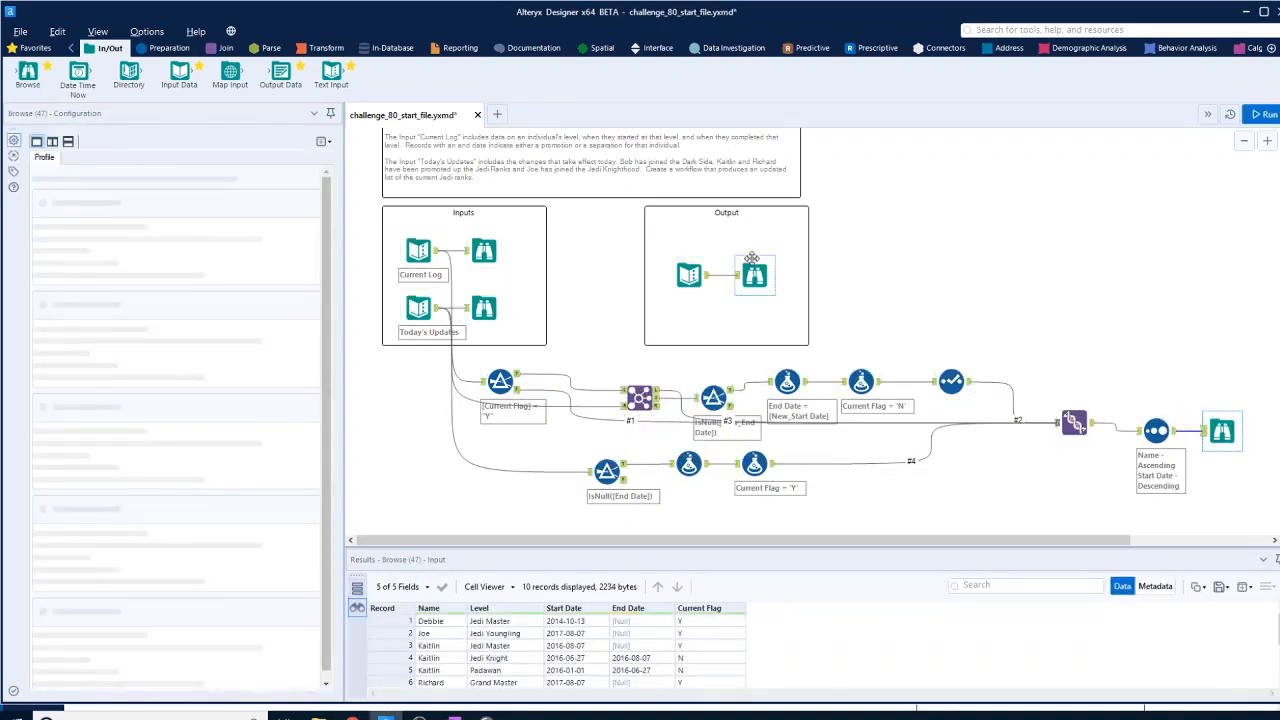
left_click(755, 275)
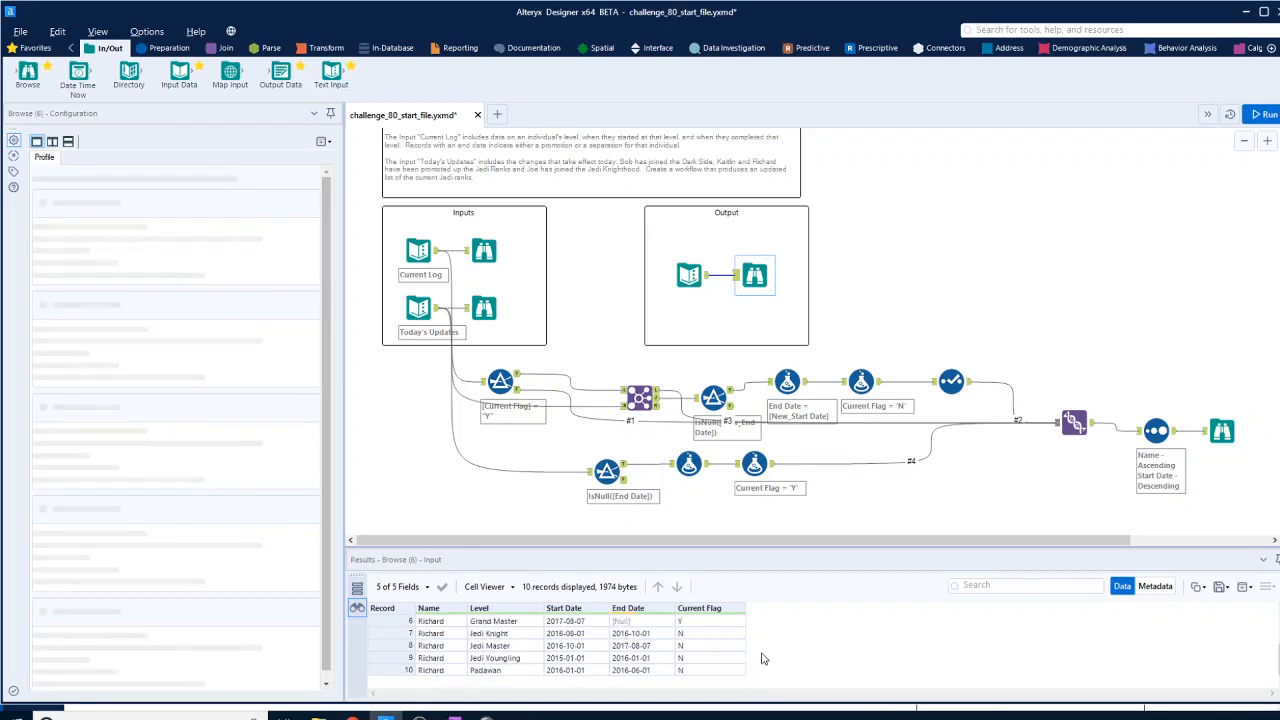
left_click(1222, 430)
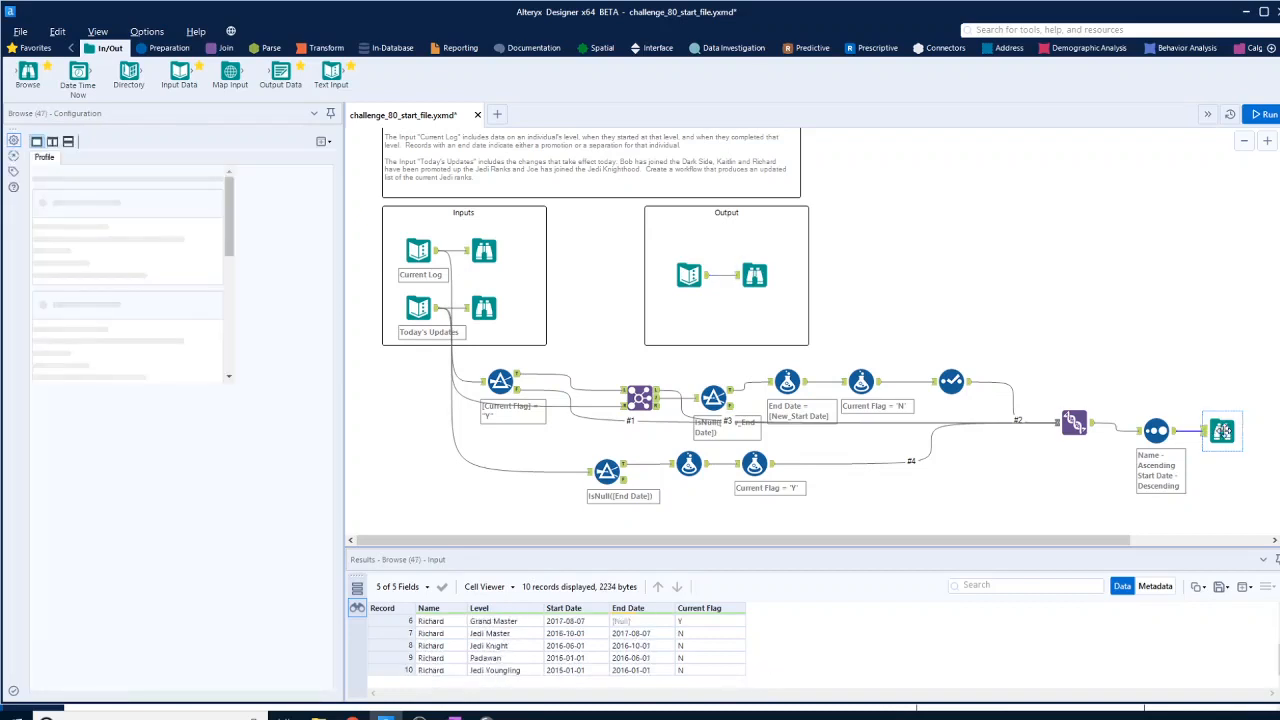
left_click(755, 275)
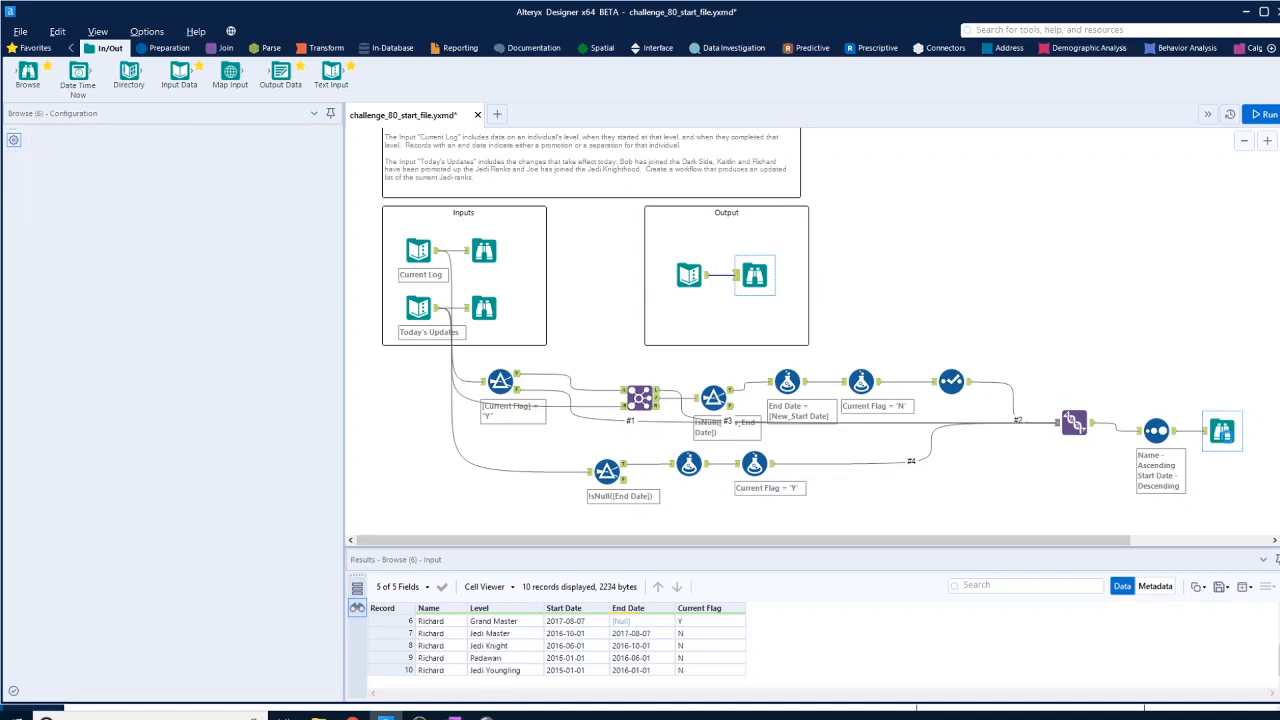
left_click(755, 275)
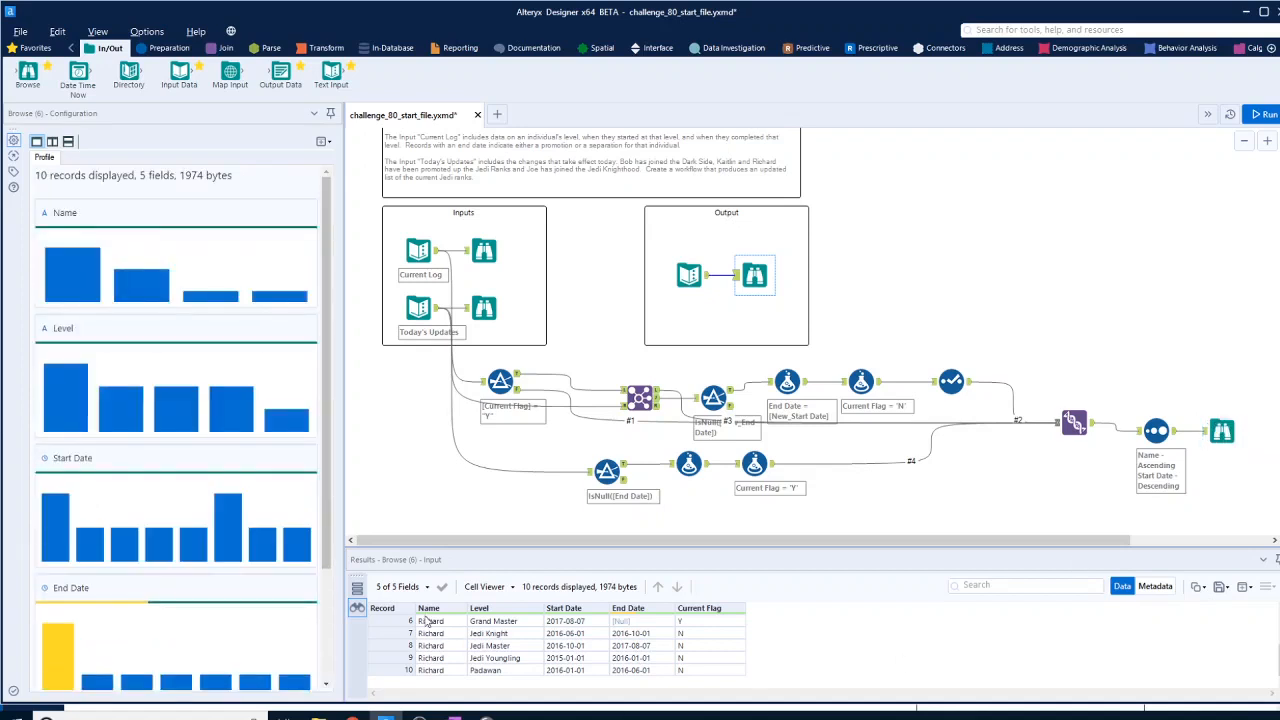
mouse_move(498, 652)
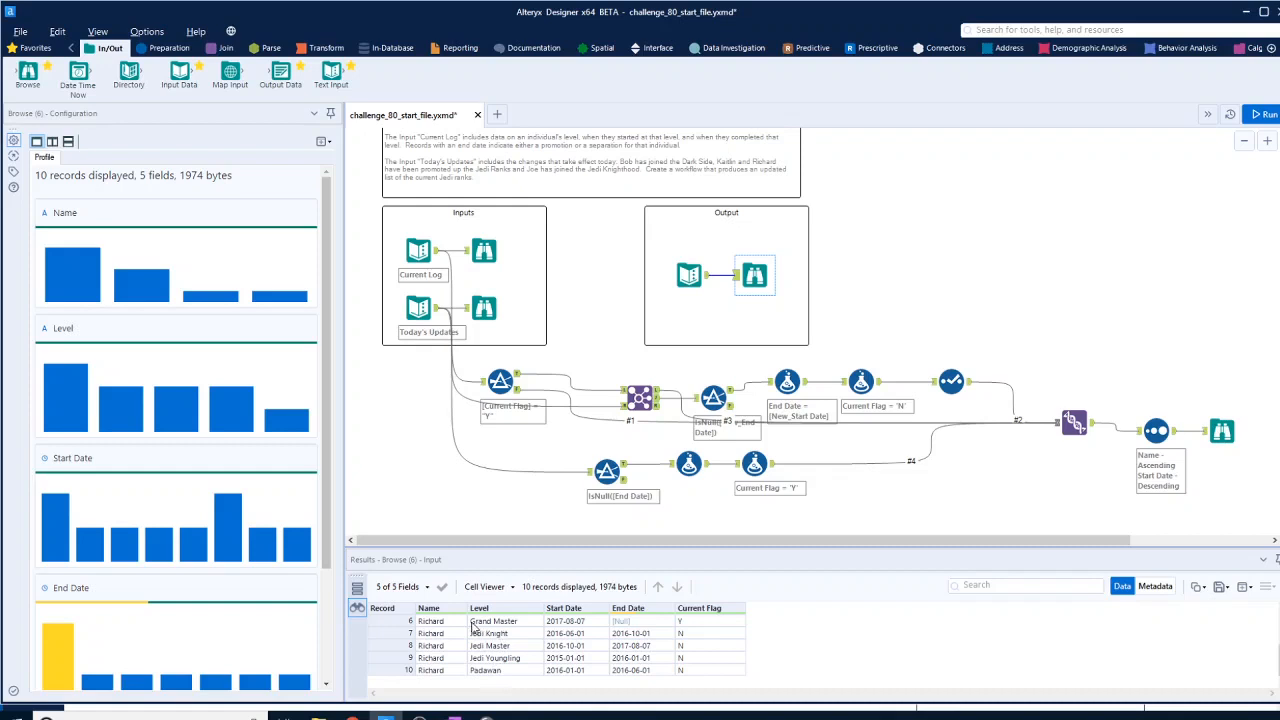
left_click(1157, 430)
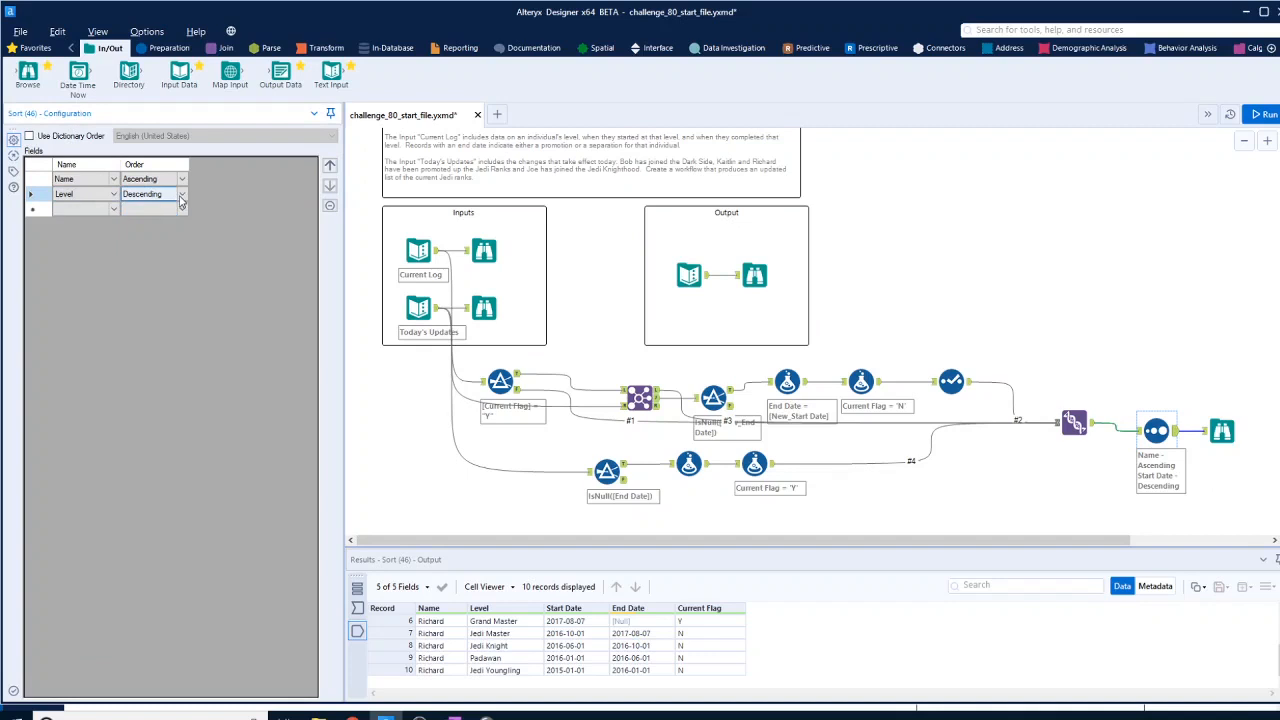
Change the second sort to Level ascending, rerun, and check the ten sorted records
left_click(143, 193)
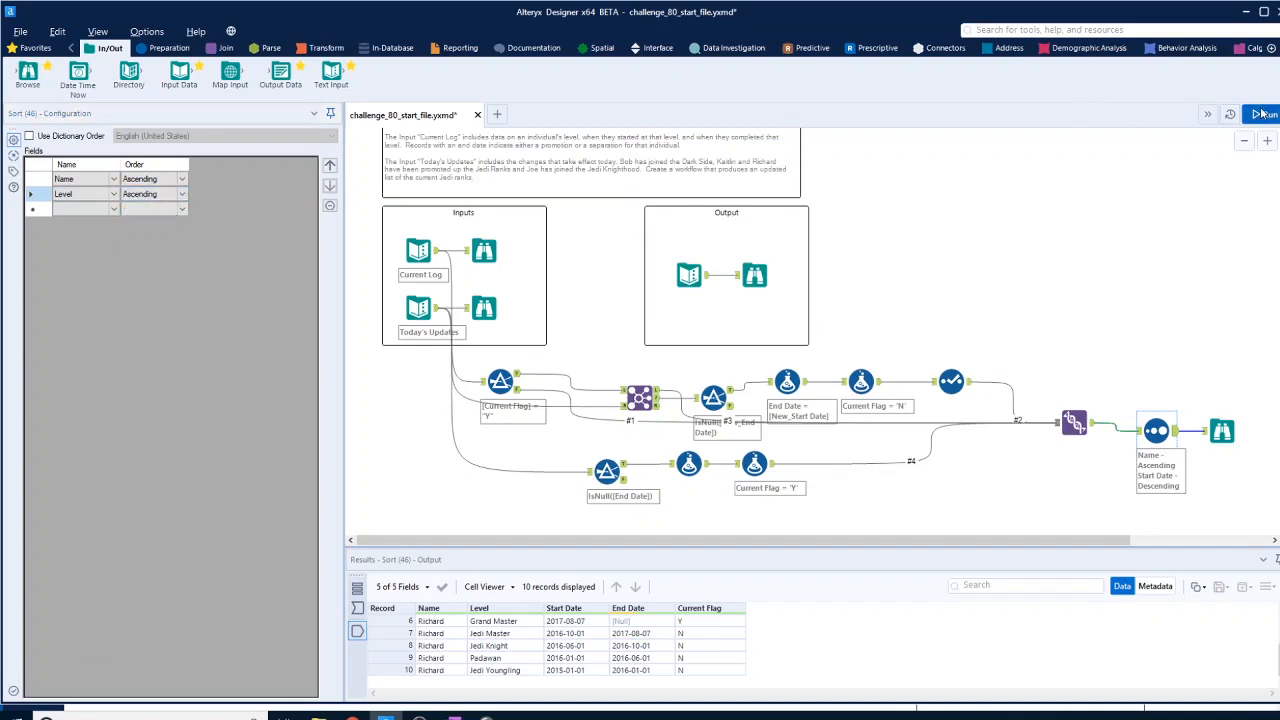
left_click(1263, 114)
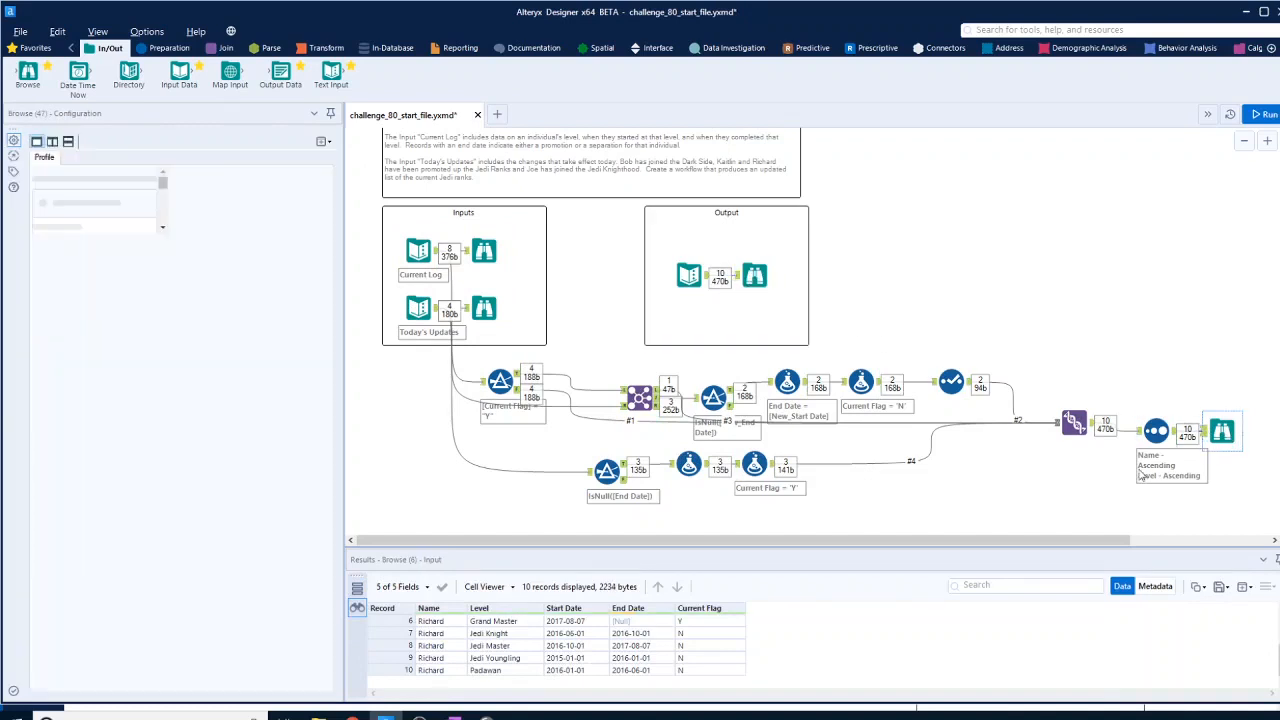
left_click(1222, 430)
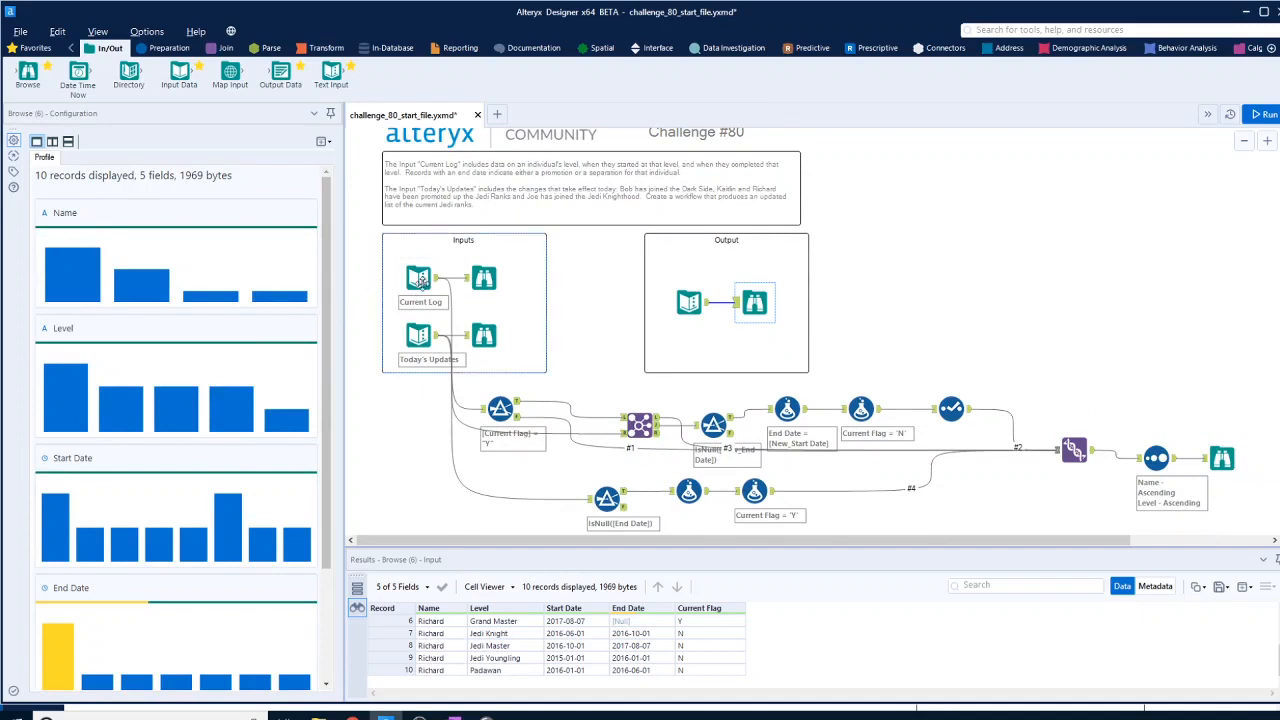
mouse_move(1222, 458)
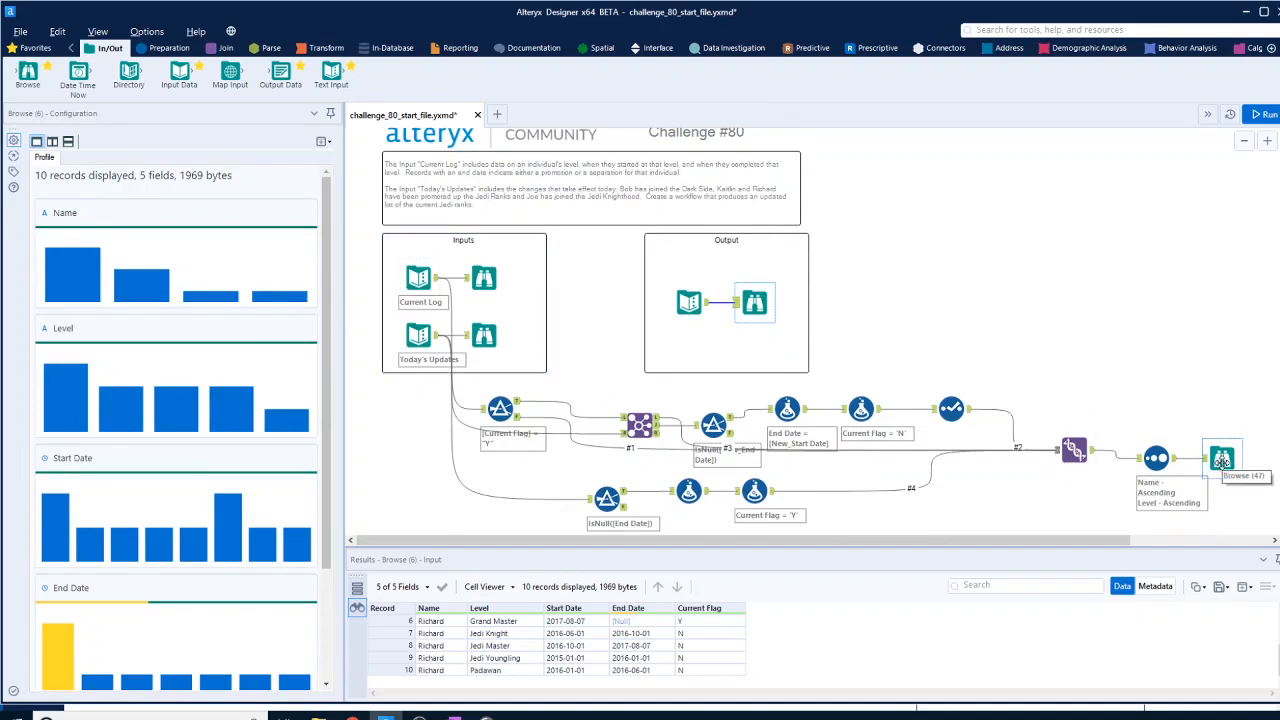
mouse_move(443, 278)
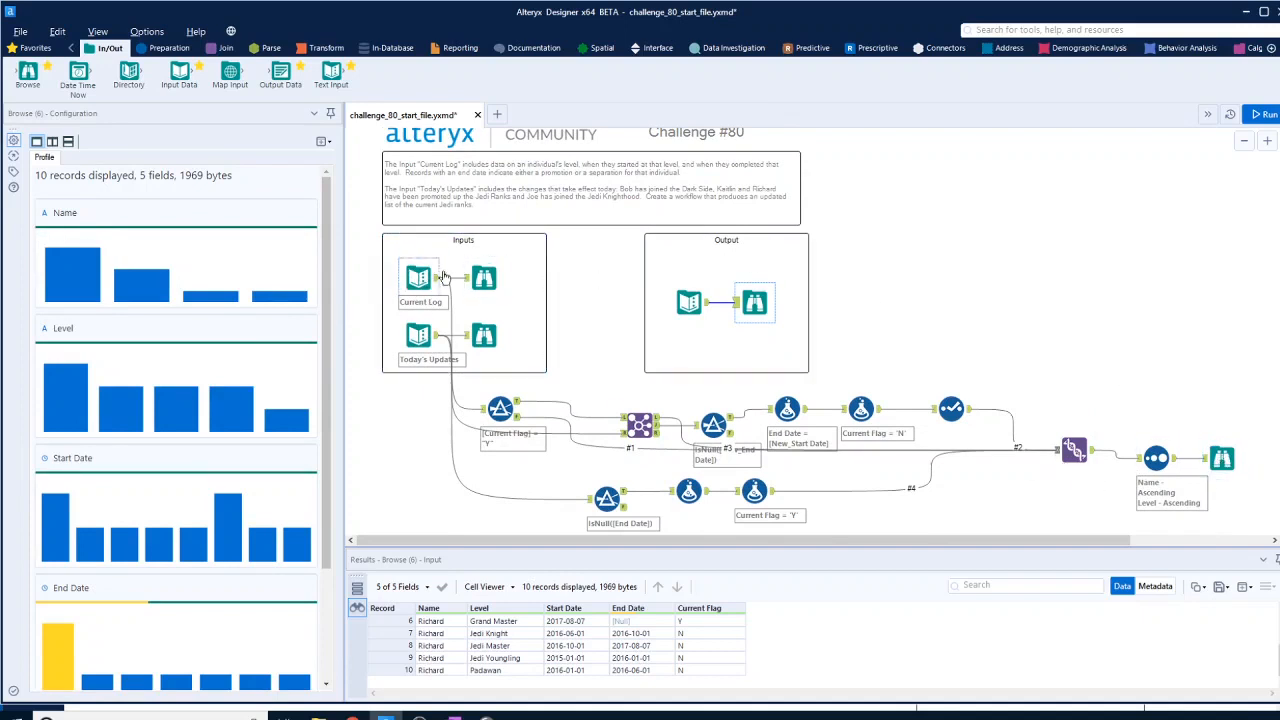
scroll("up", 3)
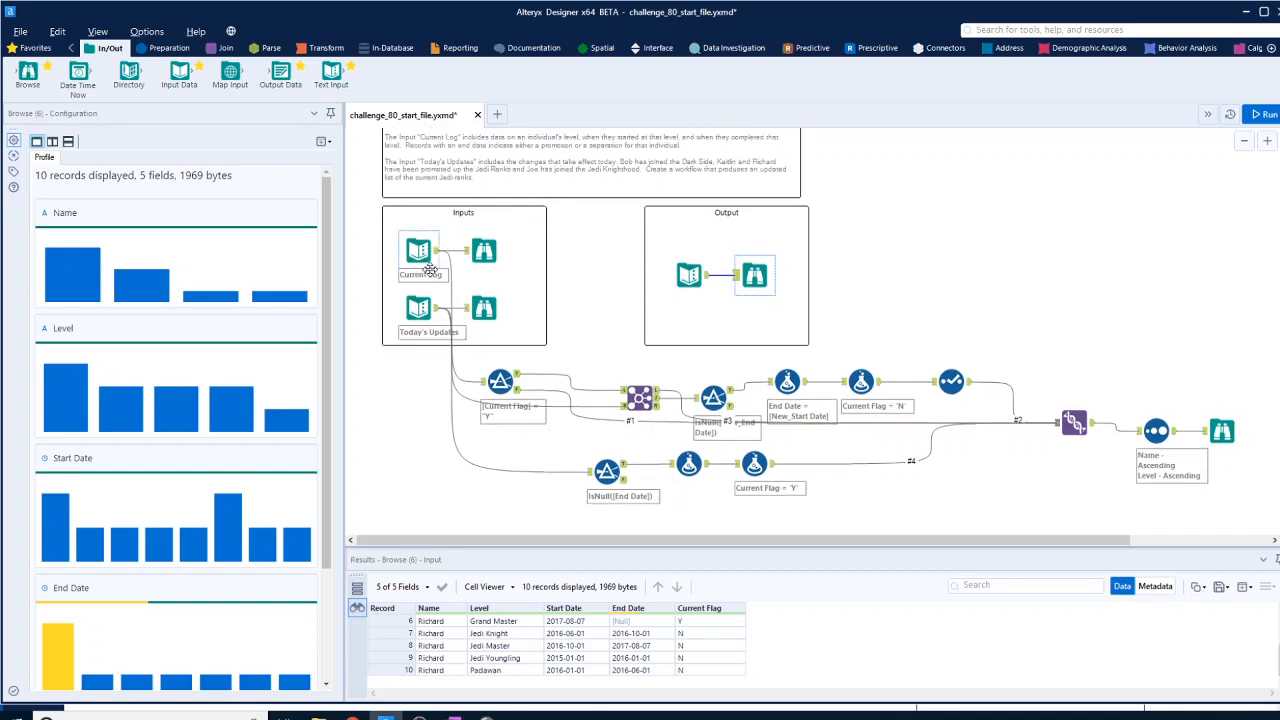